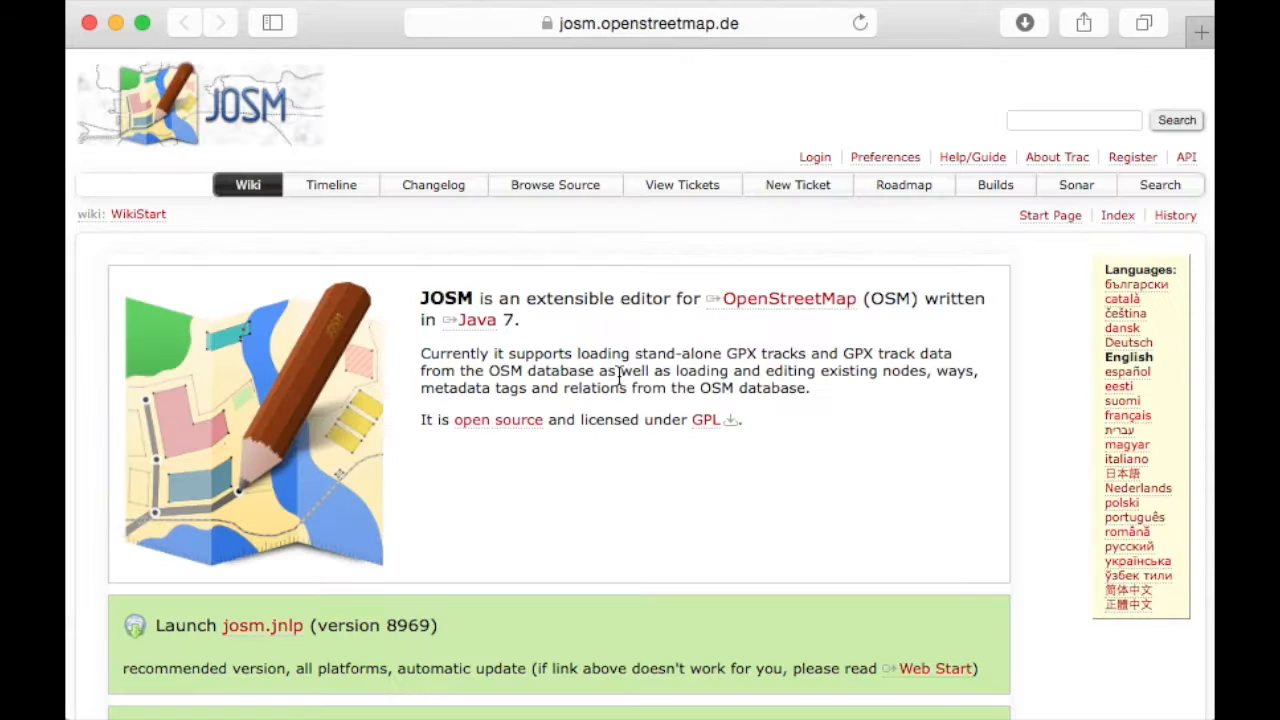
Launch the recommended JOSM version from the josm.jnlp link on the wiki page.
scroll(down, 3)
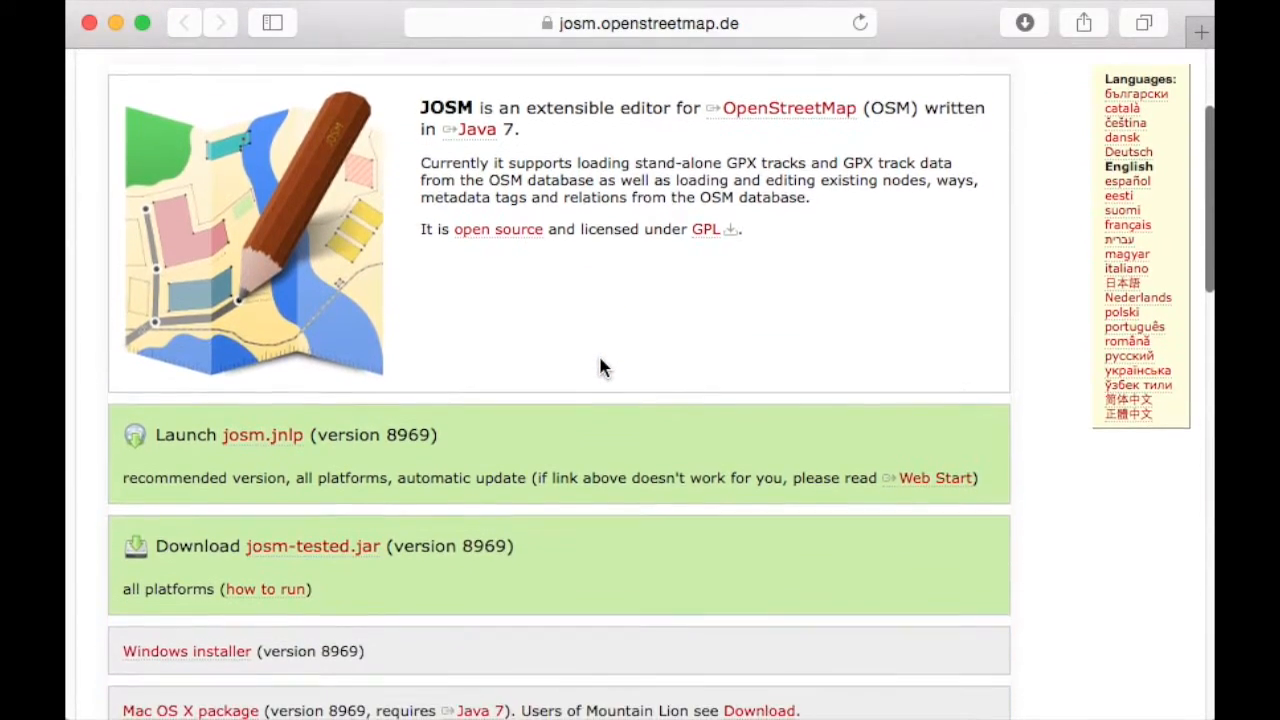
mouse_move(262, 434)
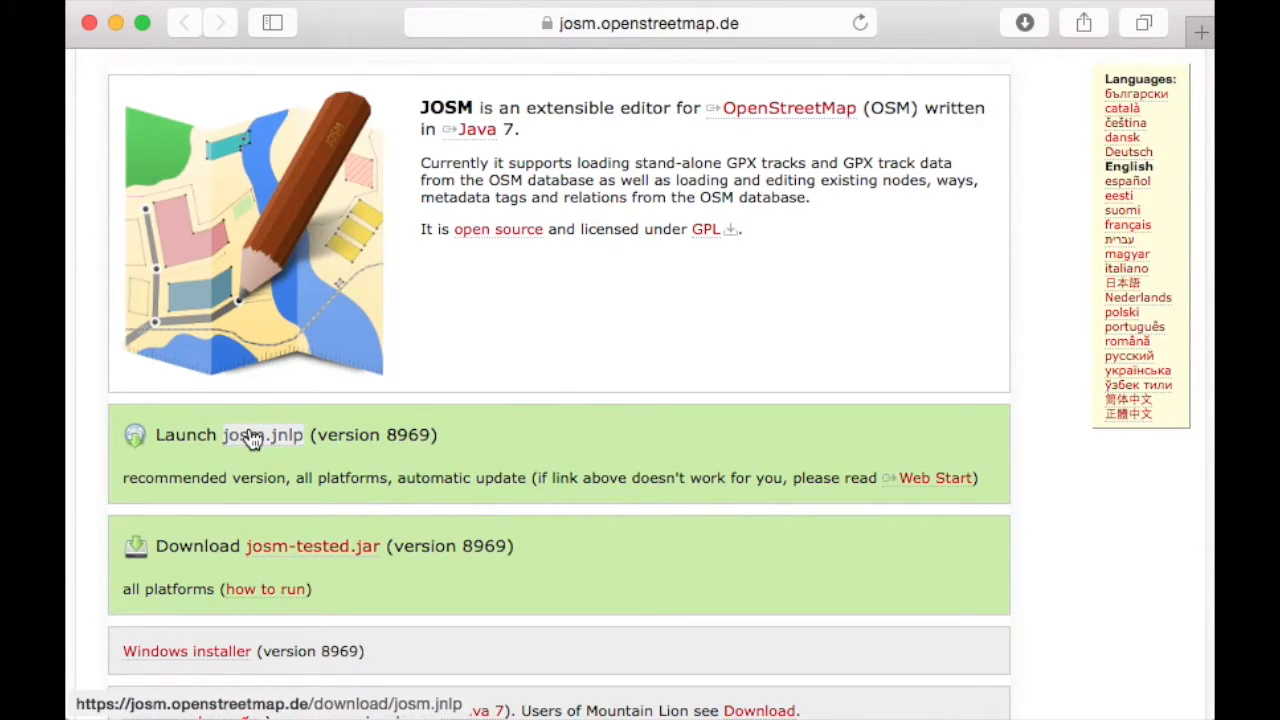
click(478, 128)
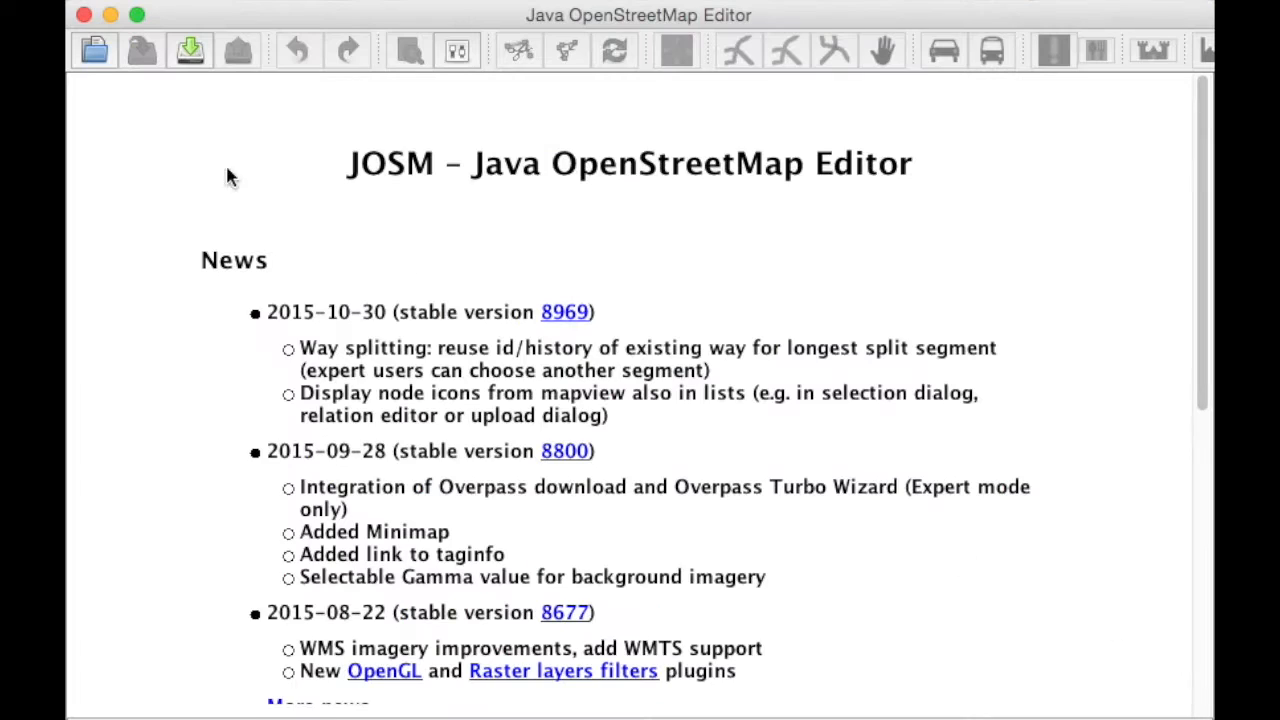
mouse_move(113, 122)
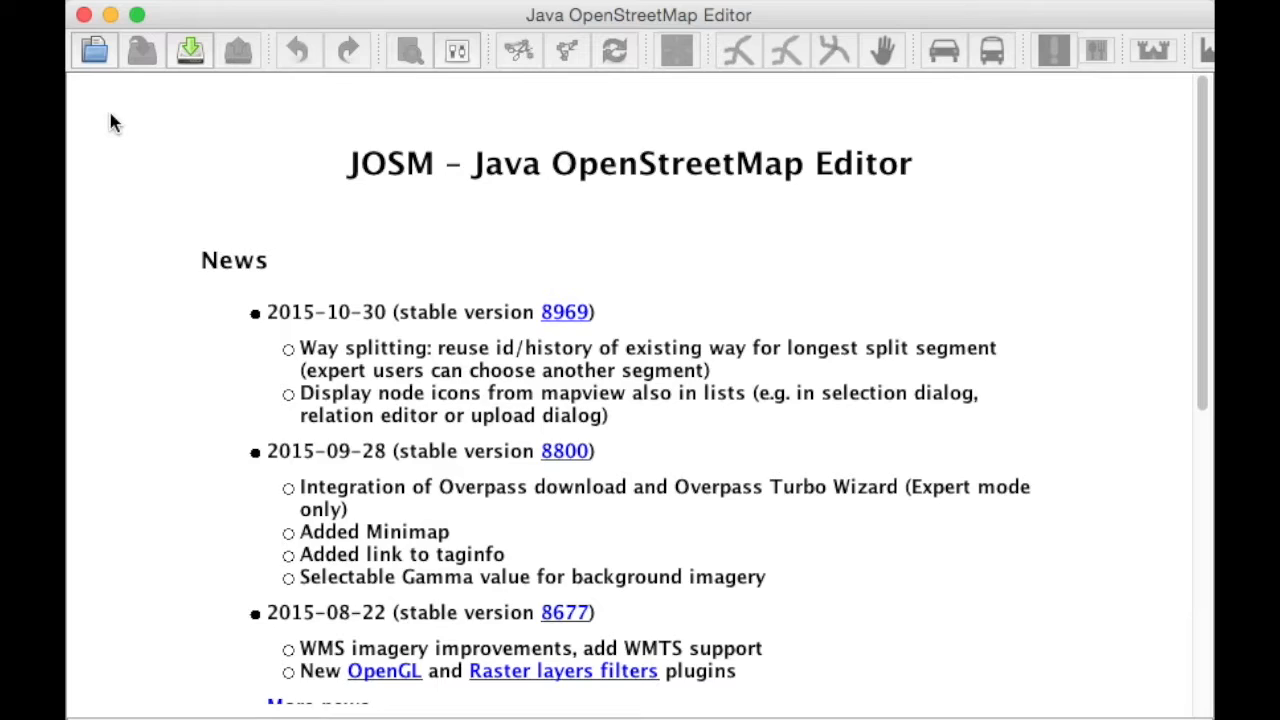
mouse_move(270, 20)
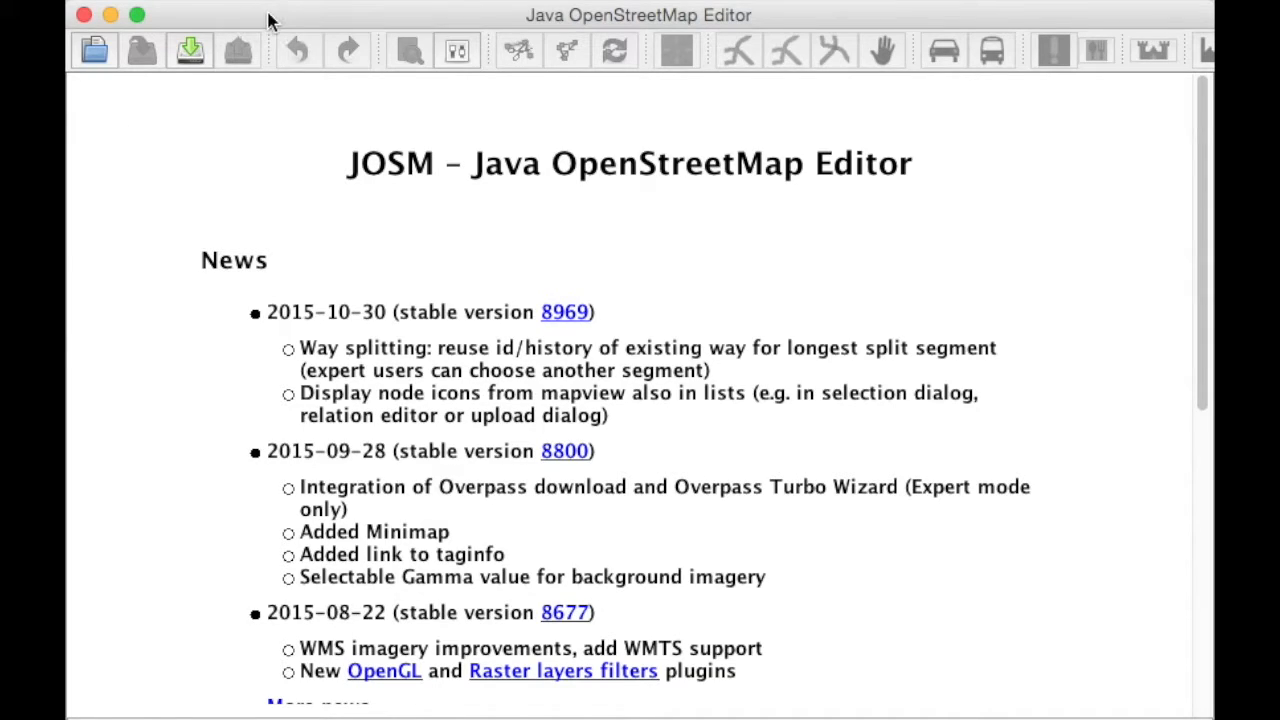
mouse_move(457, 52)
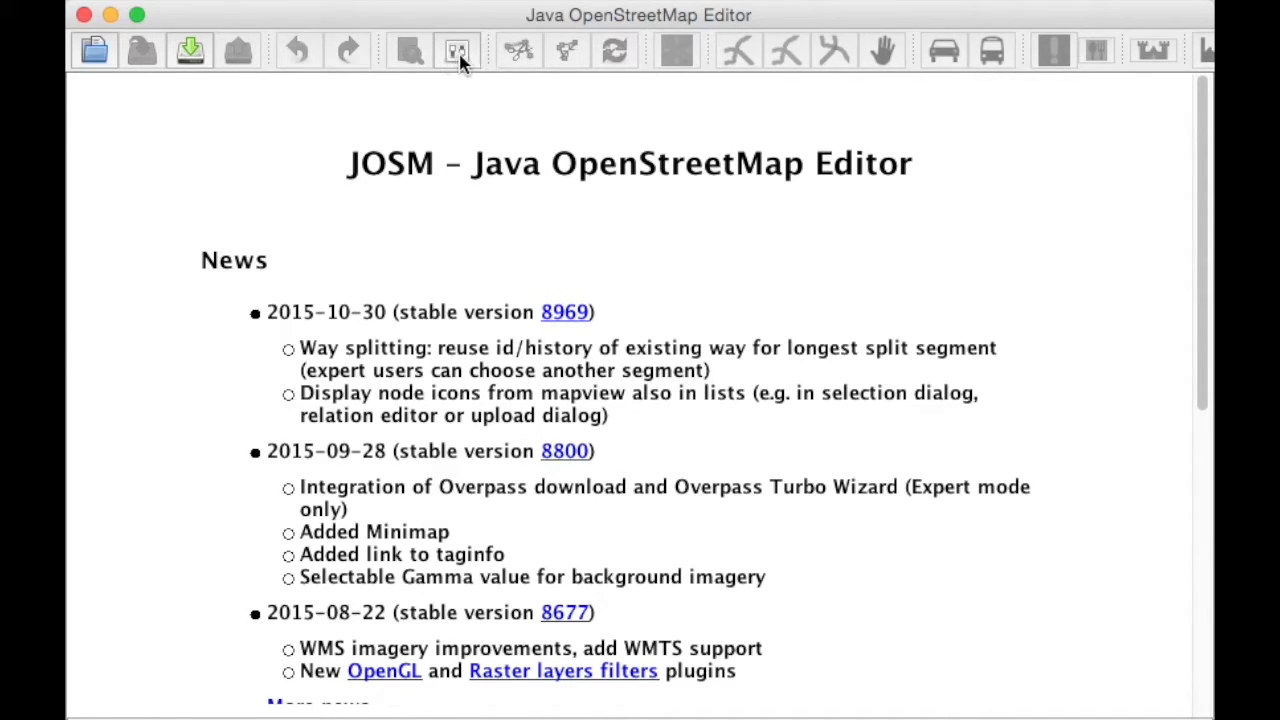
Enable the buildings_tools plugin, found by searching 'build', and restart JOSM.
click(456, 50)
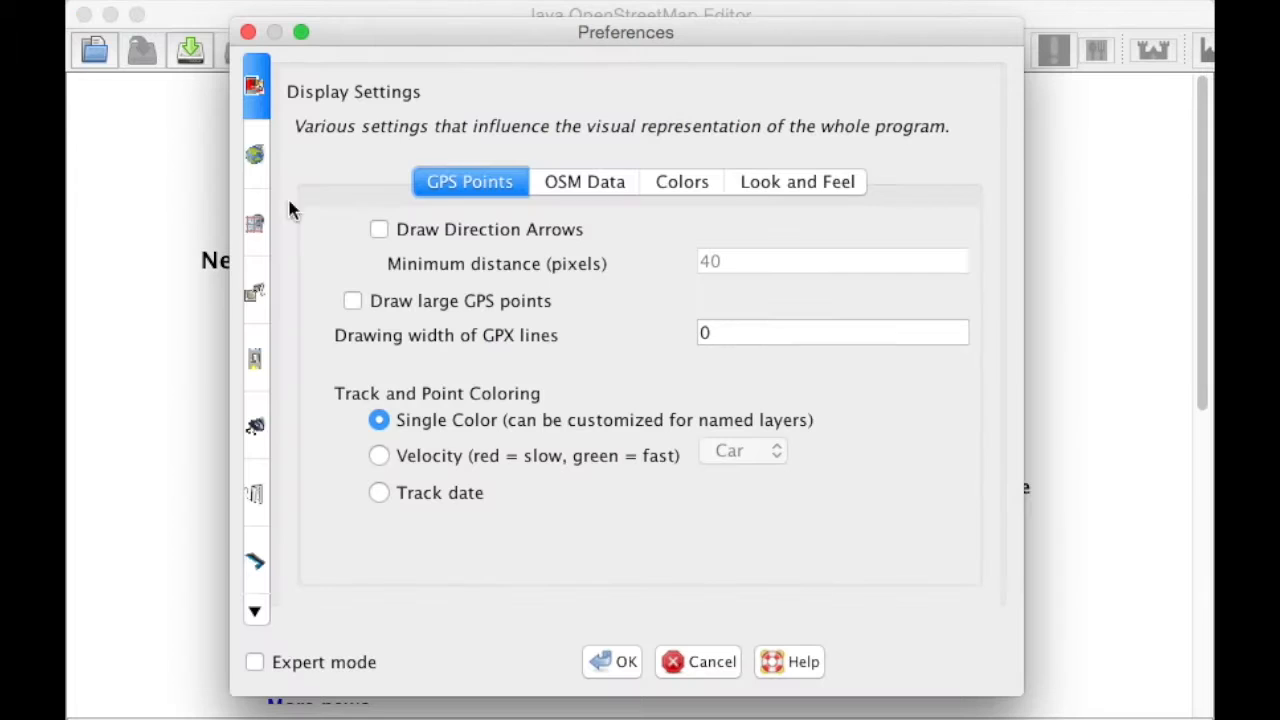
mouse_move(256, 296)
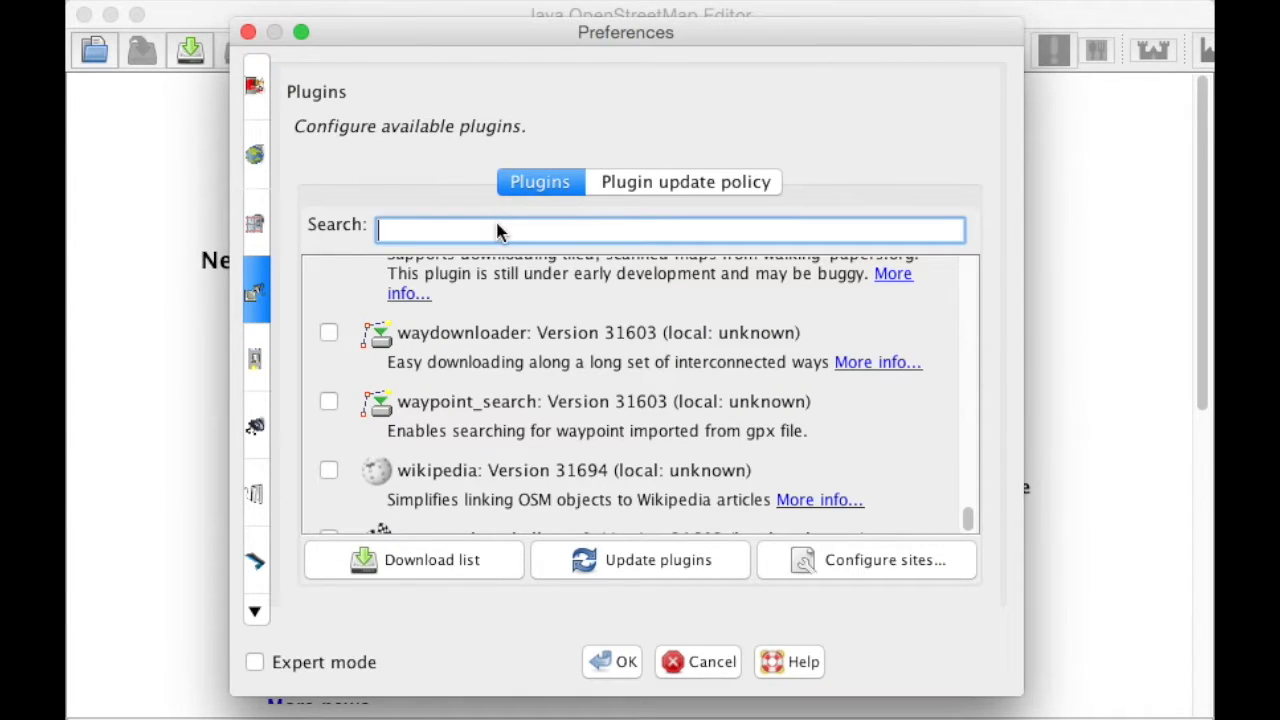
text(build)
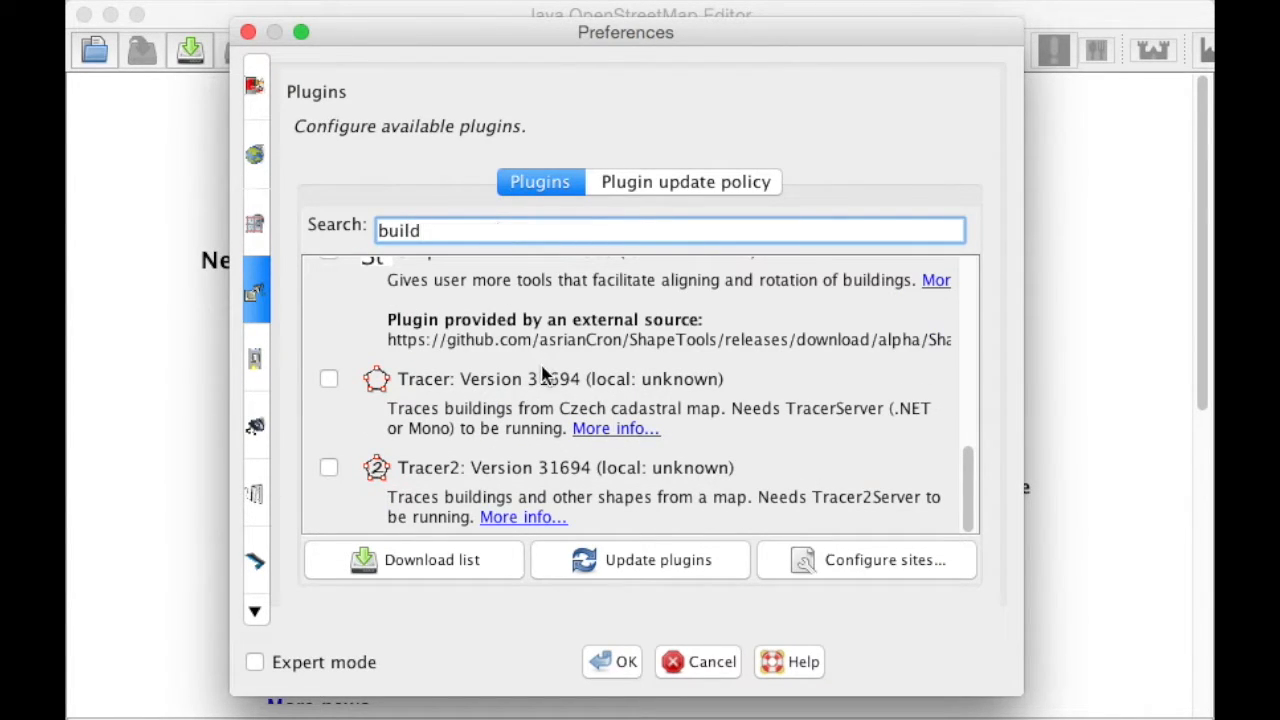
scroll(up, 3)
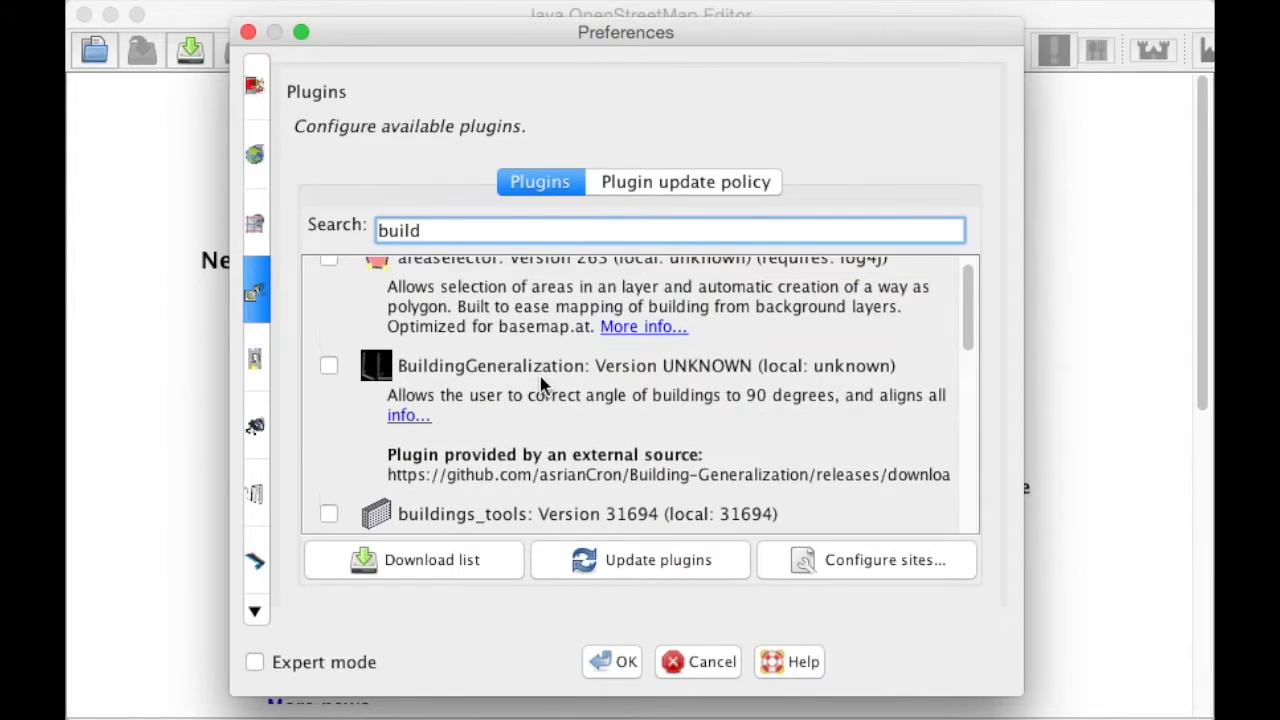
scroll(down, 3)
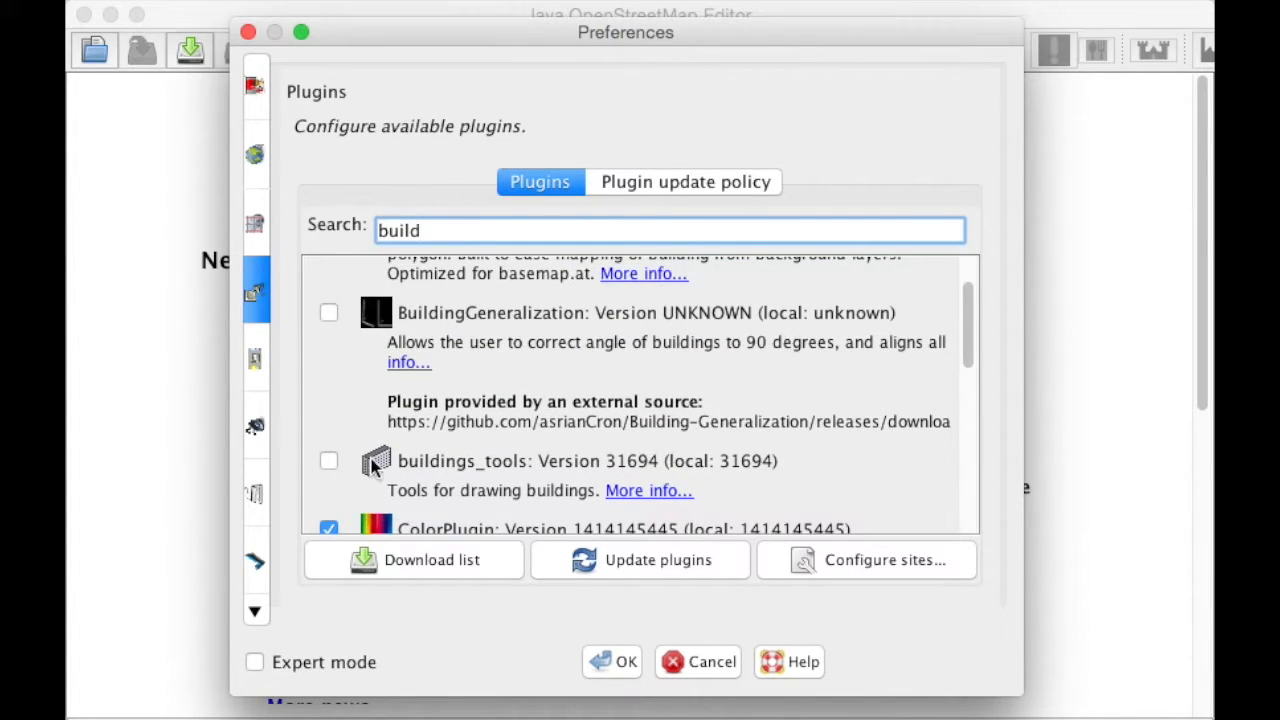
click(329, 460)
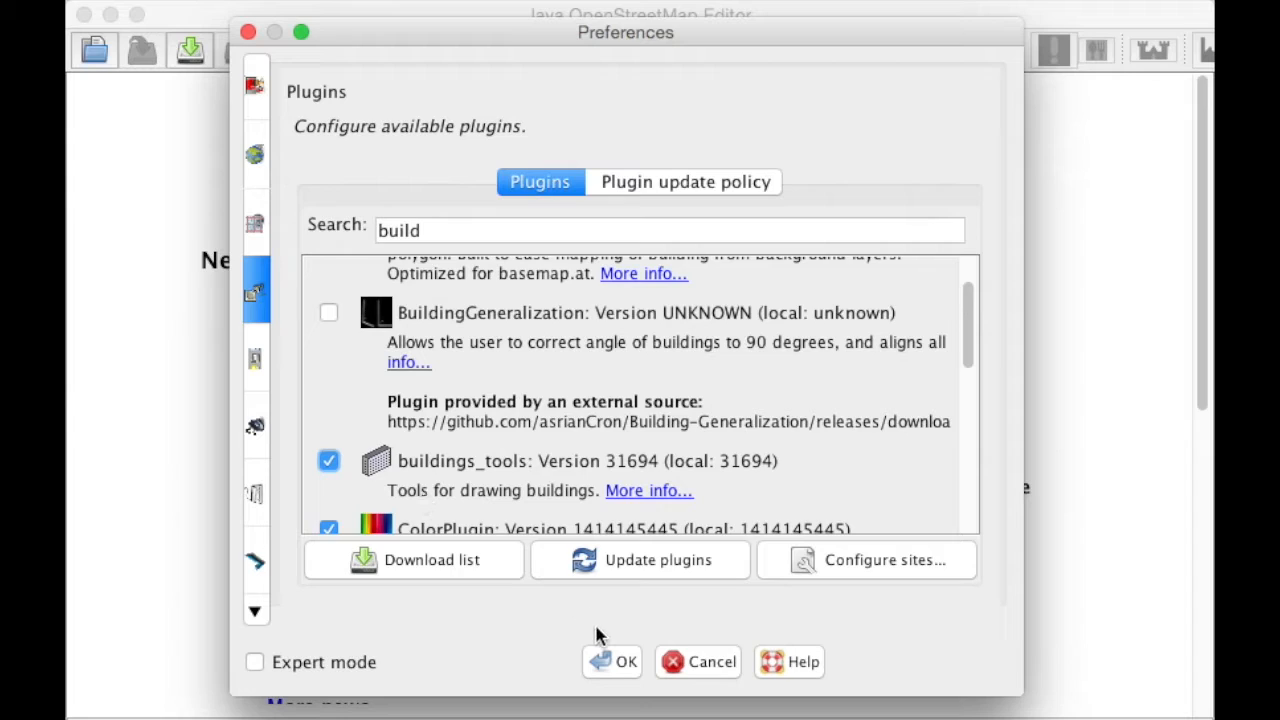
click(626, 661)
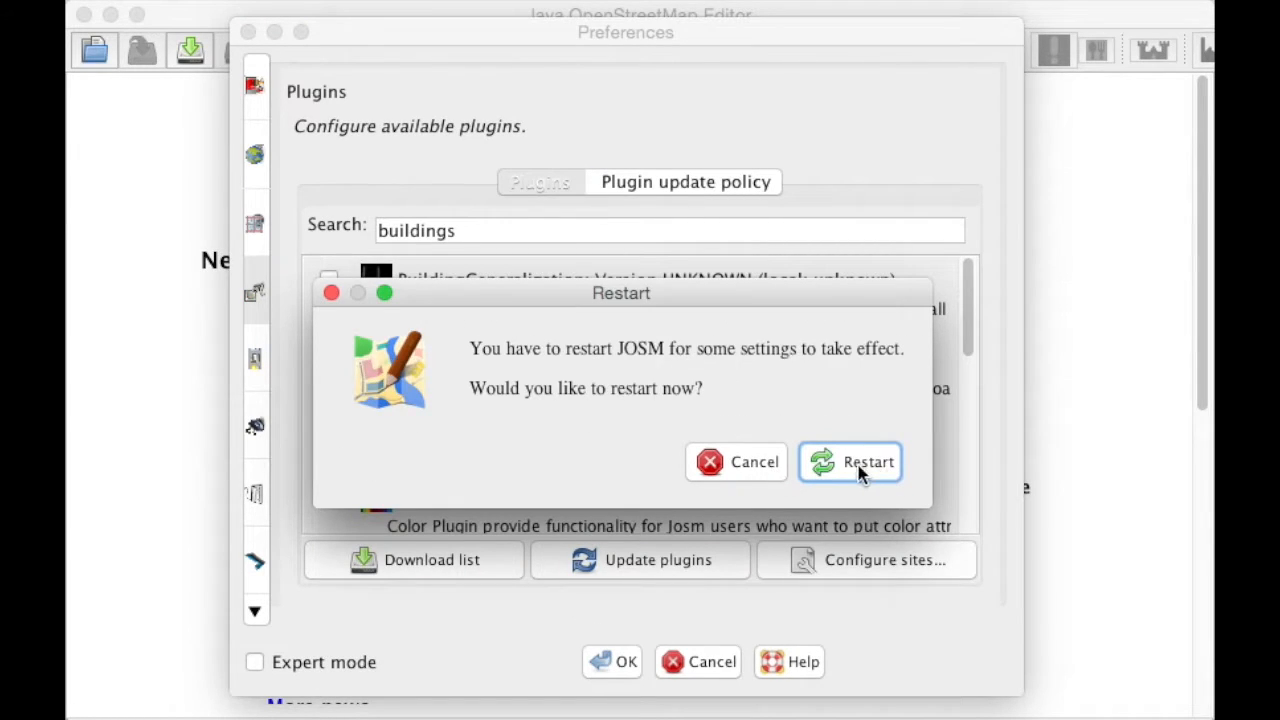
mouse_move(868, 461)
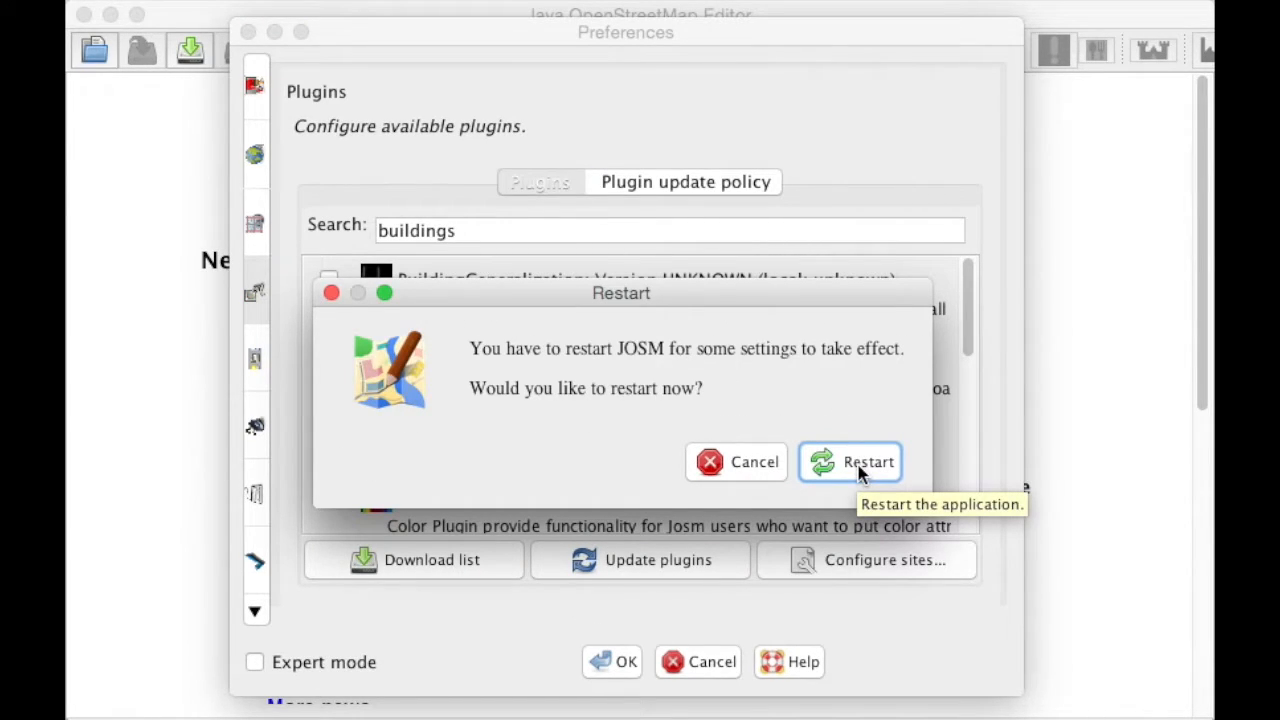
click(869, 461)
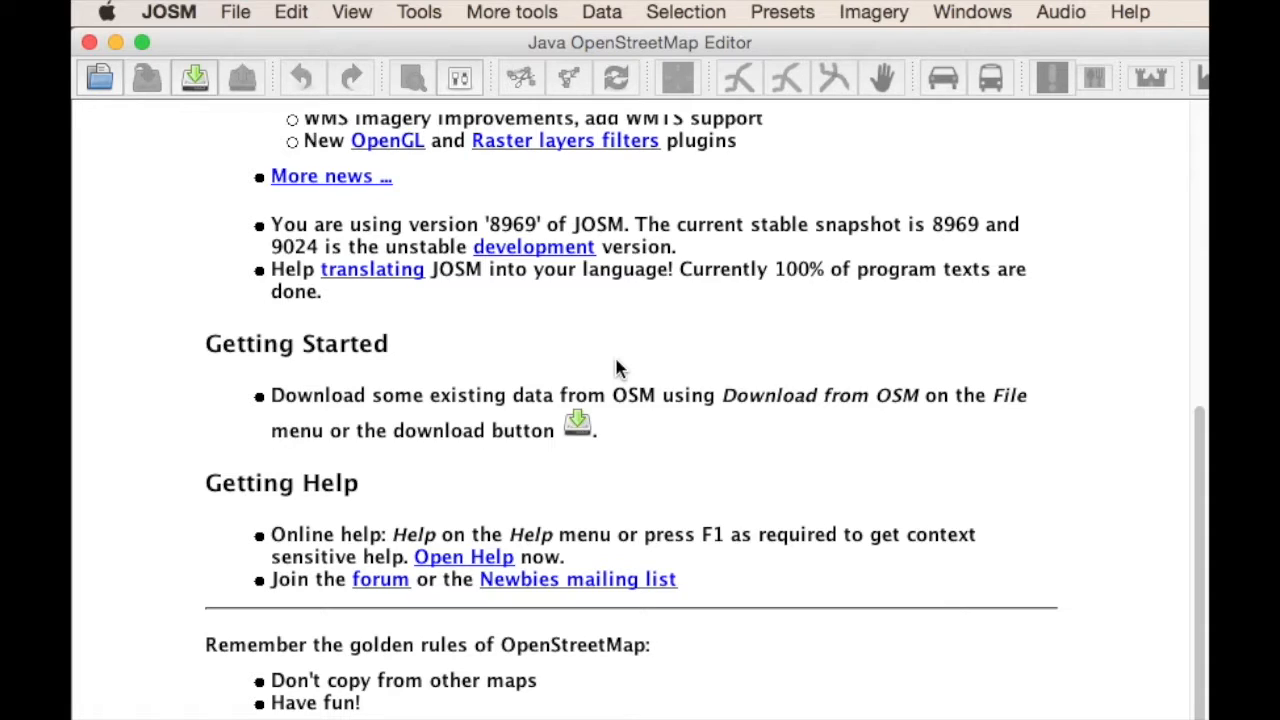
mouse_move(195, 77)
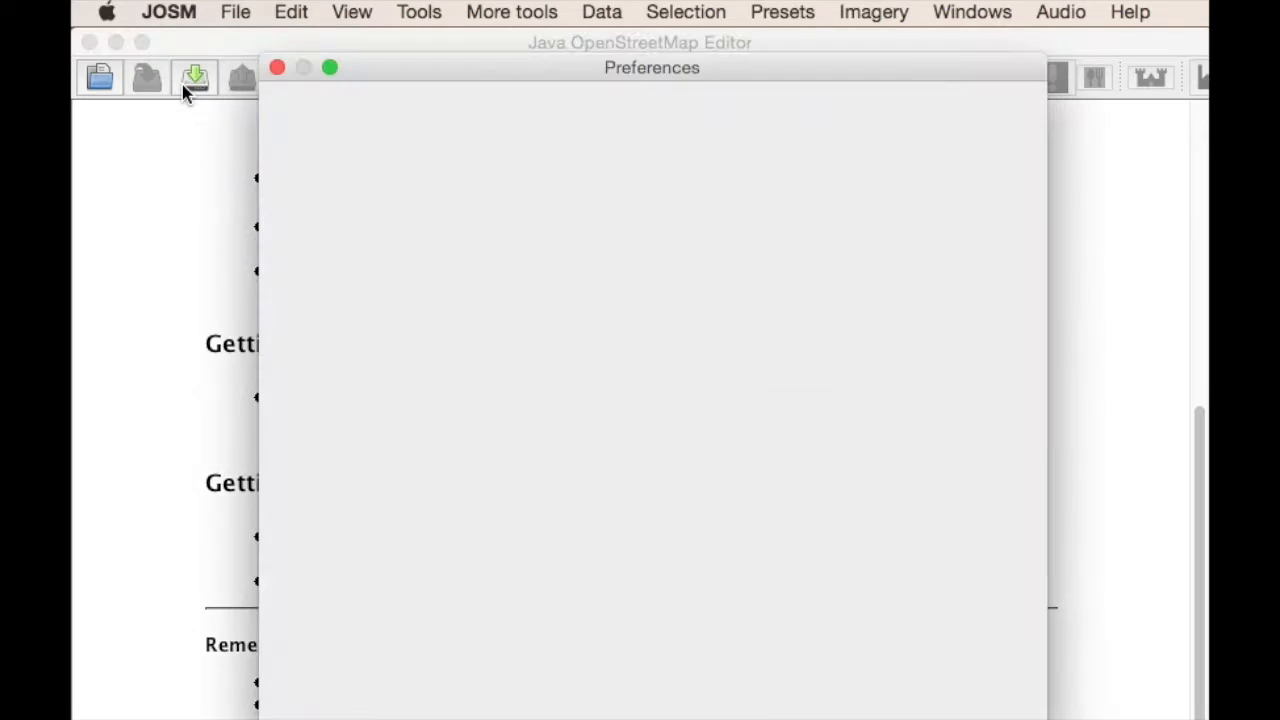
Review the OSM server connection settings and confirm remote control is enabled.
click(285, 120)
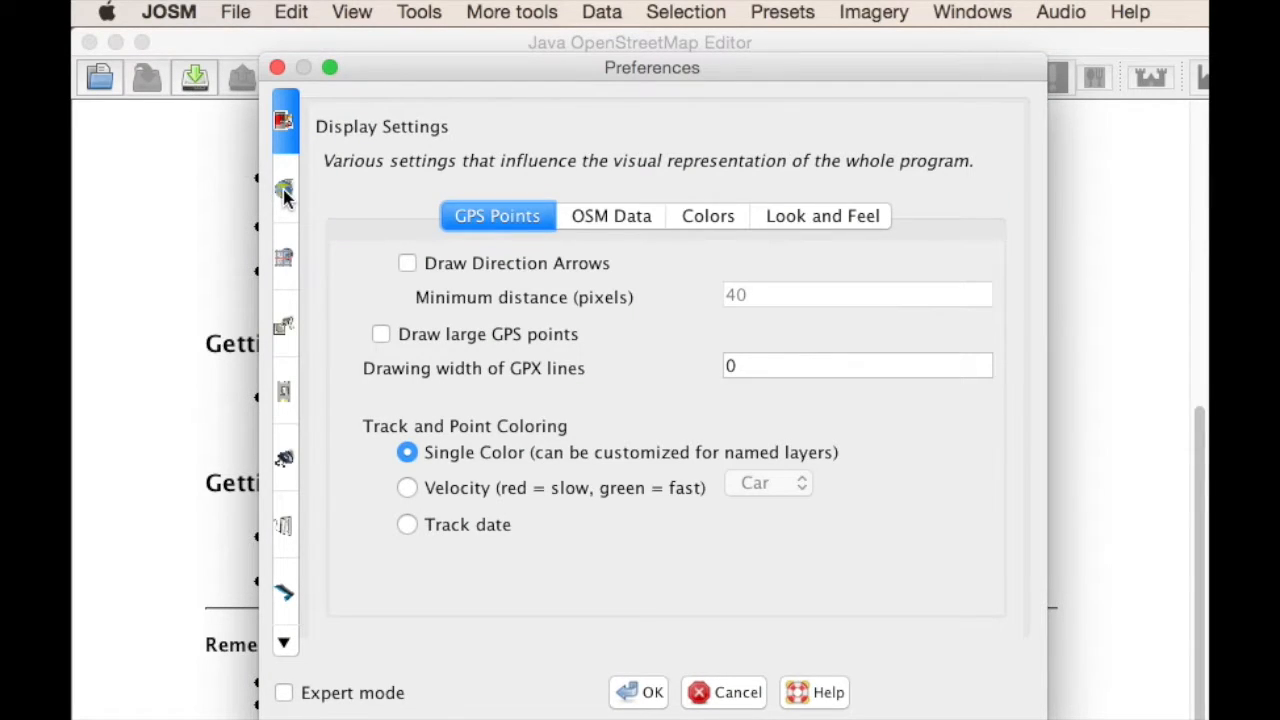
click(284, 190)
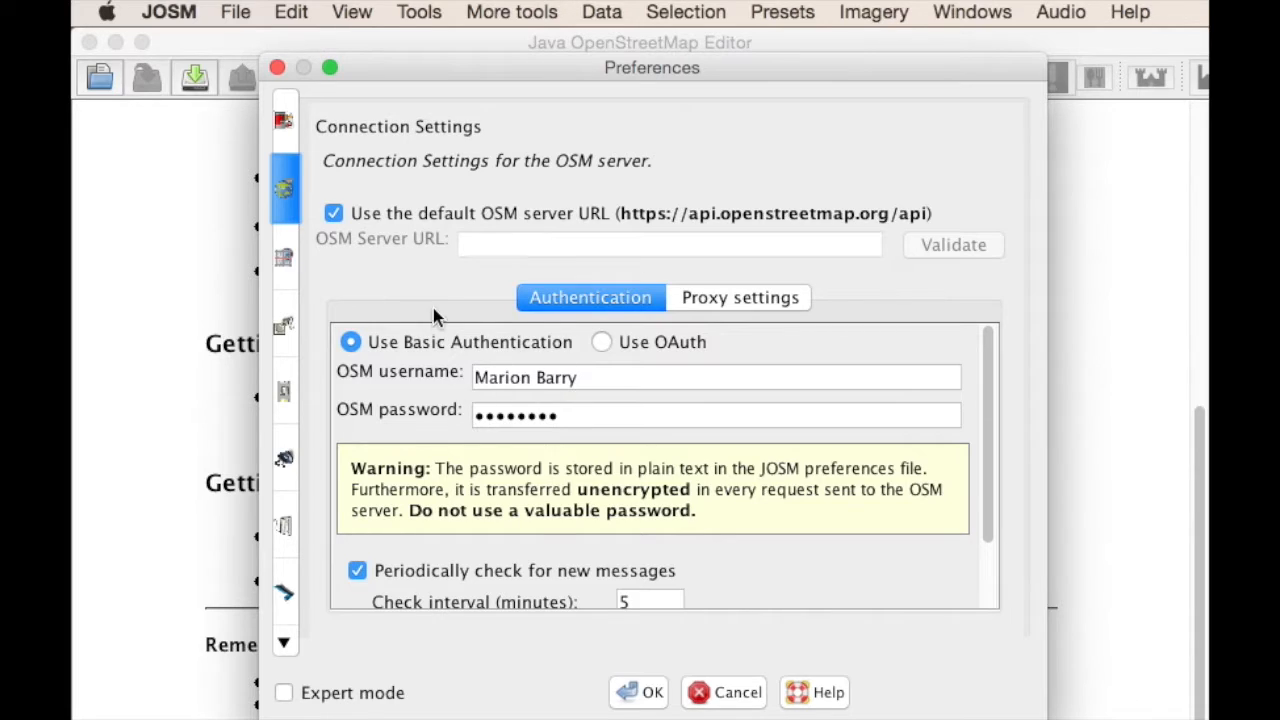
mouse_move(397, 263)
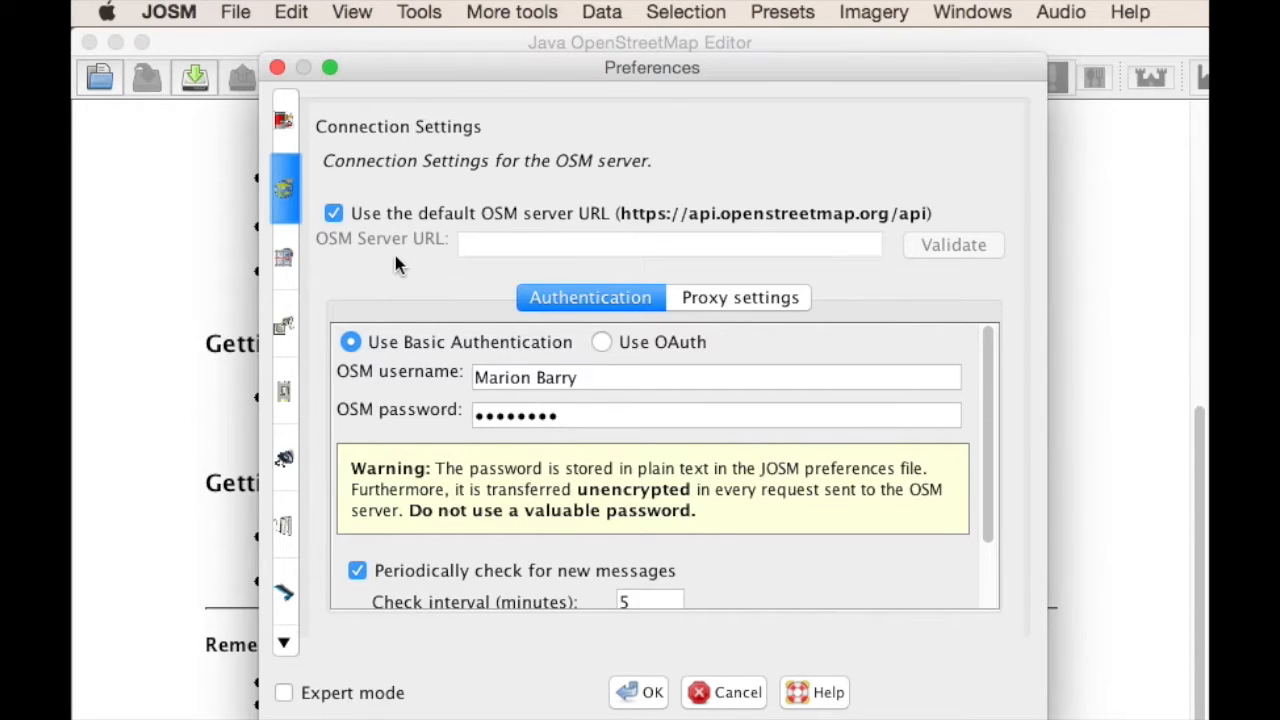
click(284, 560)
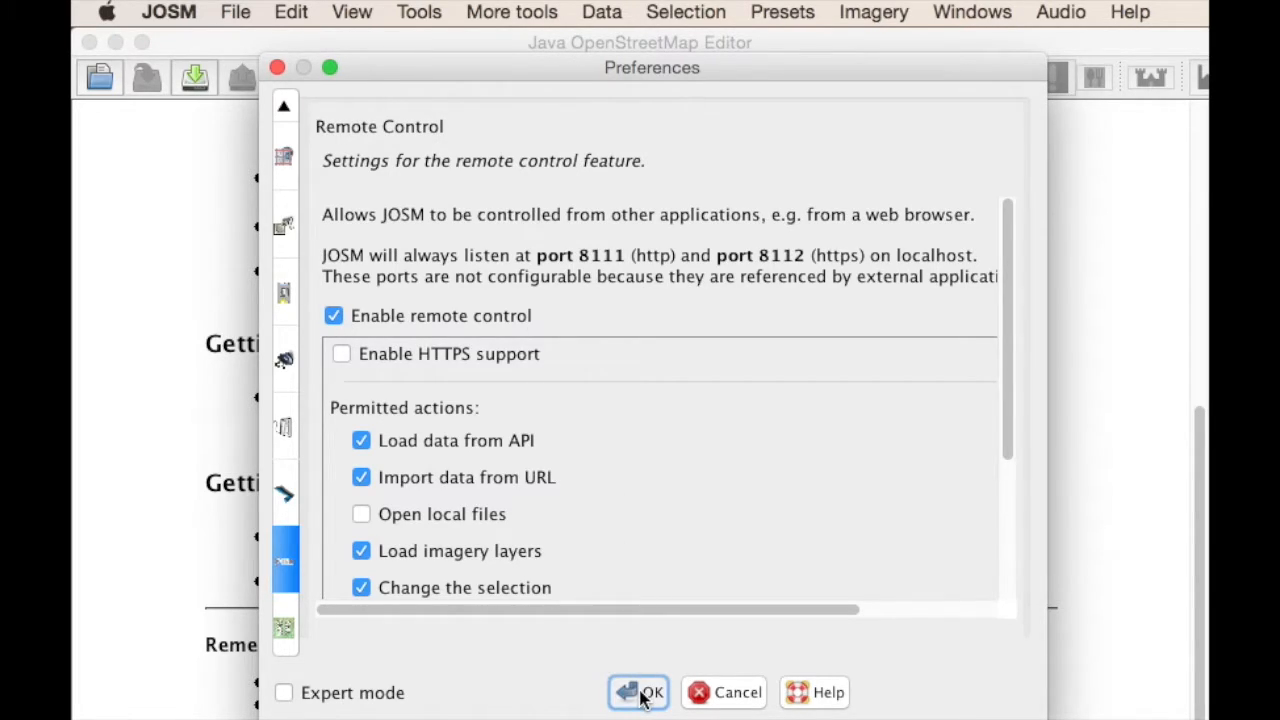
click(640, 692)
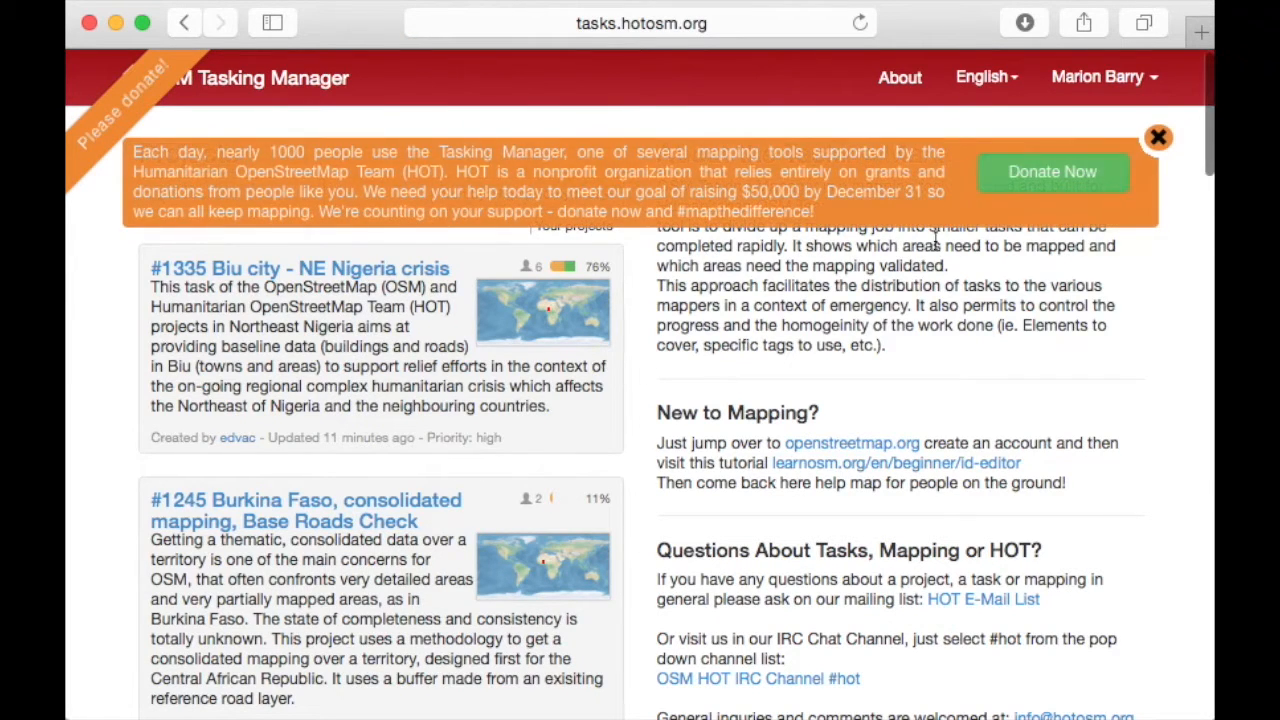
mouse_move(1157, 138)
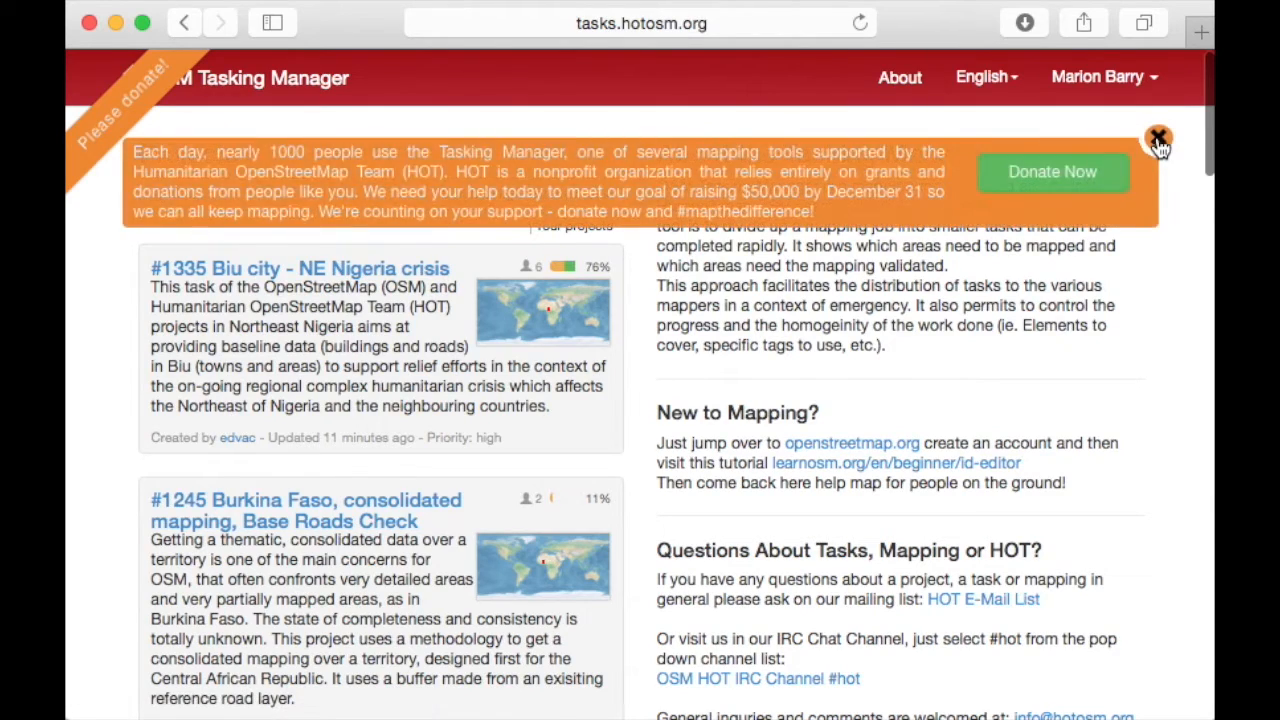
Open the Peace Corps Botswana - Goodhope project's task grid for contributing.
click(1158, 137)
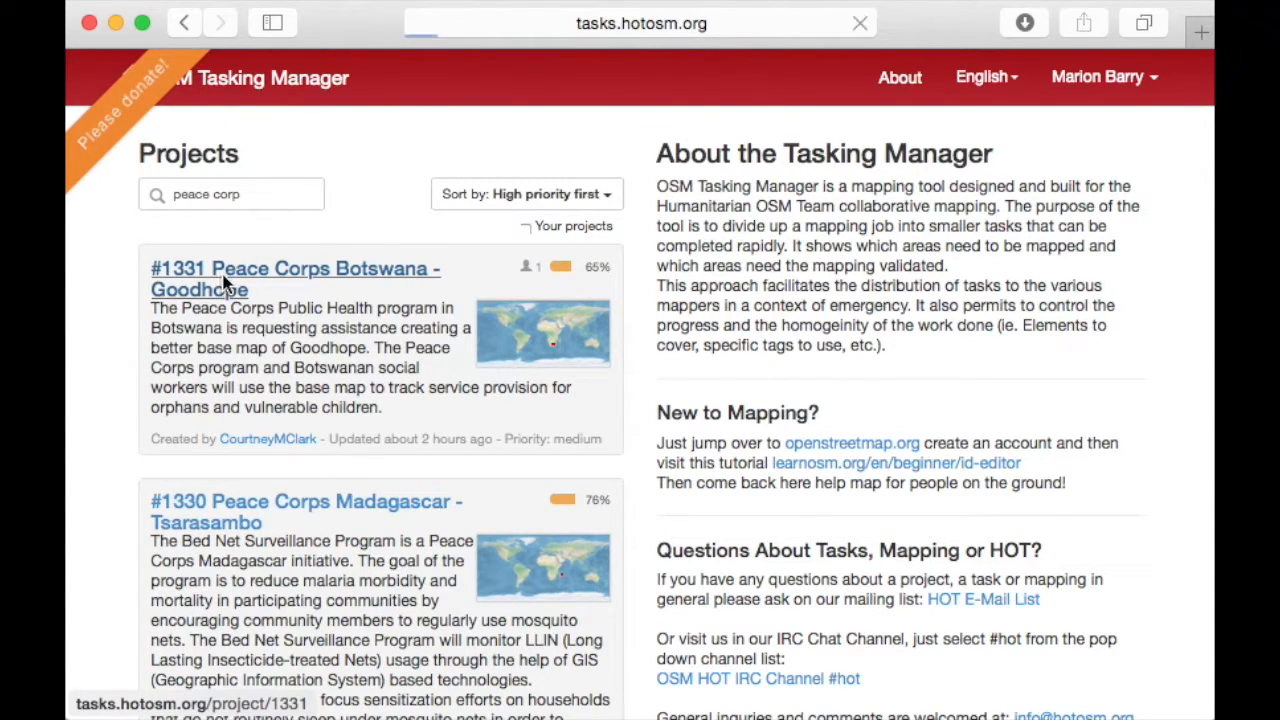
click(294, 268)
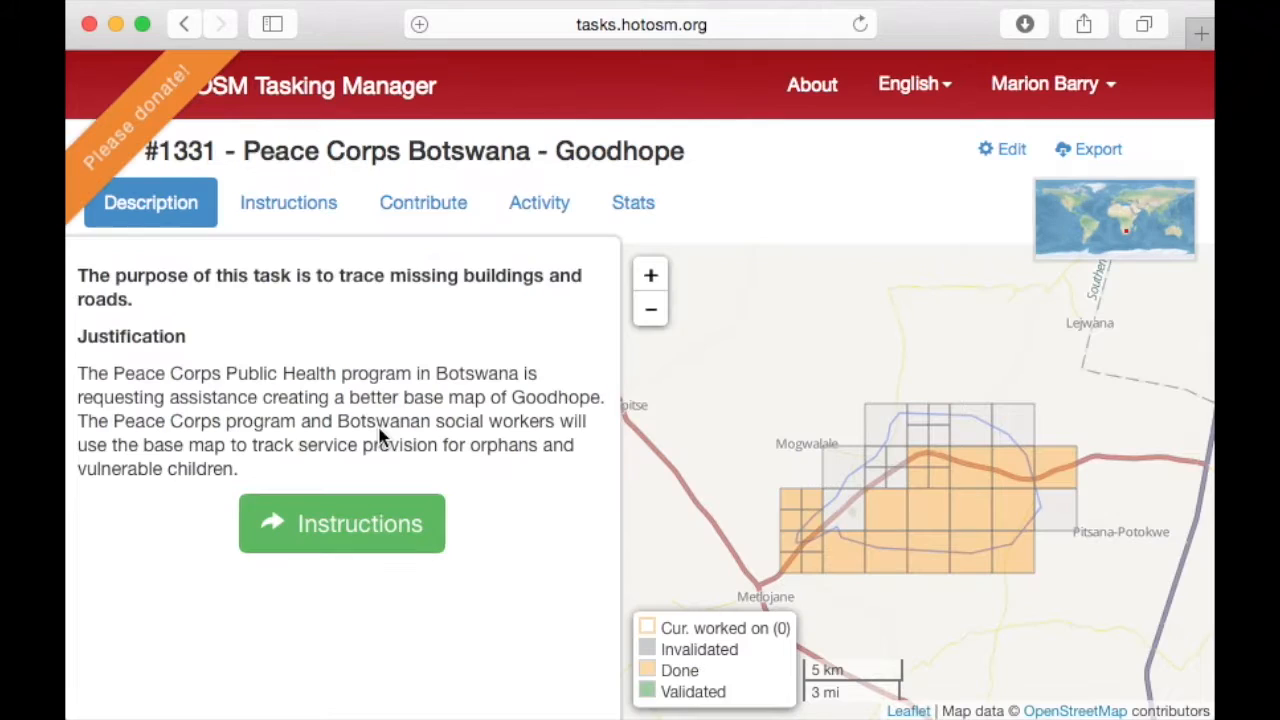
click(650, 275)
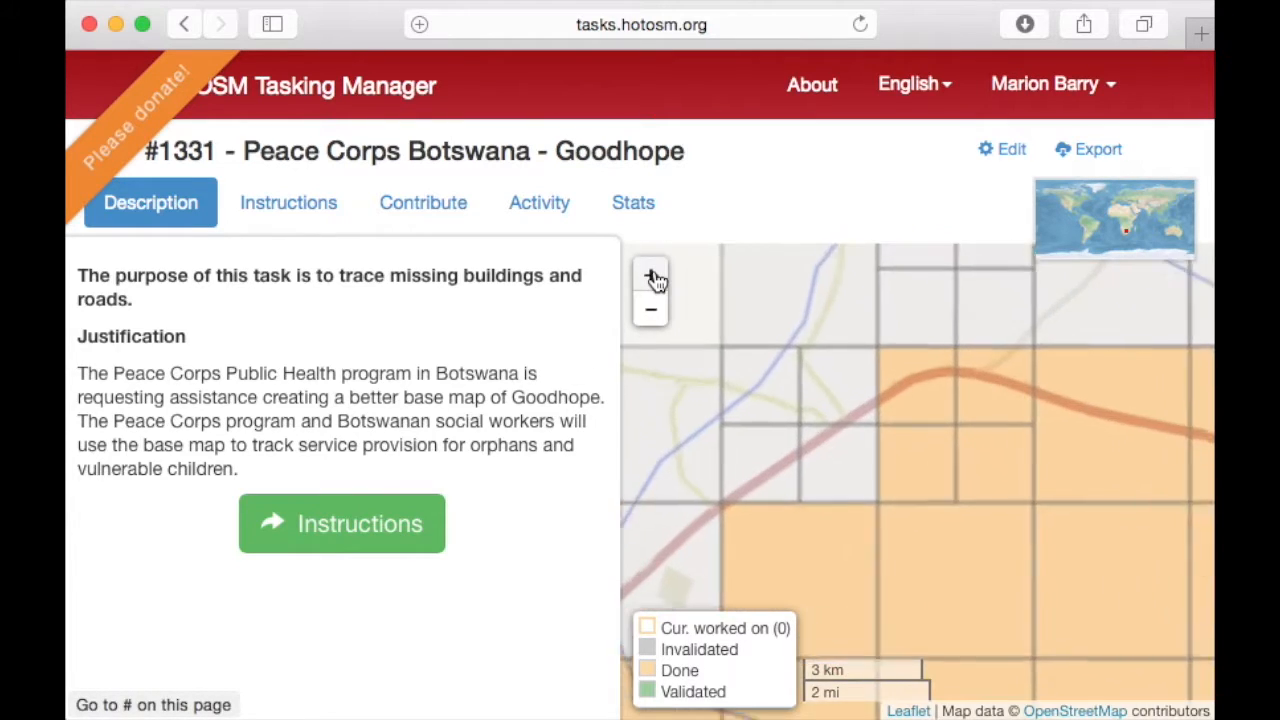
click(422, 202)
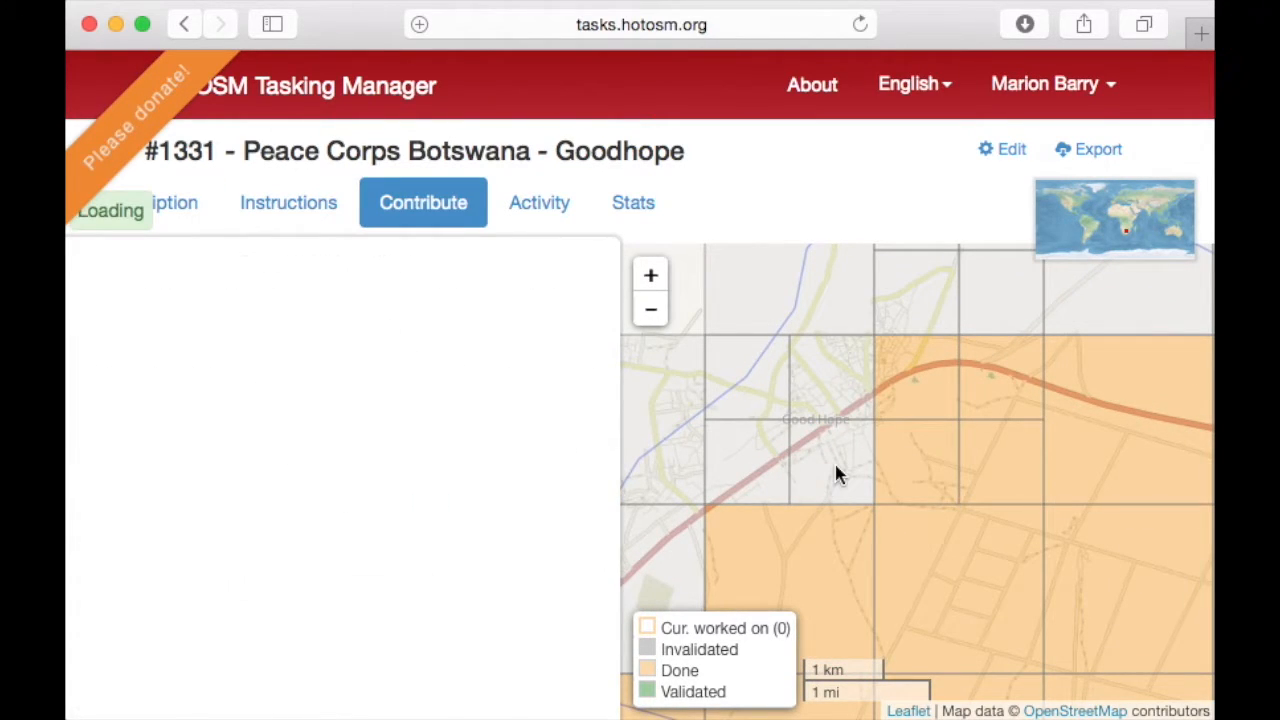
Lock task #38 for mapping and open it in JOSM.
click(830, 460)
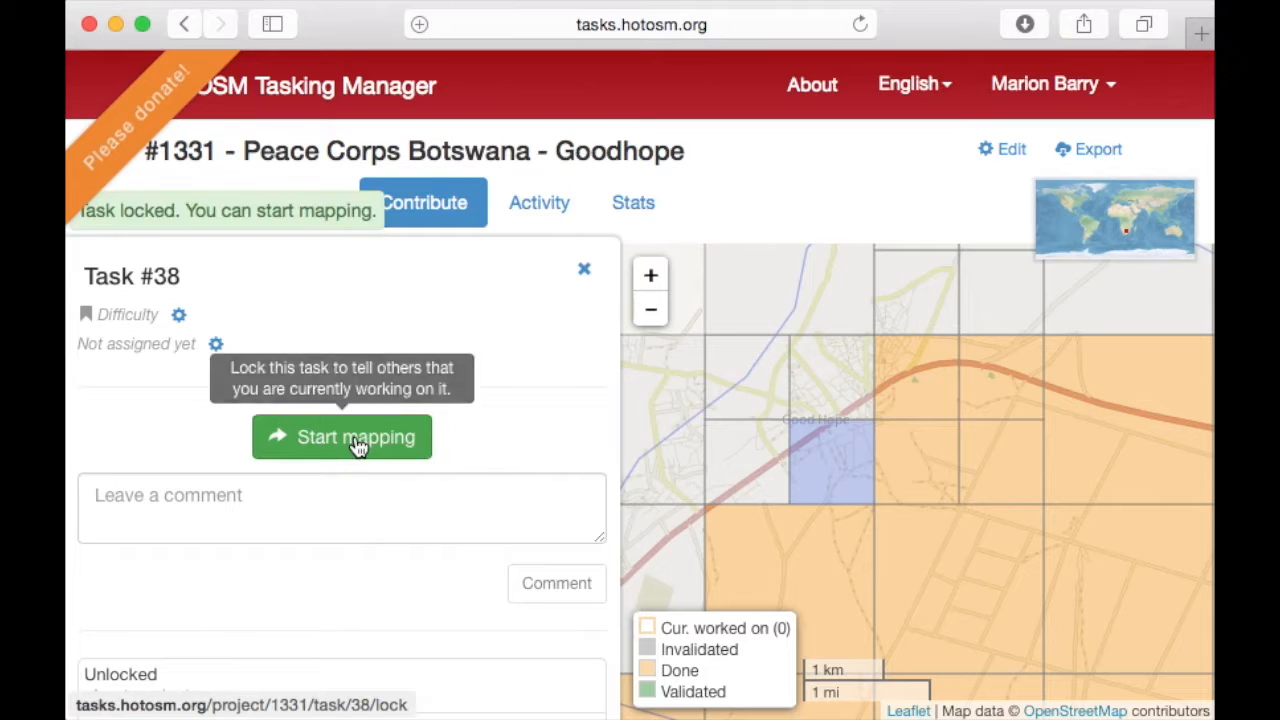
click(341, 437)
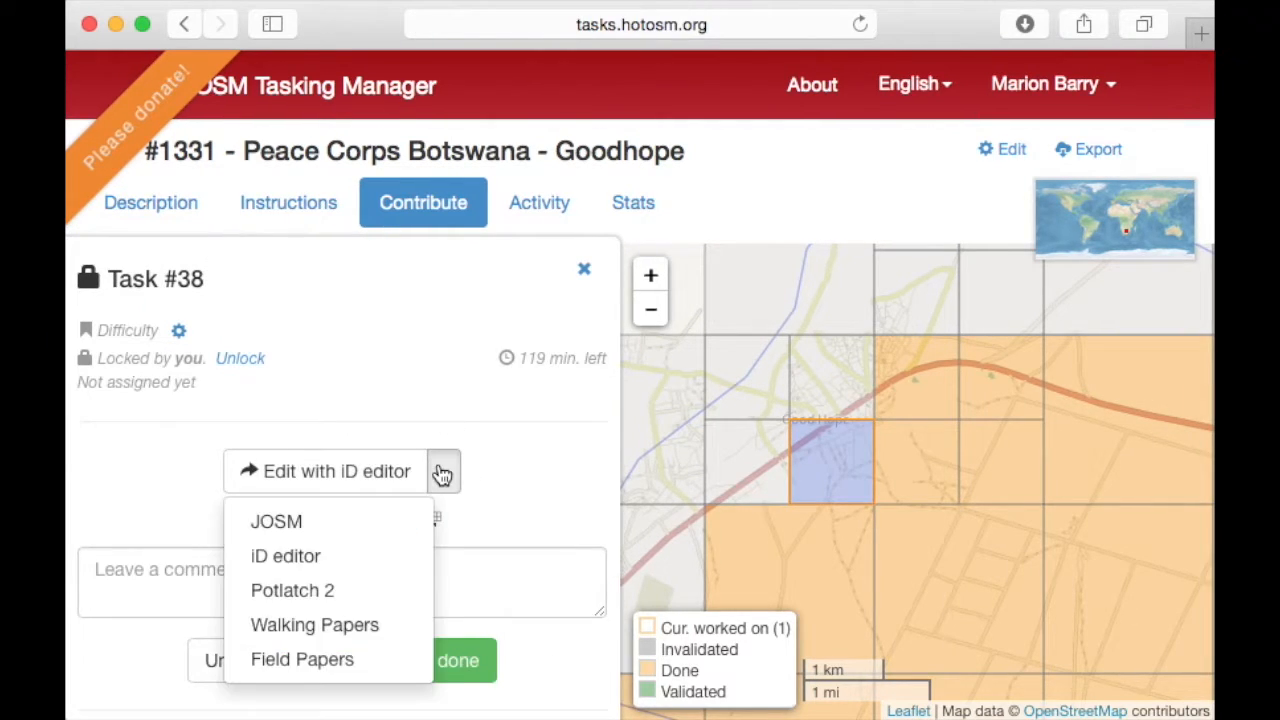
click(276, 521)
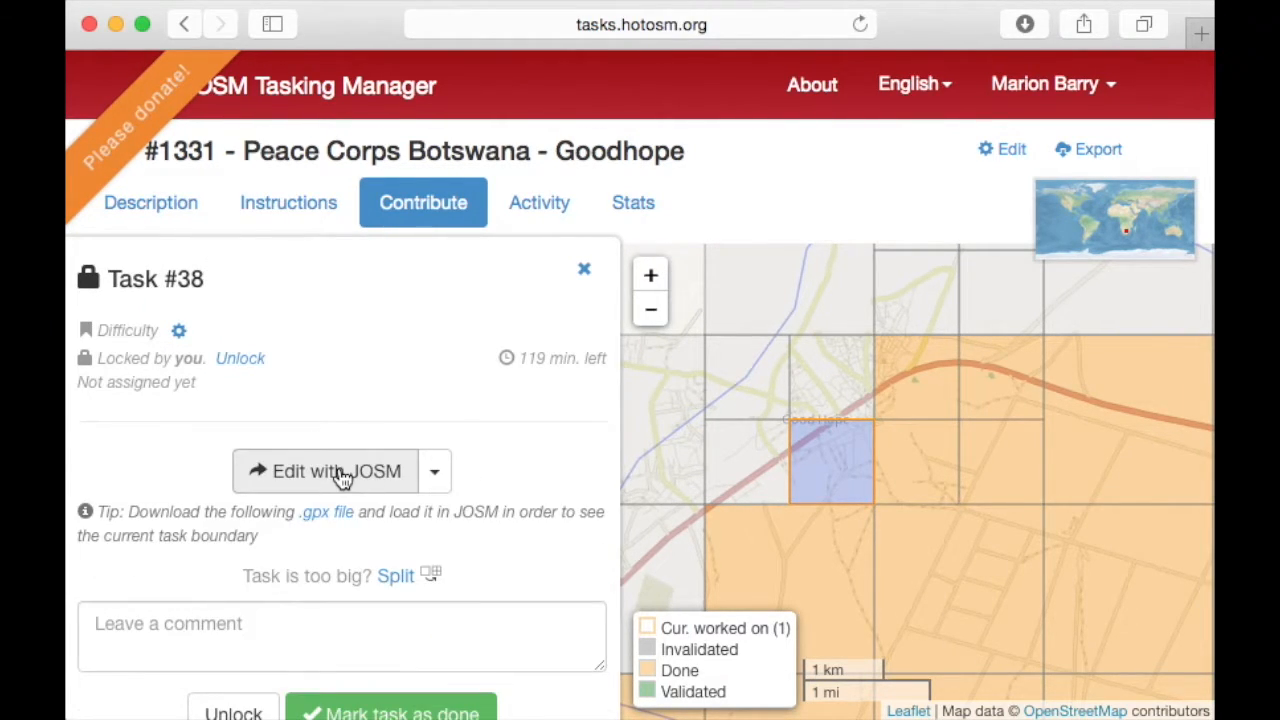
click(336, 471)
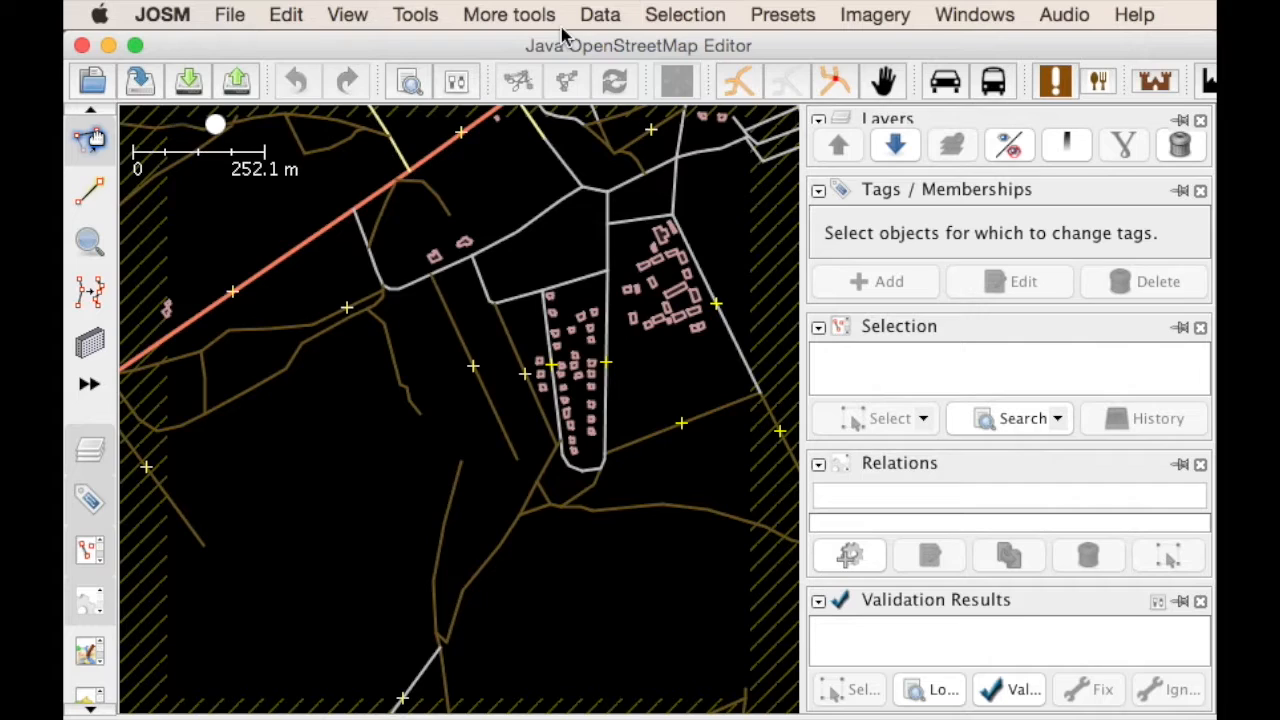
Add Bing aerial imagery as the background layer beneath the task data.
click(874, 14)
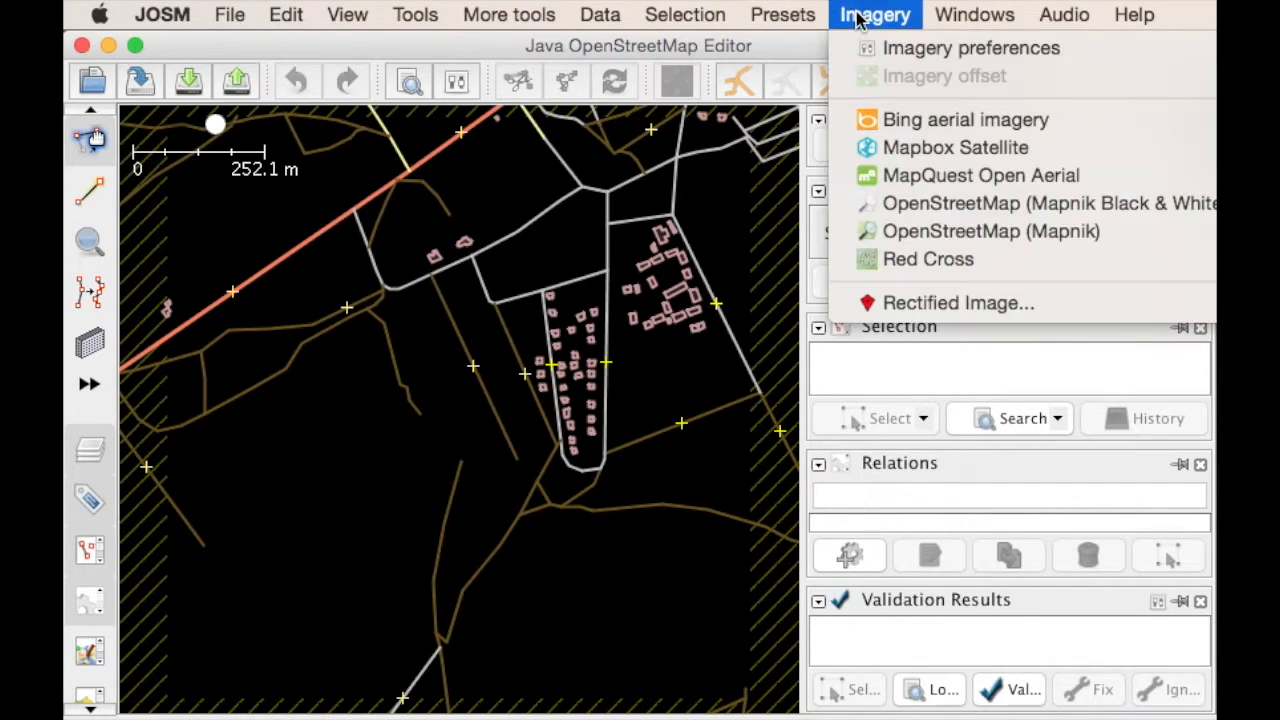
mouse_move(965, 119)
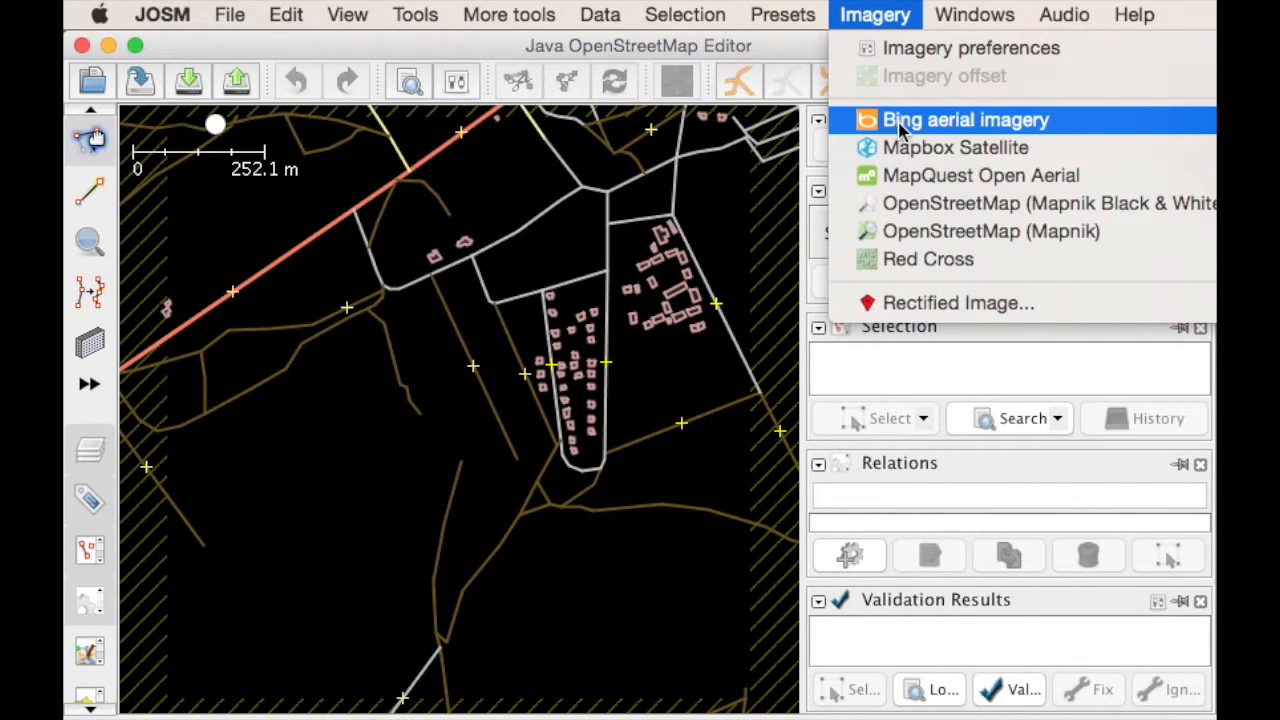
click(965, 119)
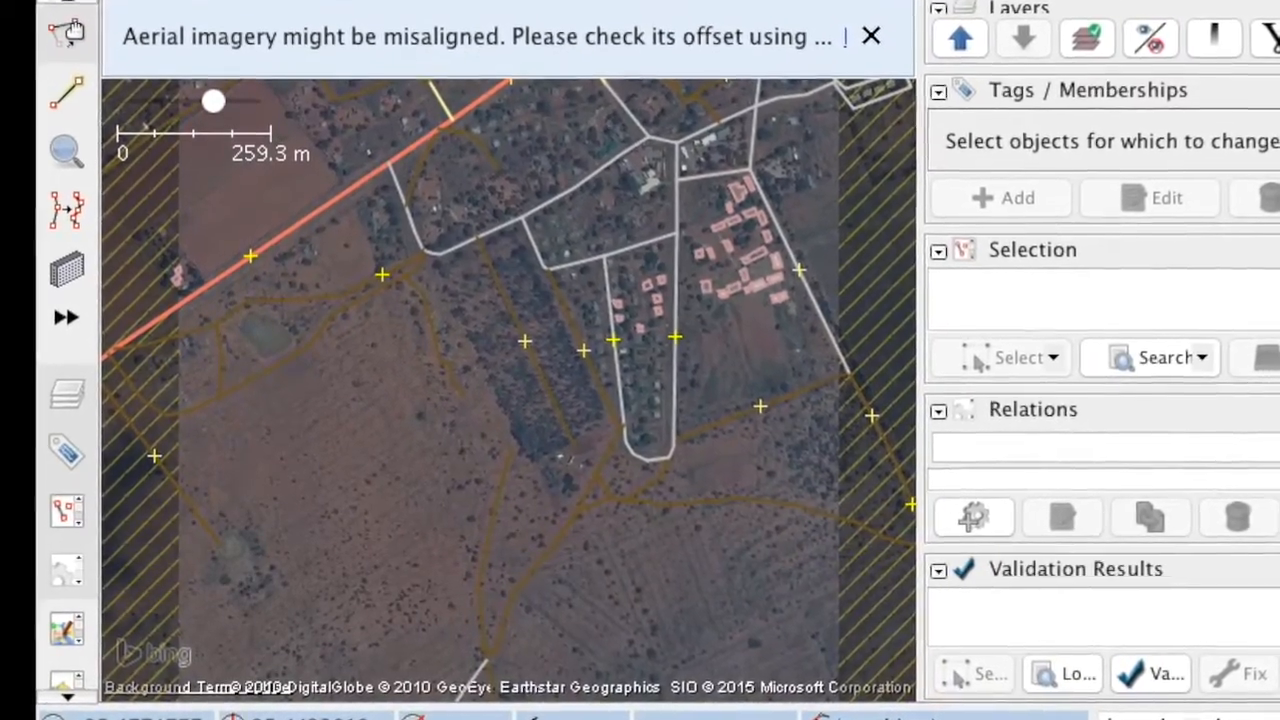
click(869, 35)
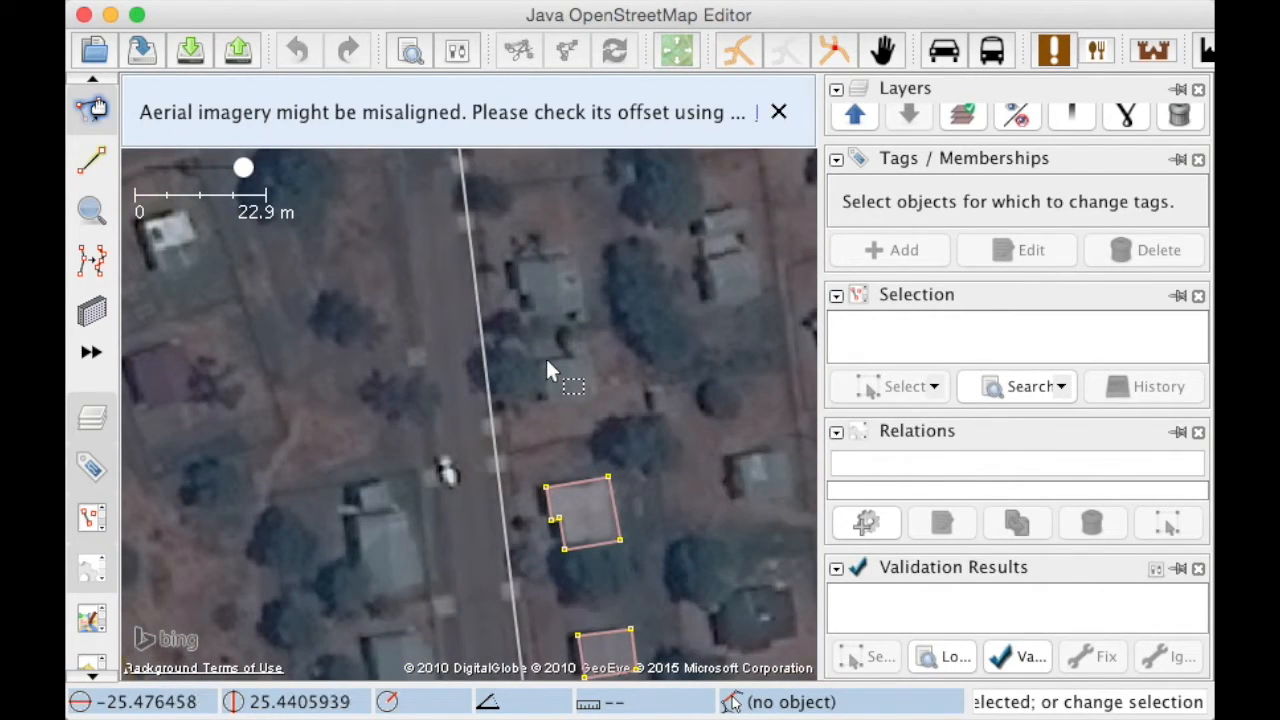
Trace a rectangular building outline over the house roof above the centre.
drag(547, 370, 510, 235)
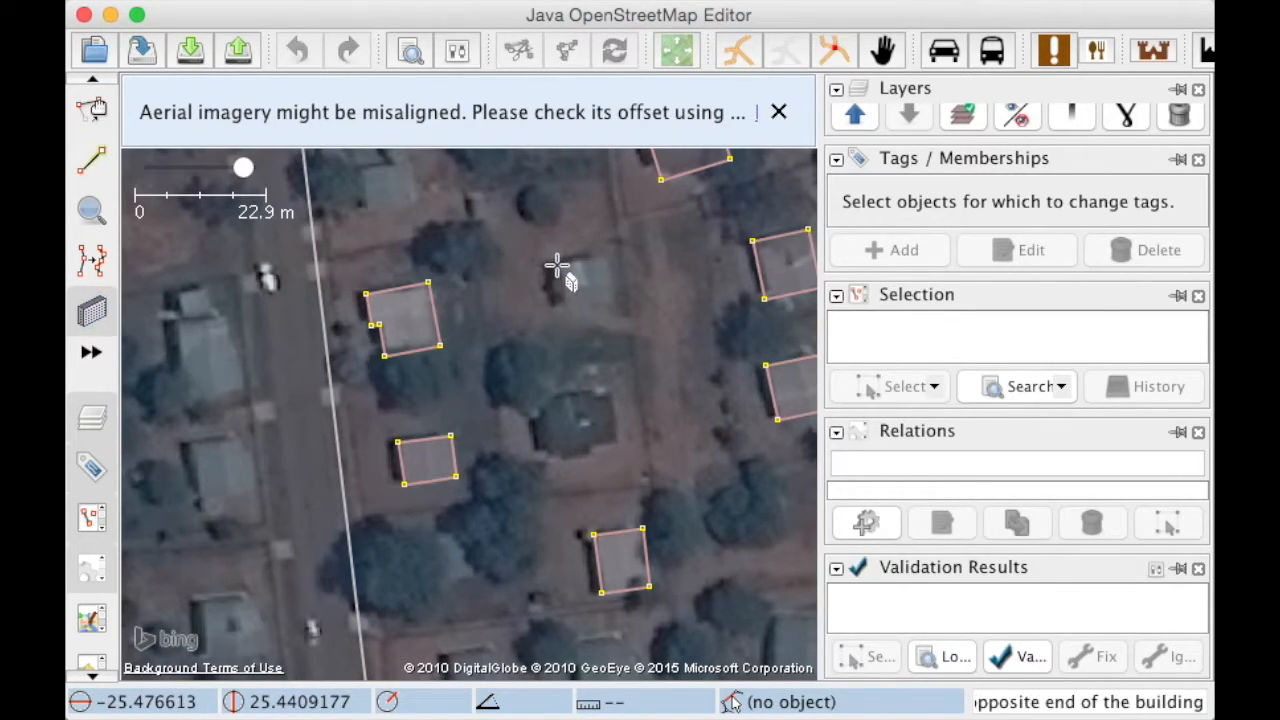
drag(557, 265, 610, 295)
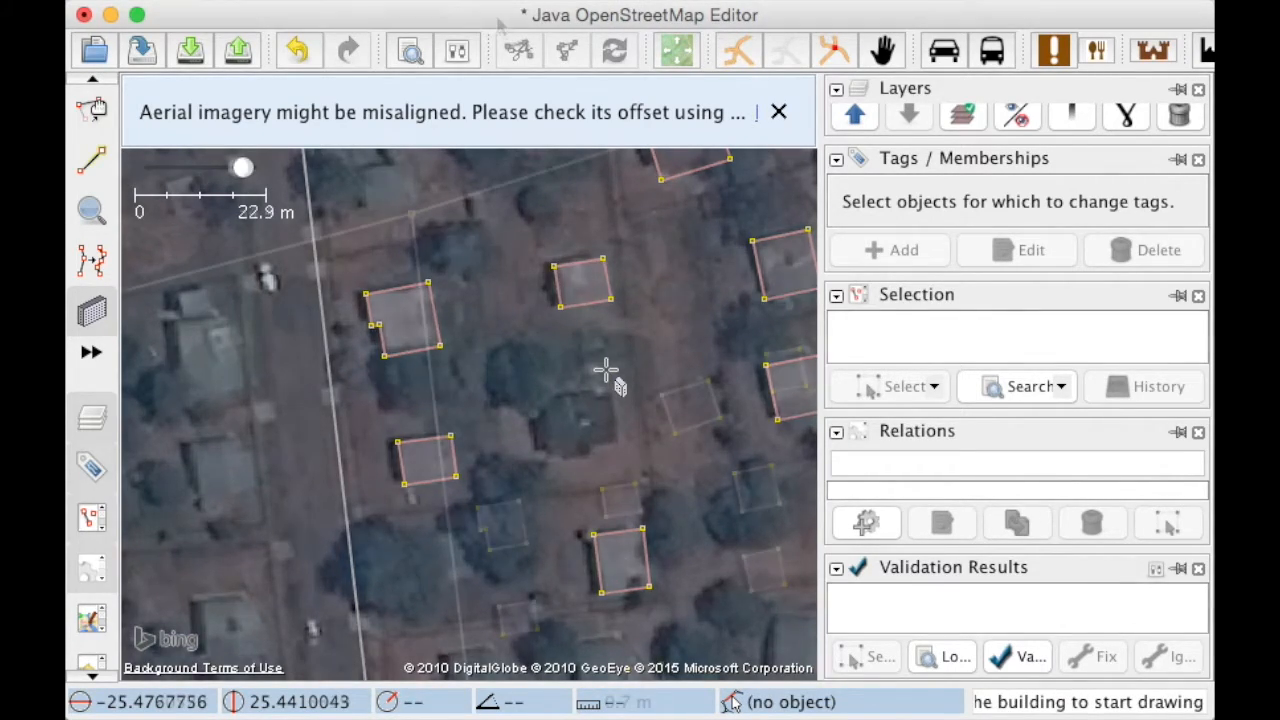
Draw a four-node building over the house roof below the road junction.
scroll(up, 3)
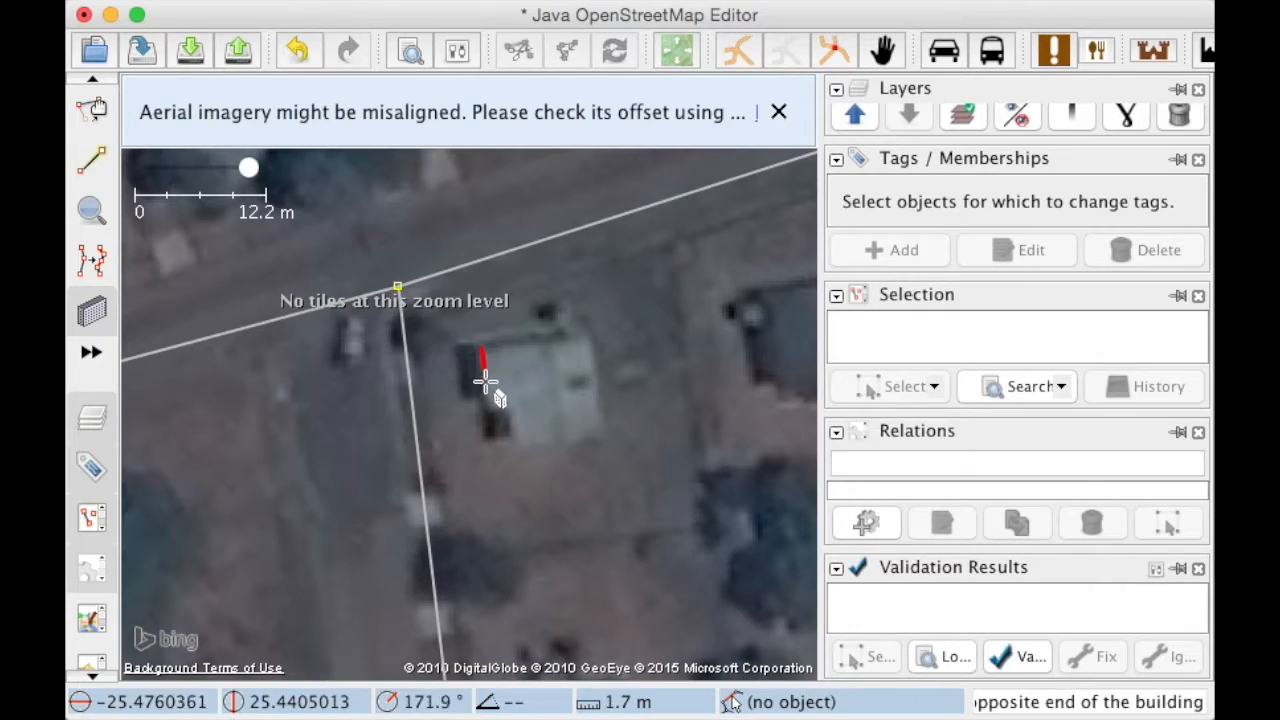
drag(485, 380, 600, 400)
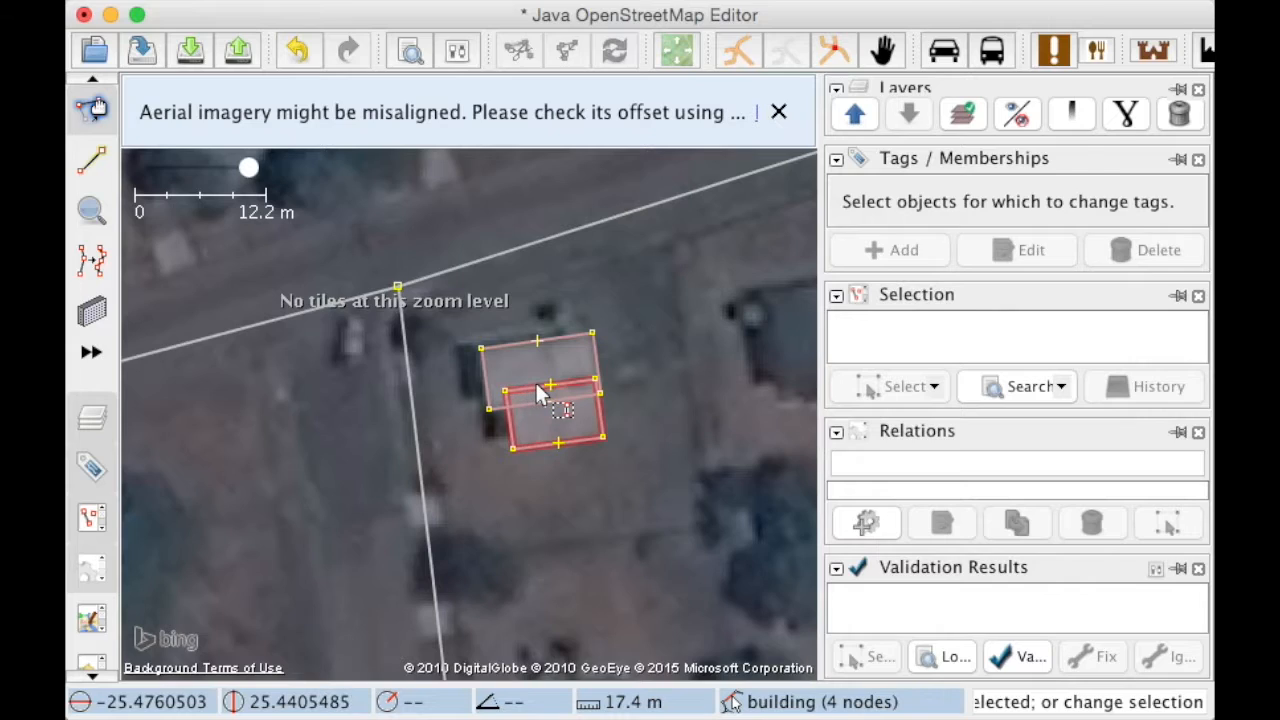
click(550, 405)
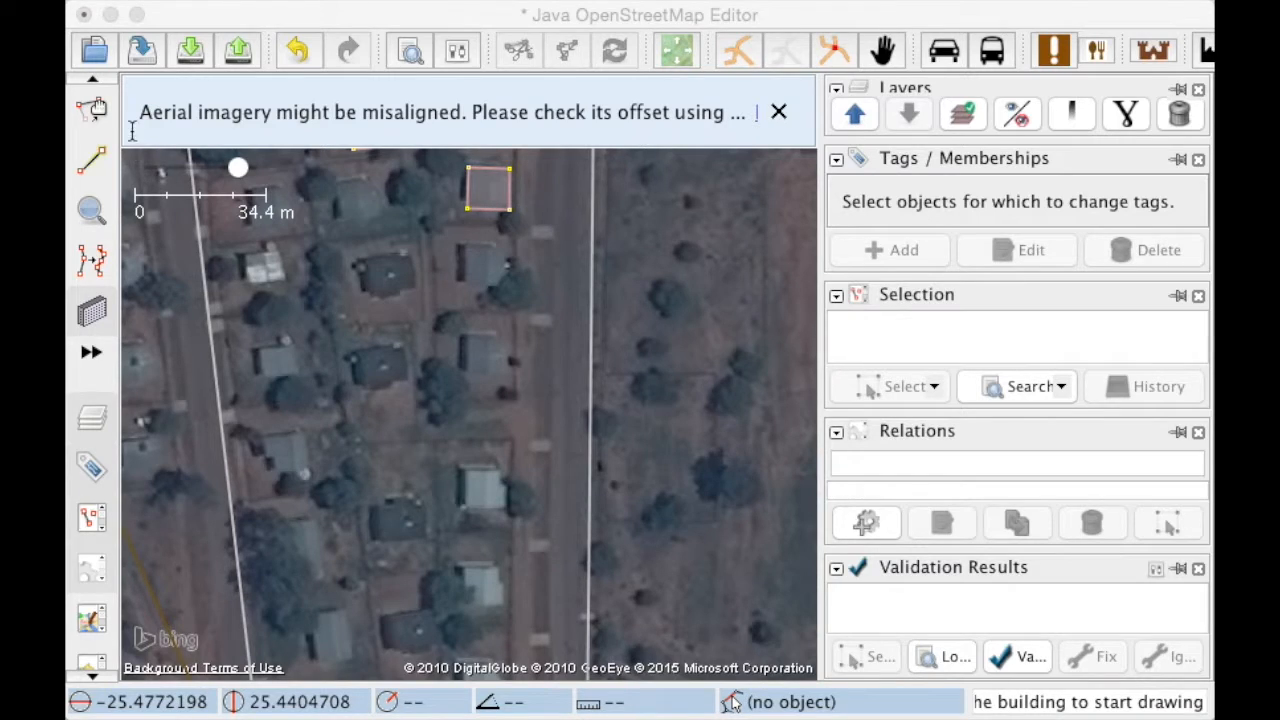
Trace the second and third house roofs in the row as building outlines.
click(489, 190)
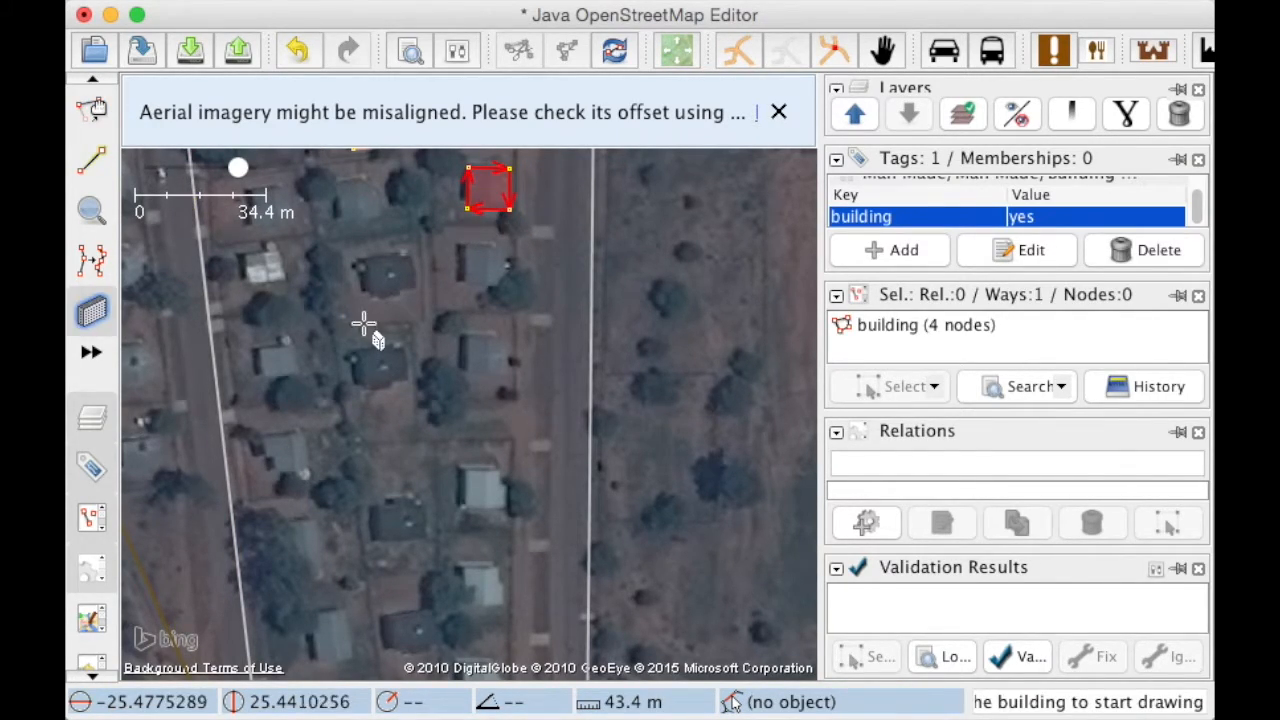
mouse_move(475, 250)
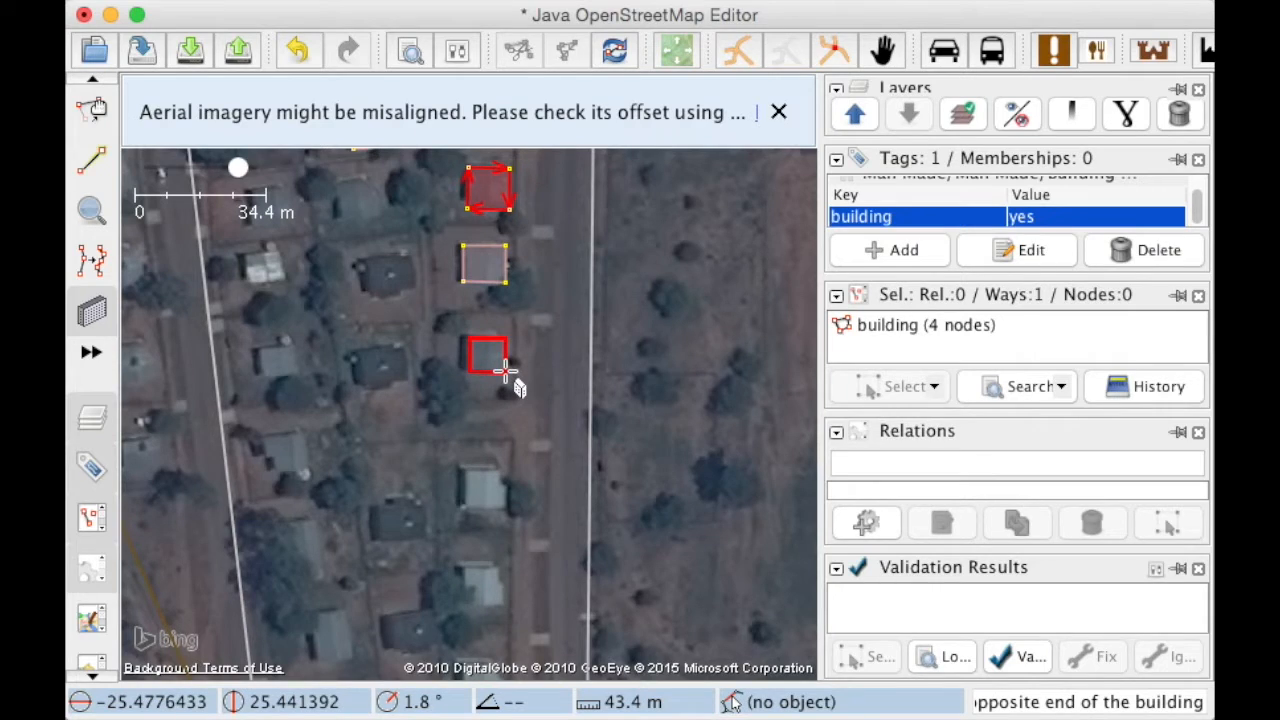
drag(488, 355, 483, 490)
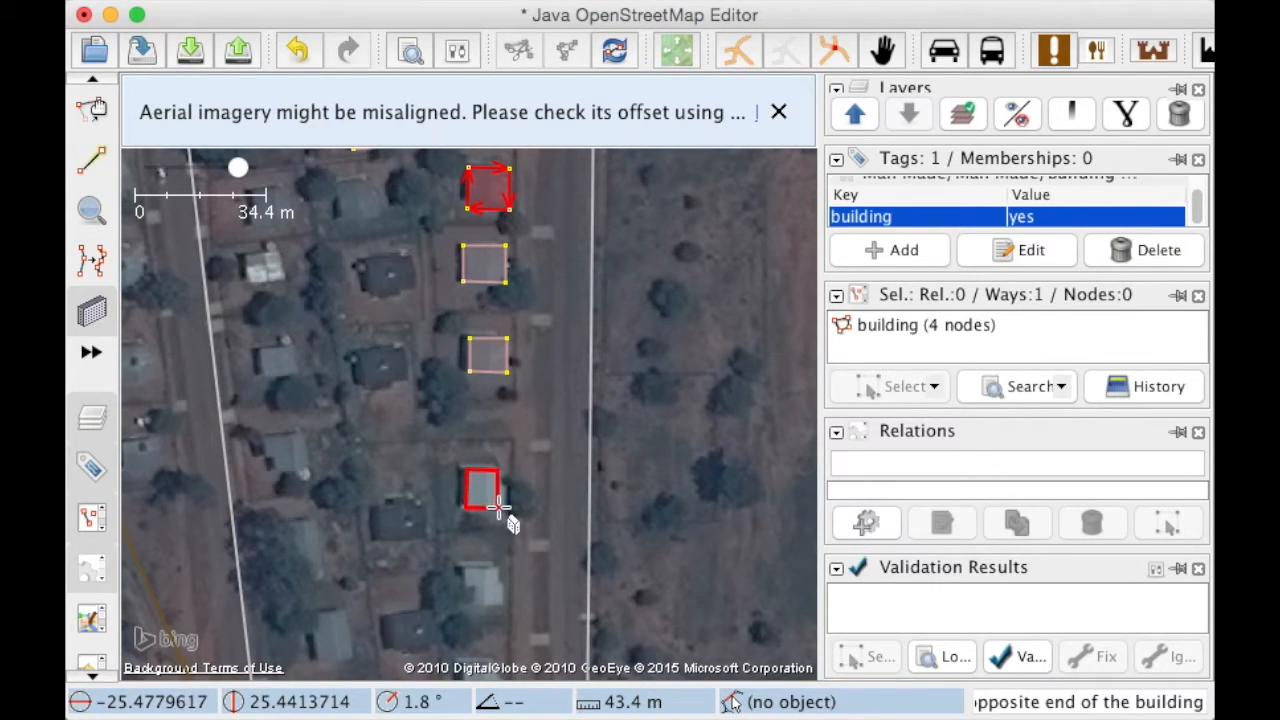
drag(485, 490, 485, 585)
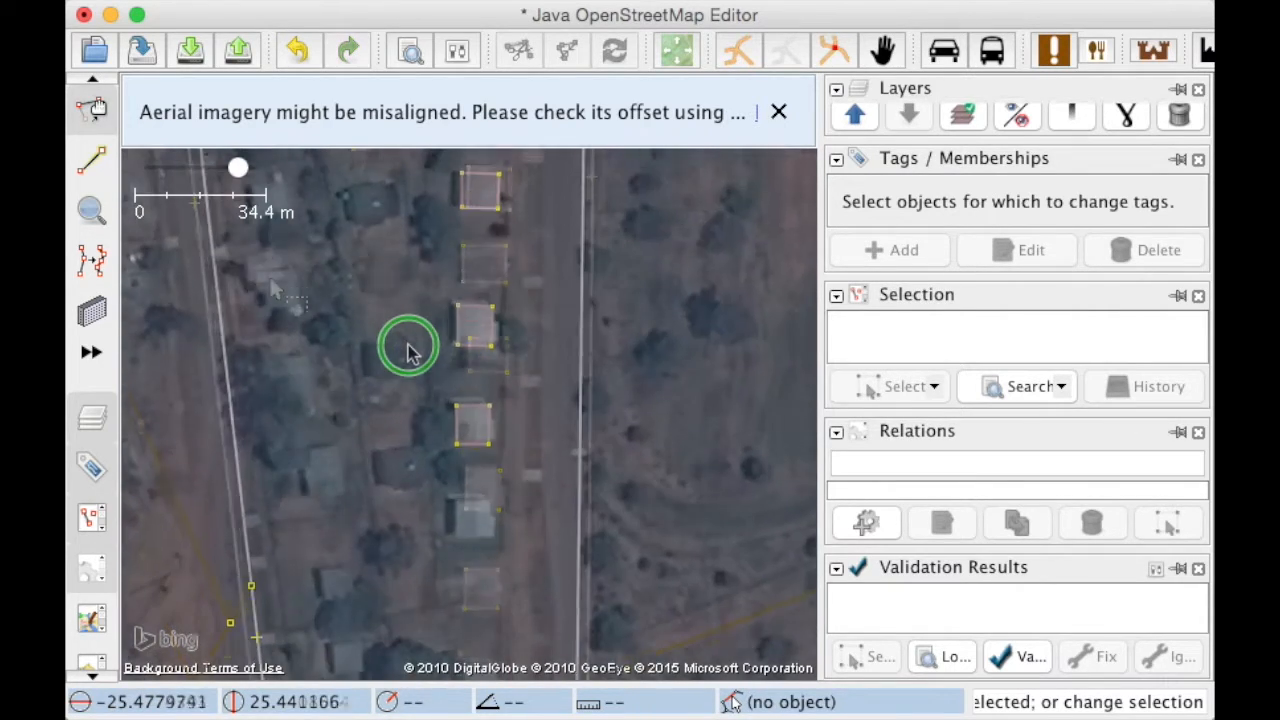
Zoom in and trace further house roofs, shaping one outline with extra corners.
scroll(up, 3)
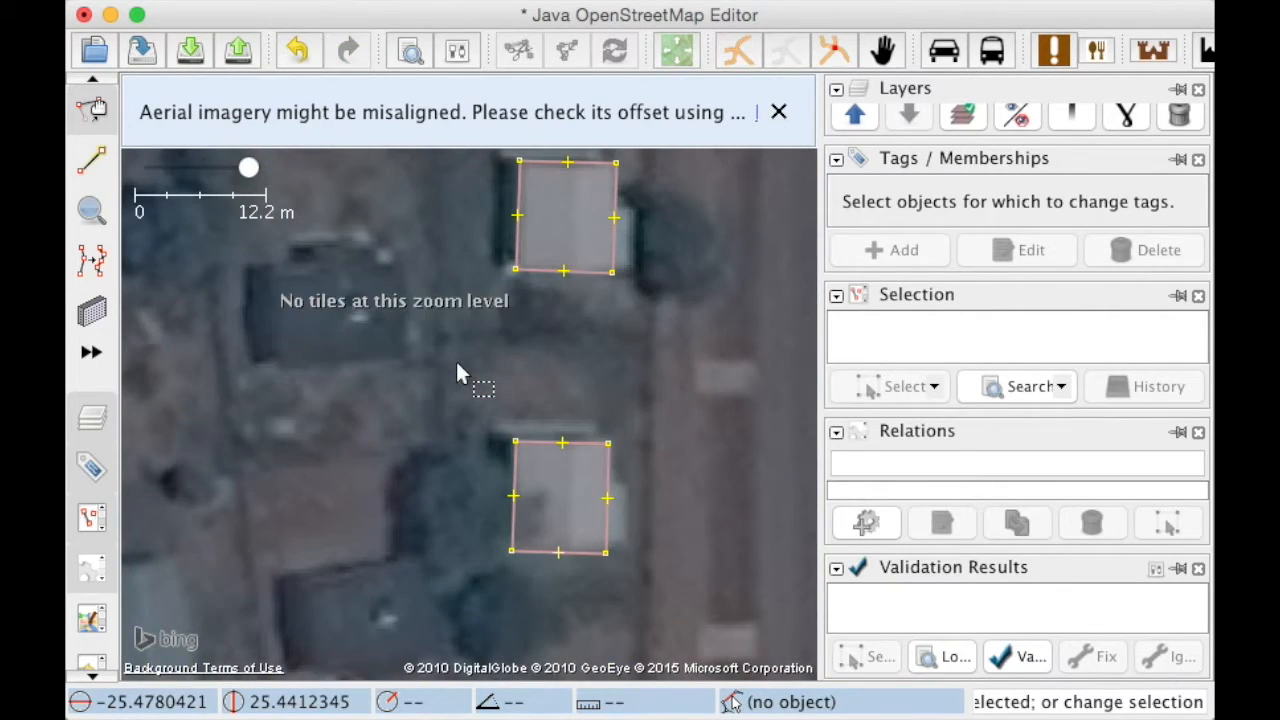
click(565, 215)
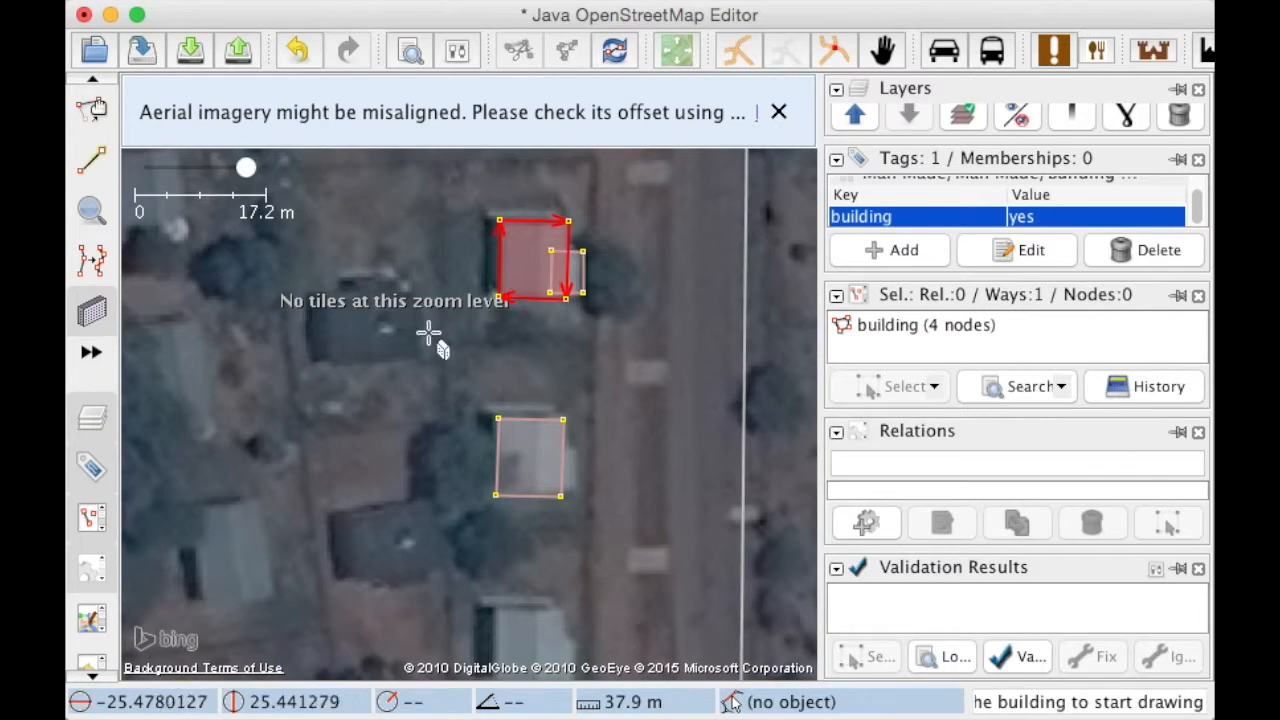
click(560, 470)
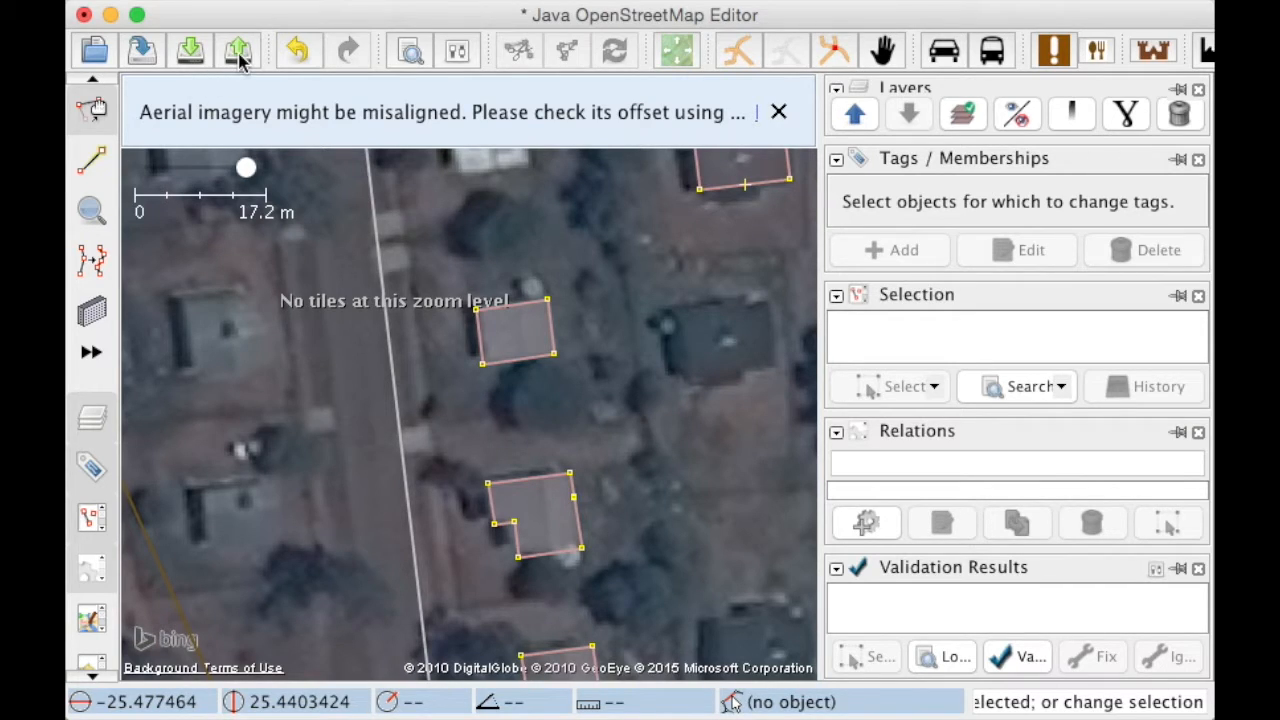
mouse_move(239, 50)
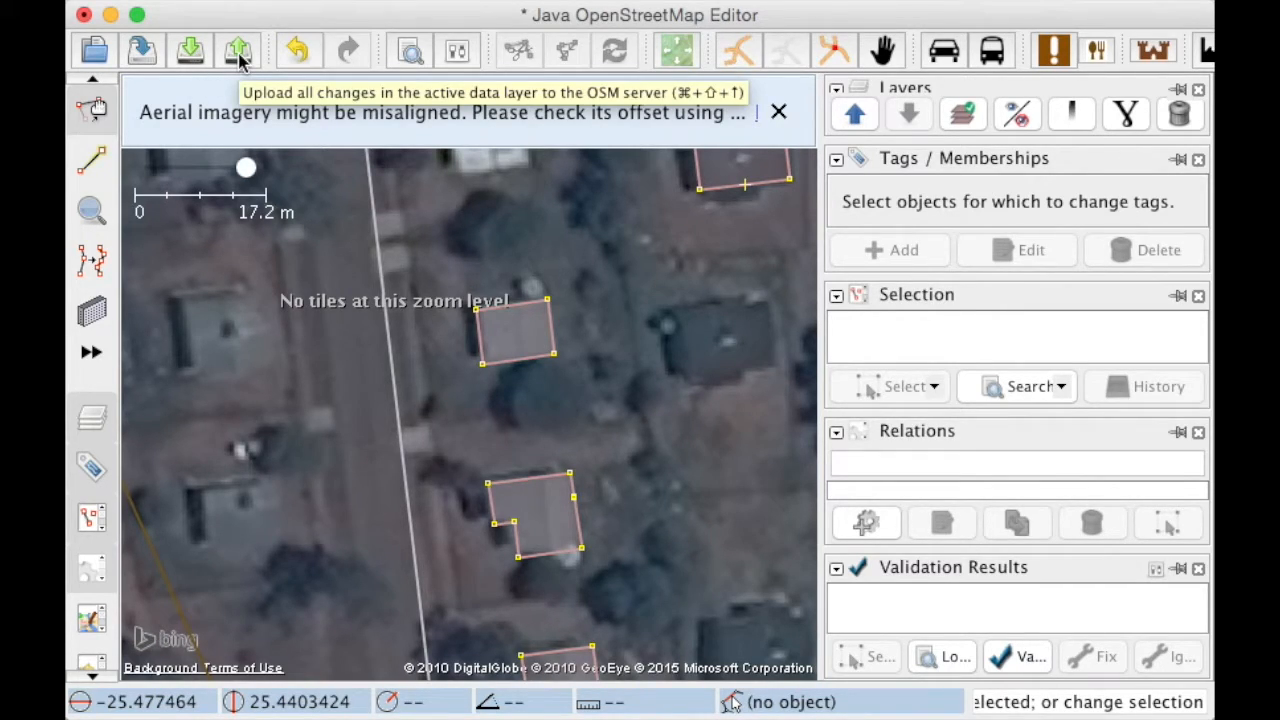
Upload the 104 new objects with a #PeaceCorps #PCBotswana comment and Bing source.
click(238, 50)
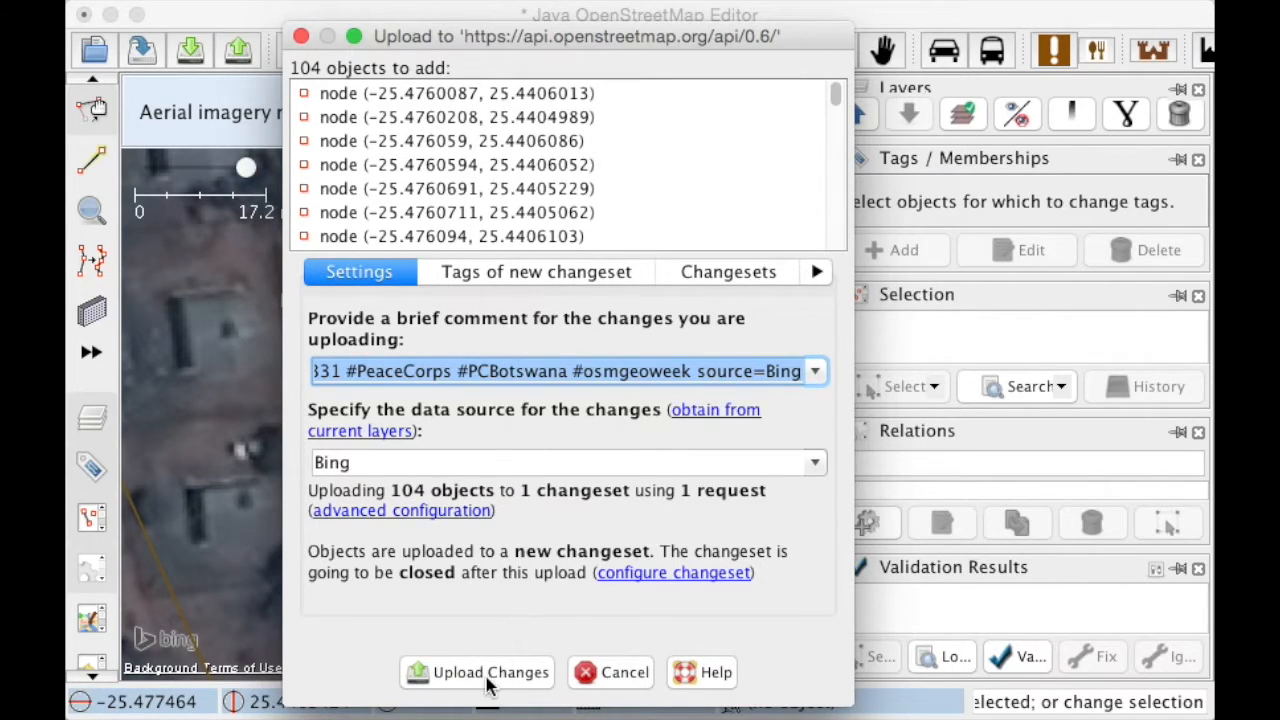
click(490, 672)
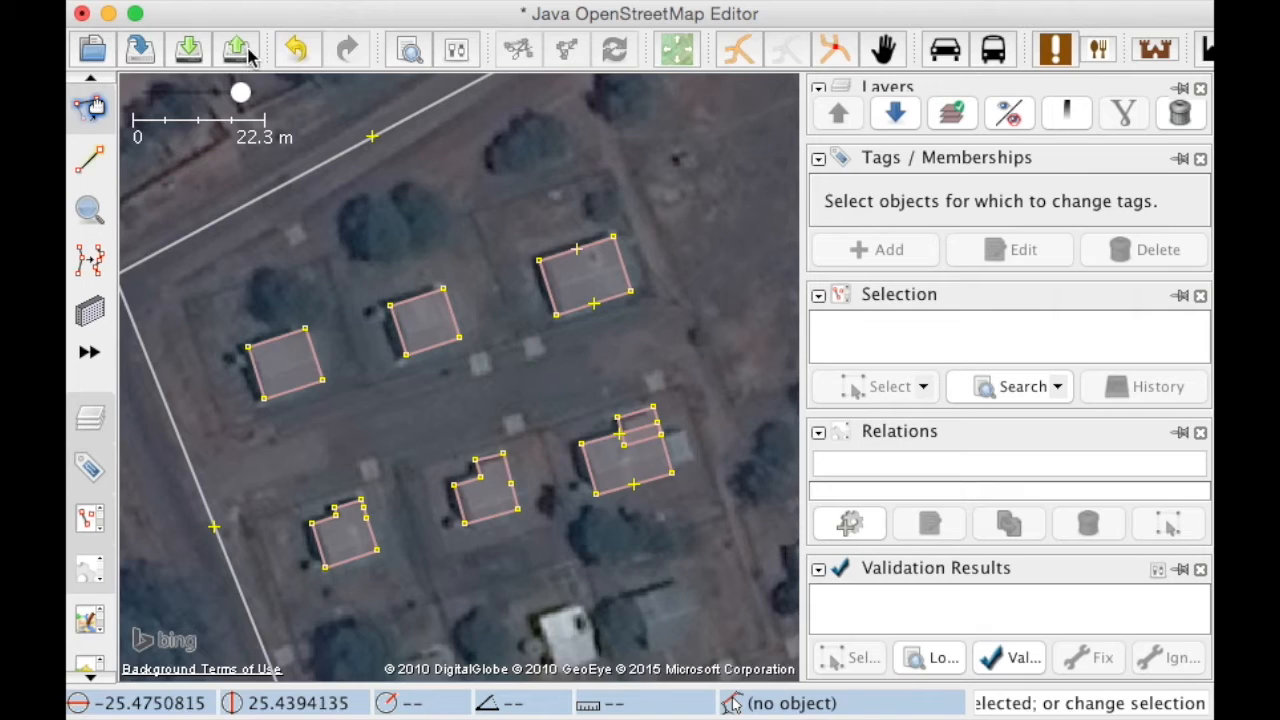
Cancel the upload and expand the Crossing buildings warning in Validation Results.
click(237, 49)
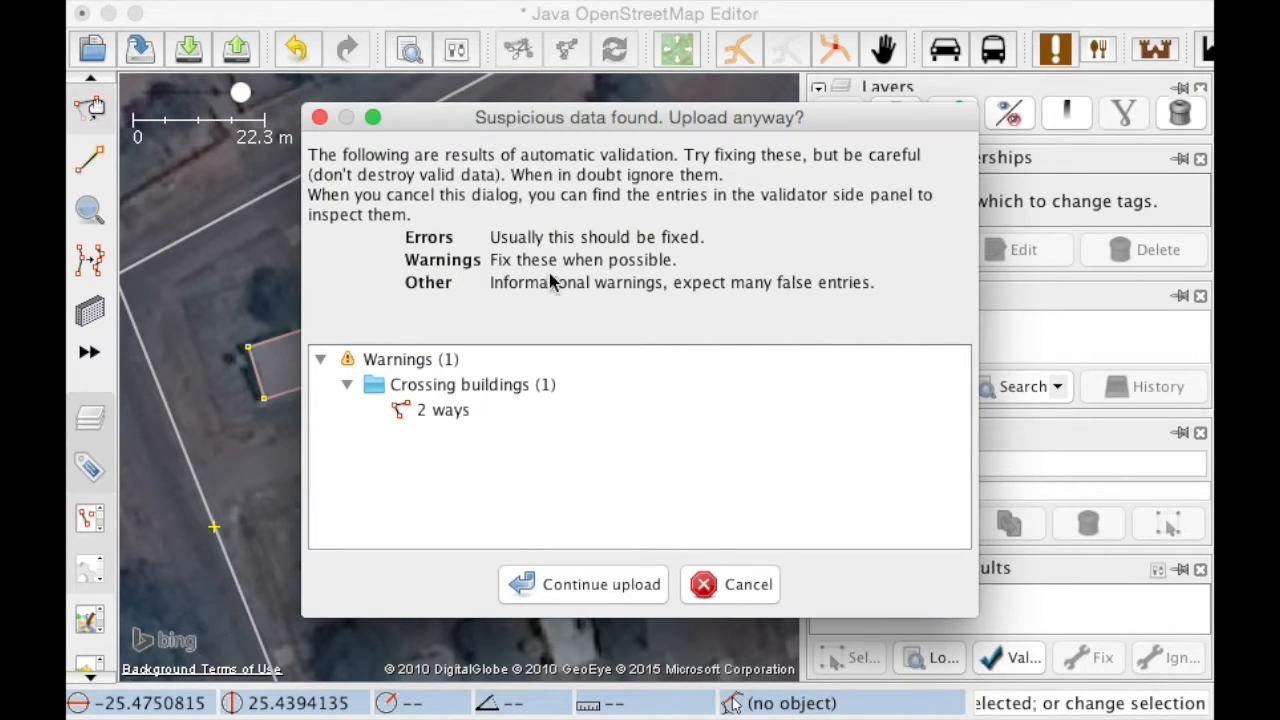
mouse_move(730, 588)
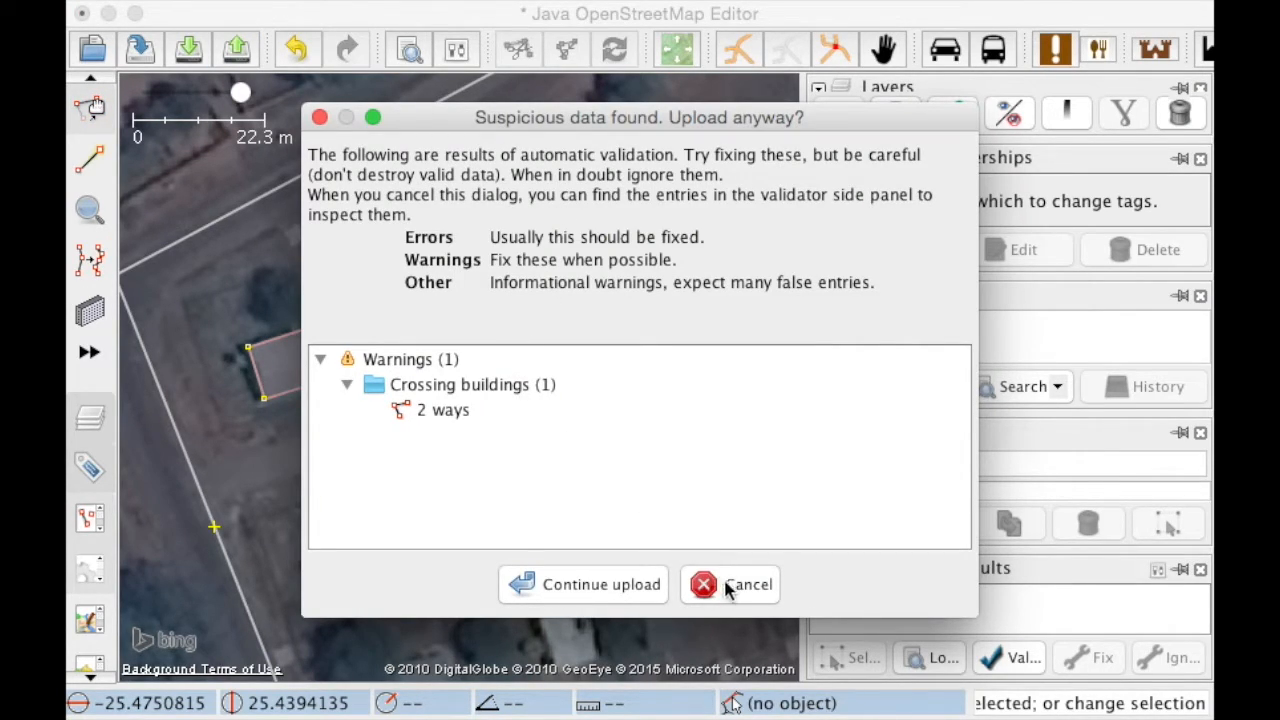
click(748, 584)
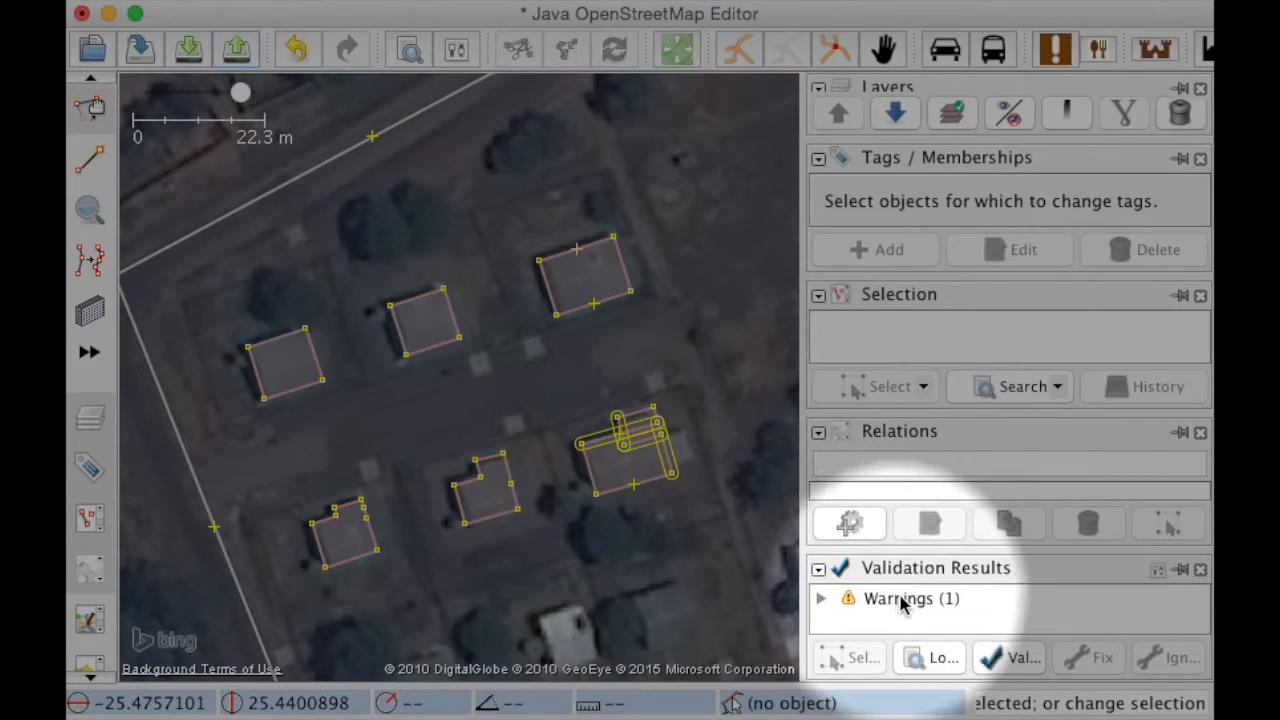
click(821, 598)
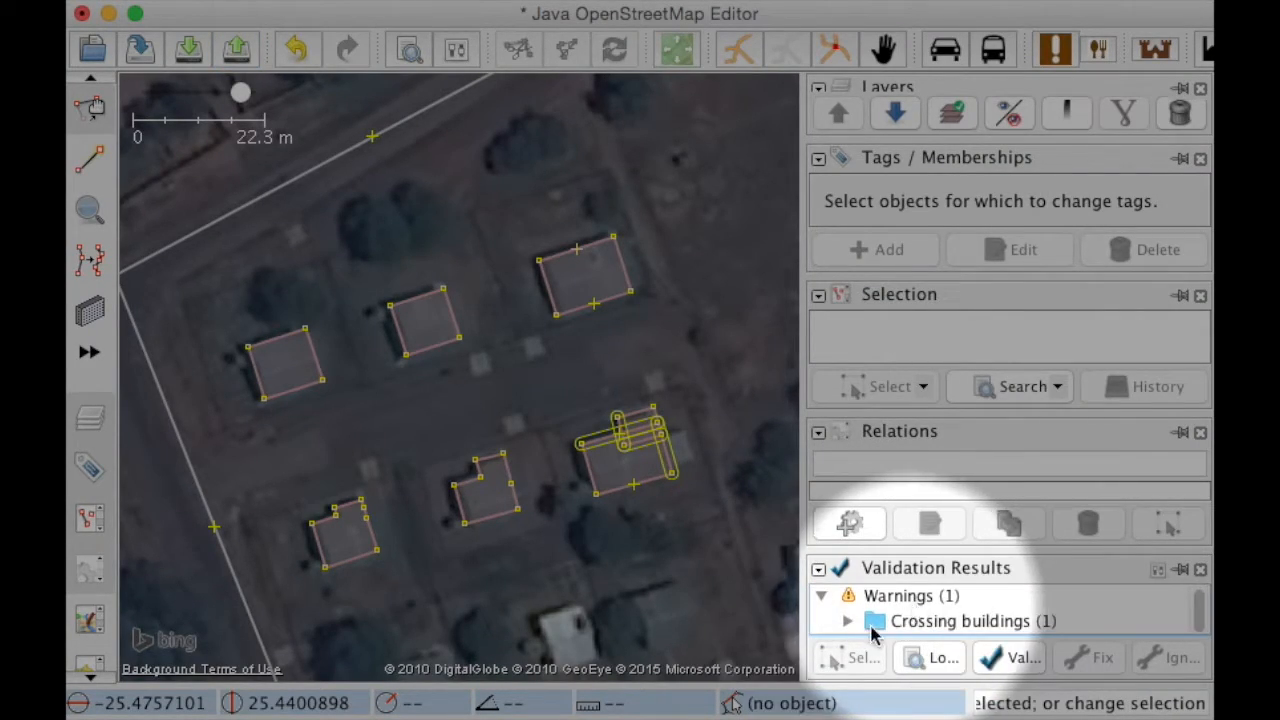
click(847, 621)
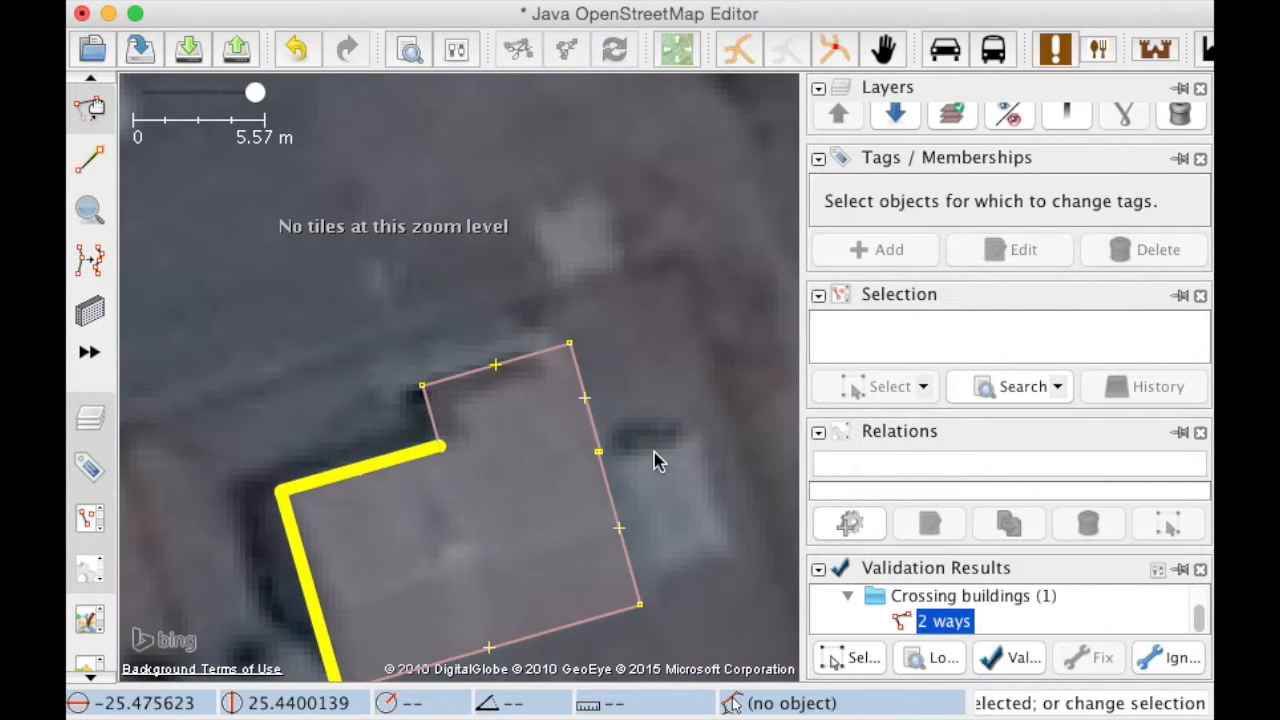
Zoom in and select the overlapping building outline.
scroll(down, 3)
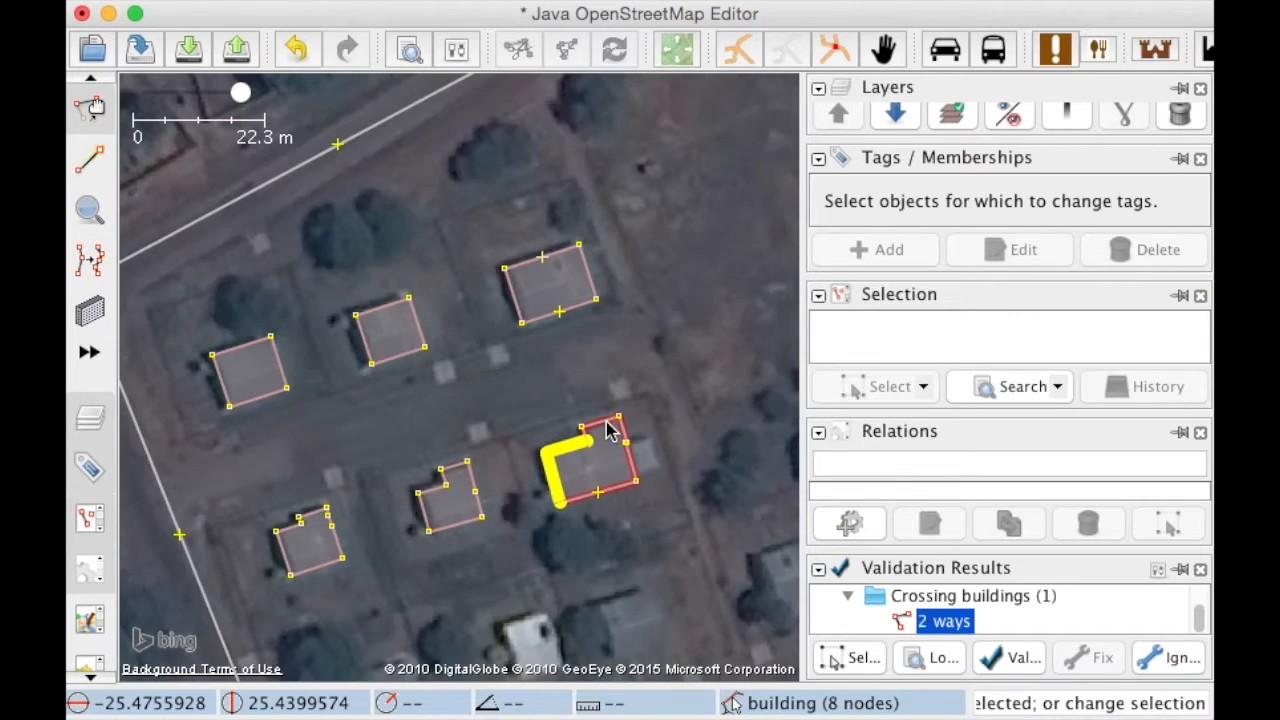
click(650, 455)
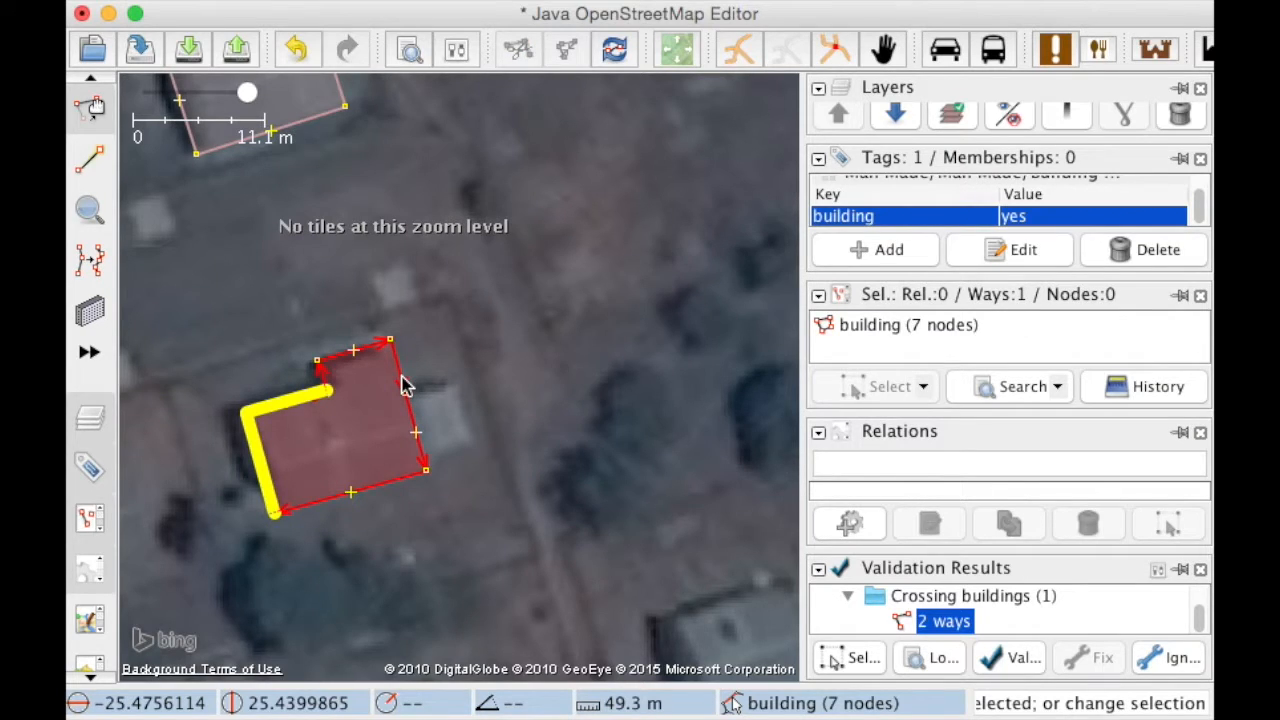
mouse_move(478, 385)
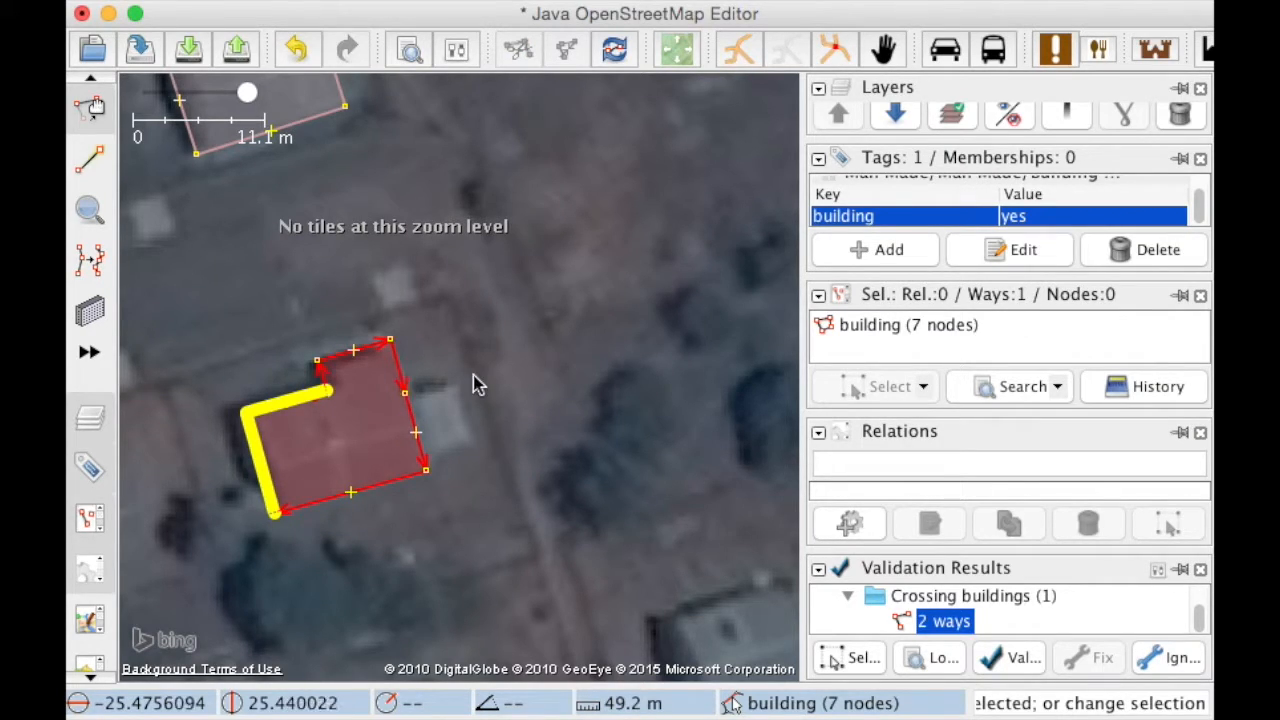
Deselect, then upload the corrected seven-node building with Upload Changes.
click(237, 49)
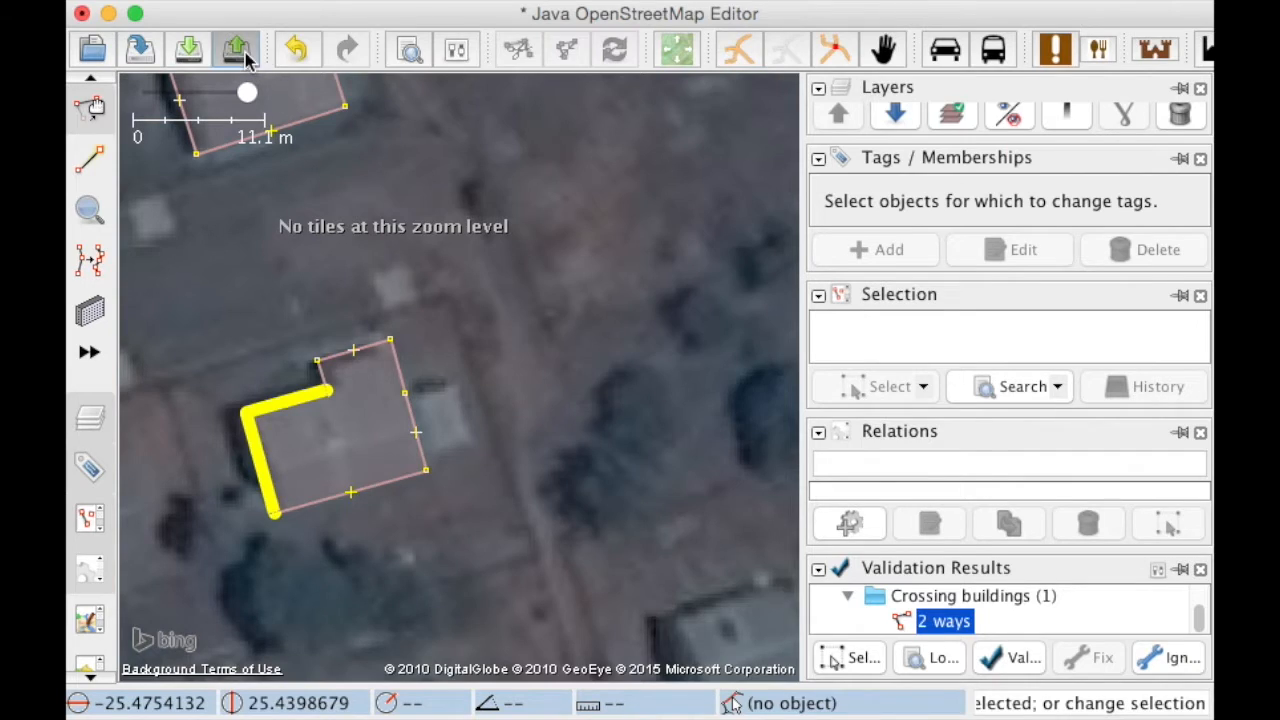
click(236, 49)
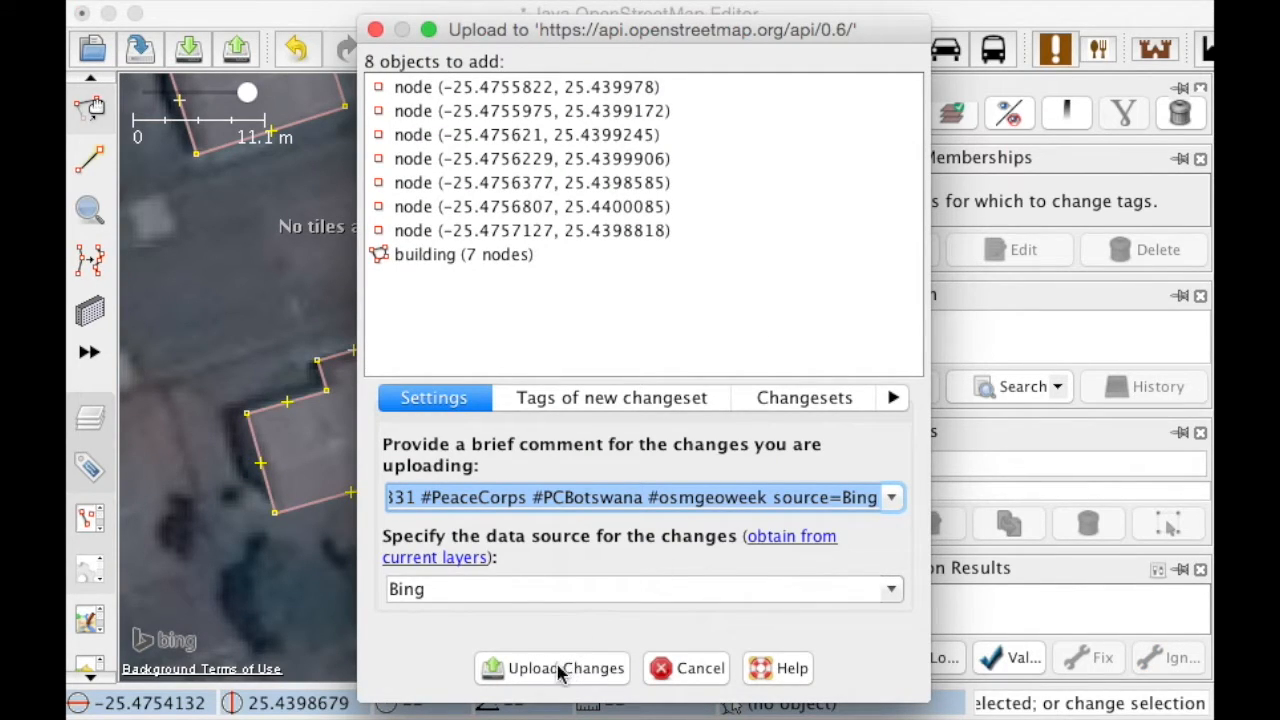
click(551, 668)
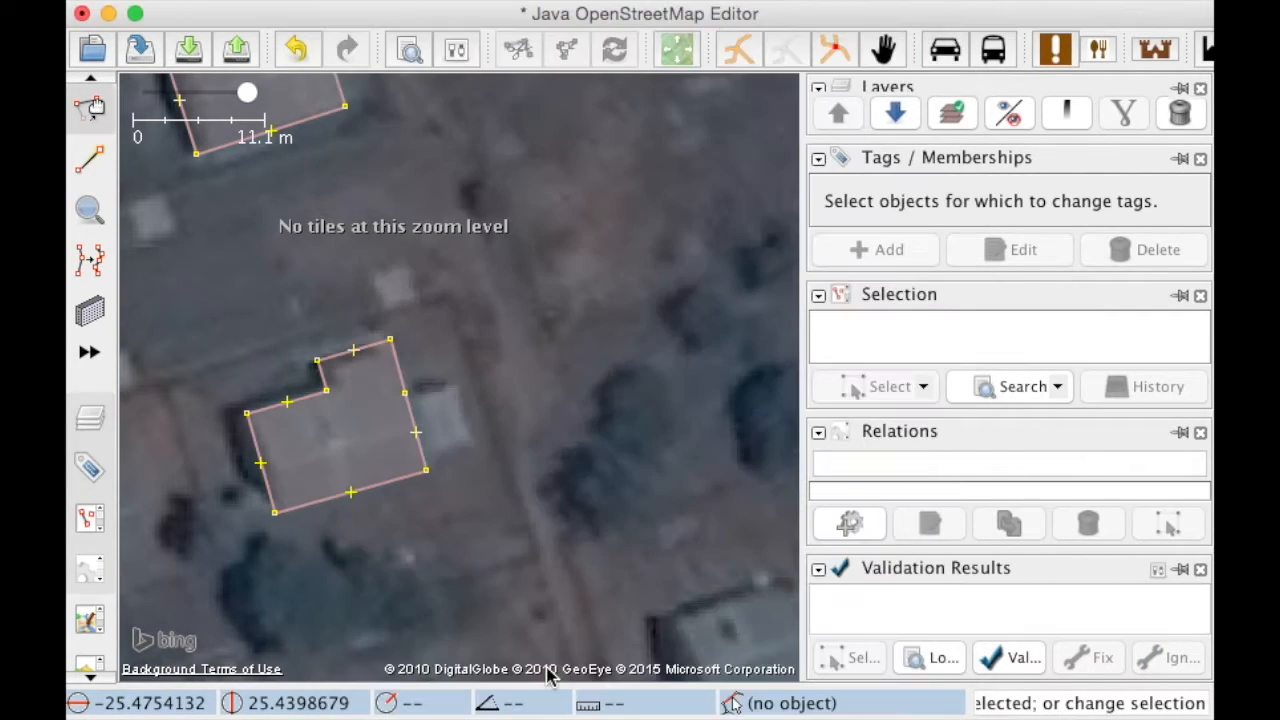
click(237, 49)
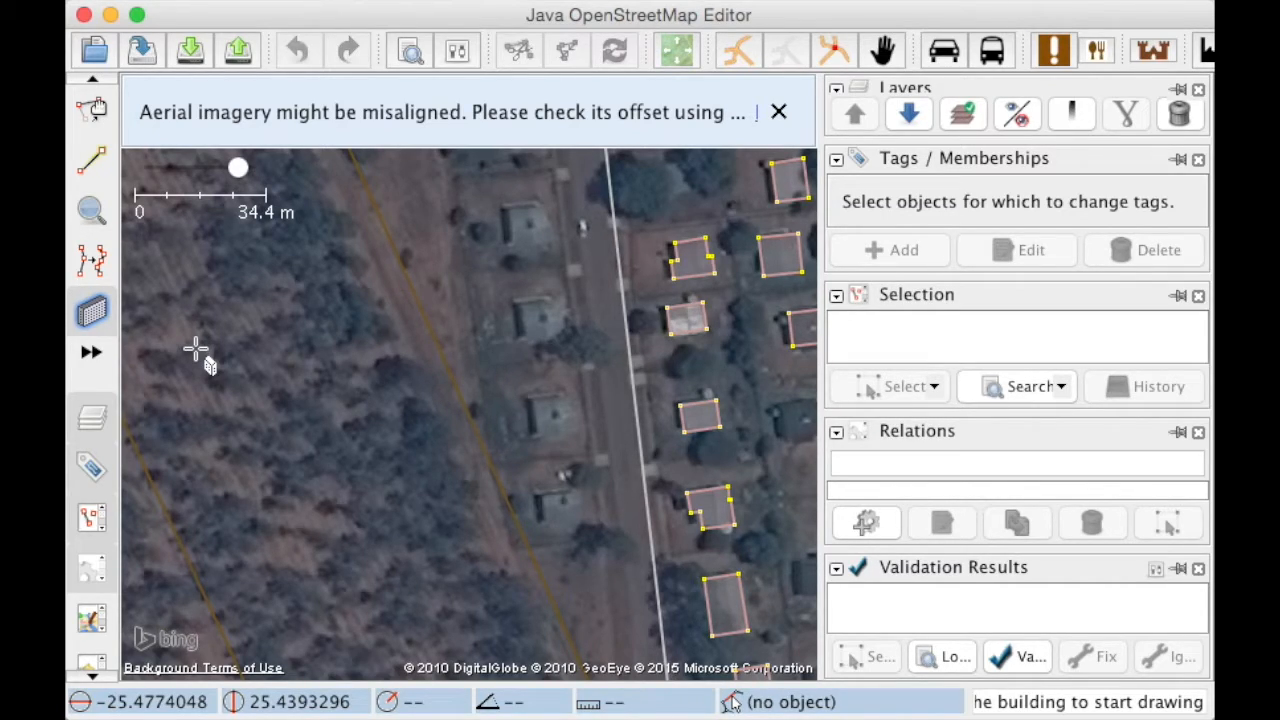
mouse_move(573, 470)
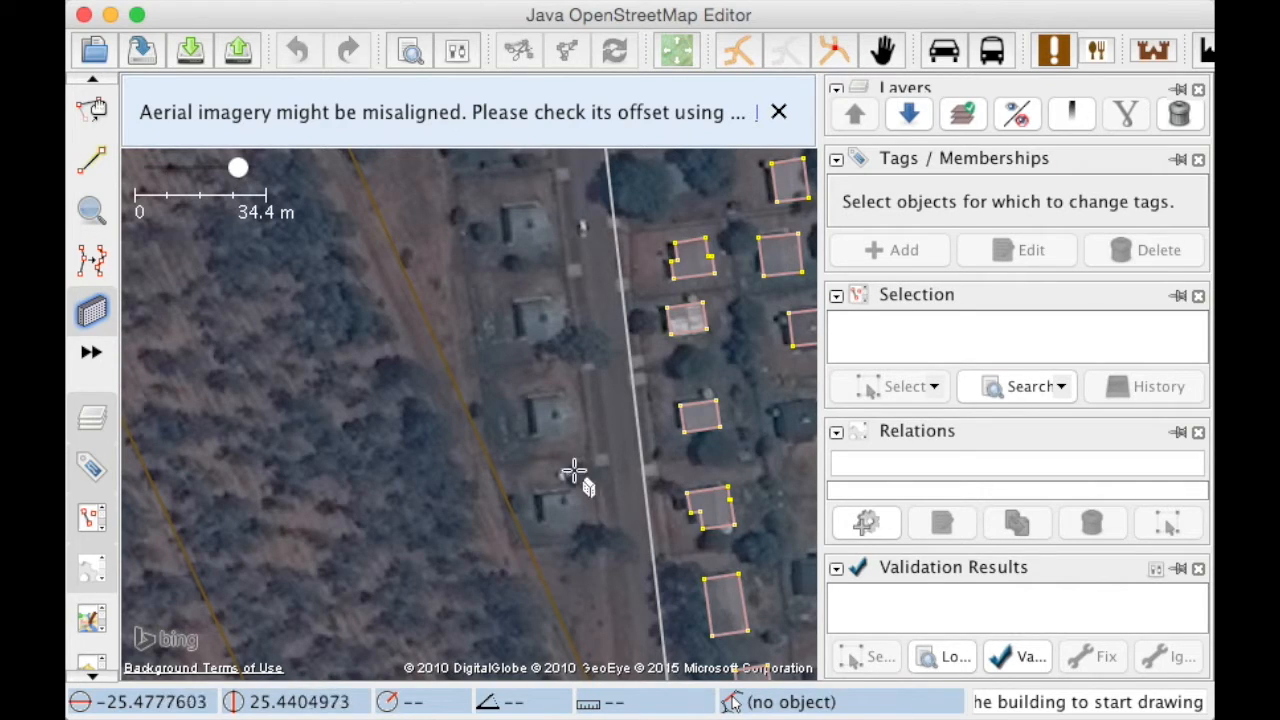
Draw a square building on the lower house, then move and rotate a copy onto the northern house.
click(575, 435)
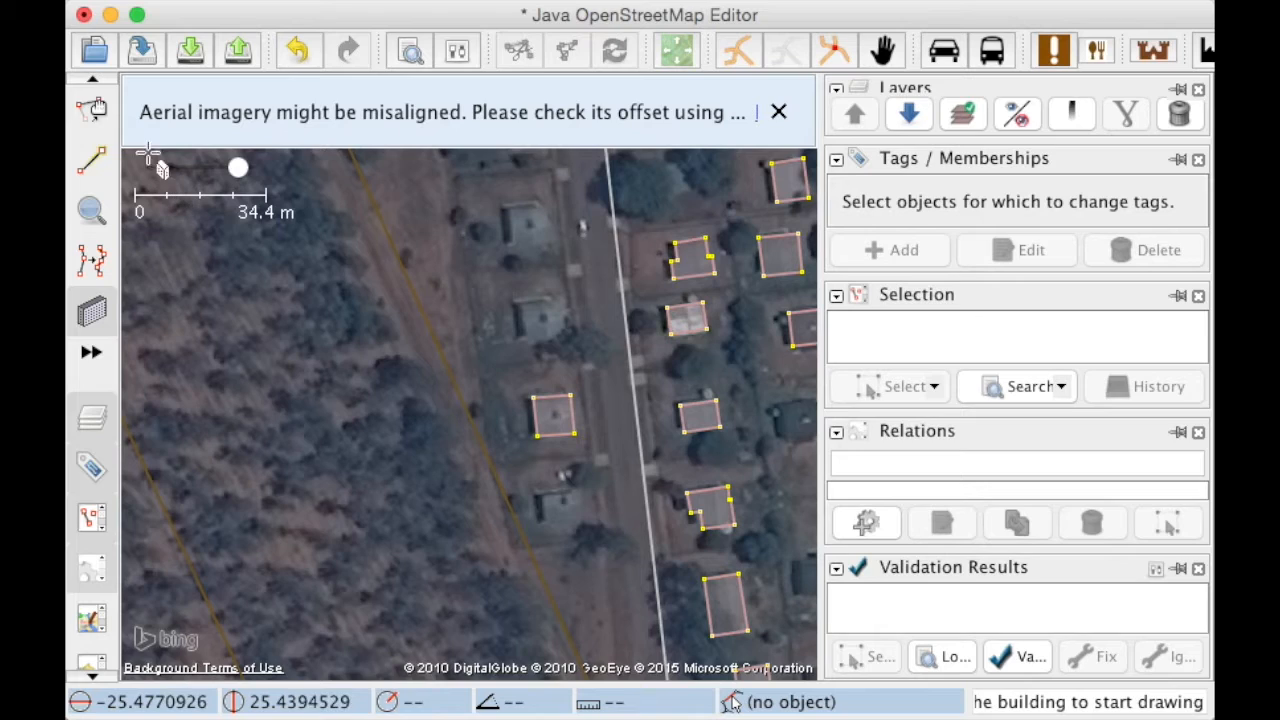
click(553, 415)
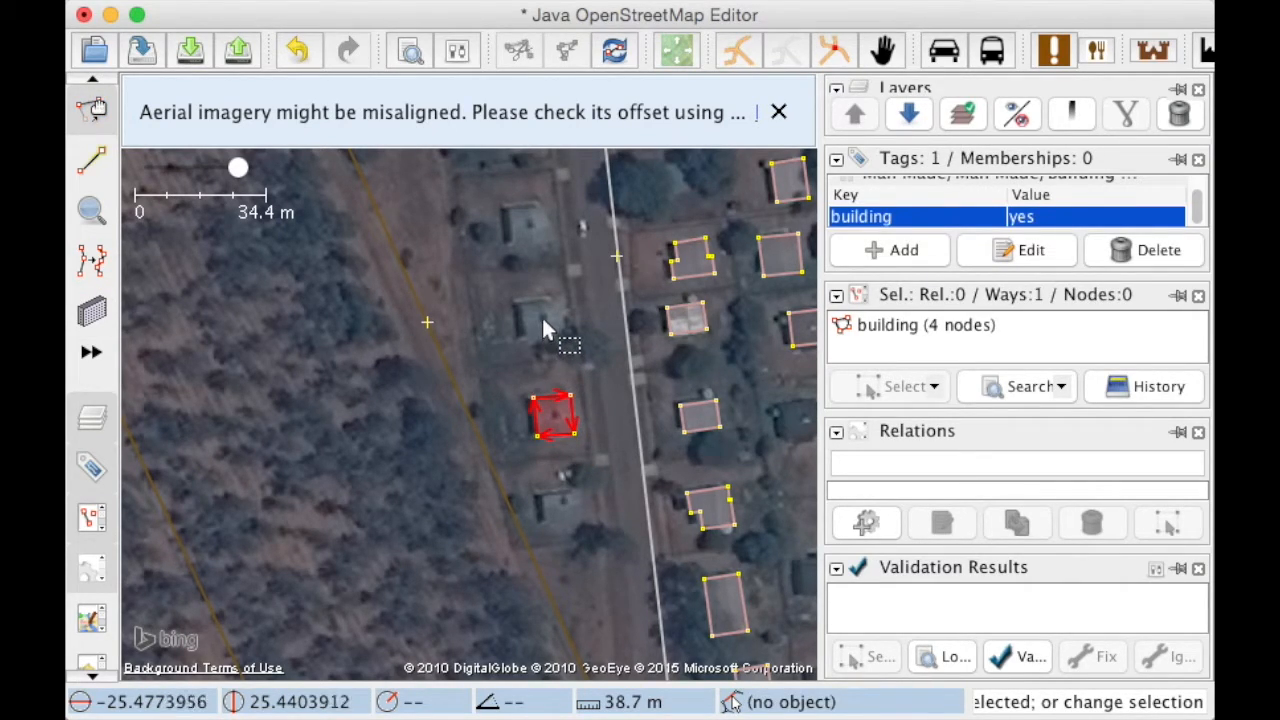
drag(550, 415, 540, 315)
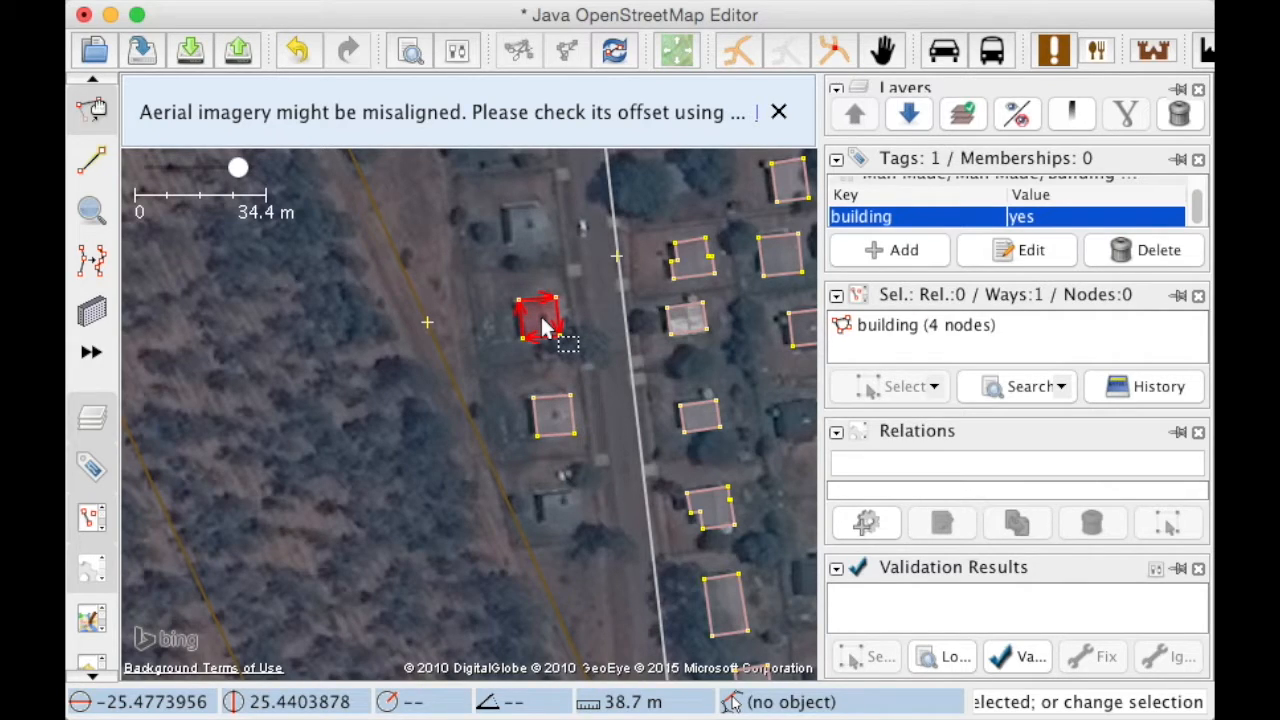
mouse_move(530, 233)
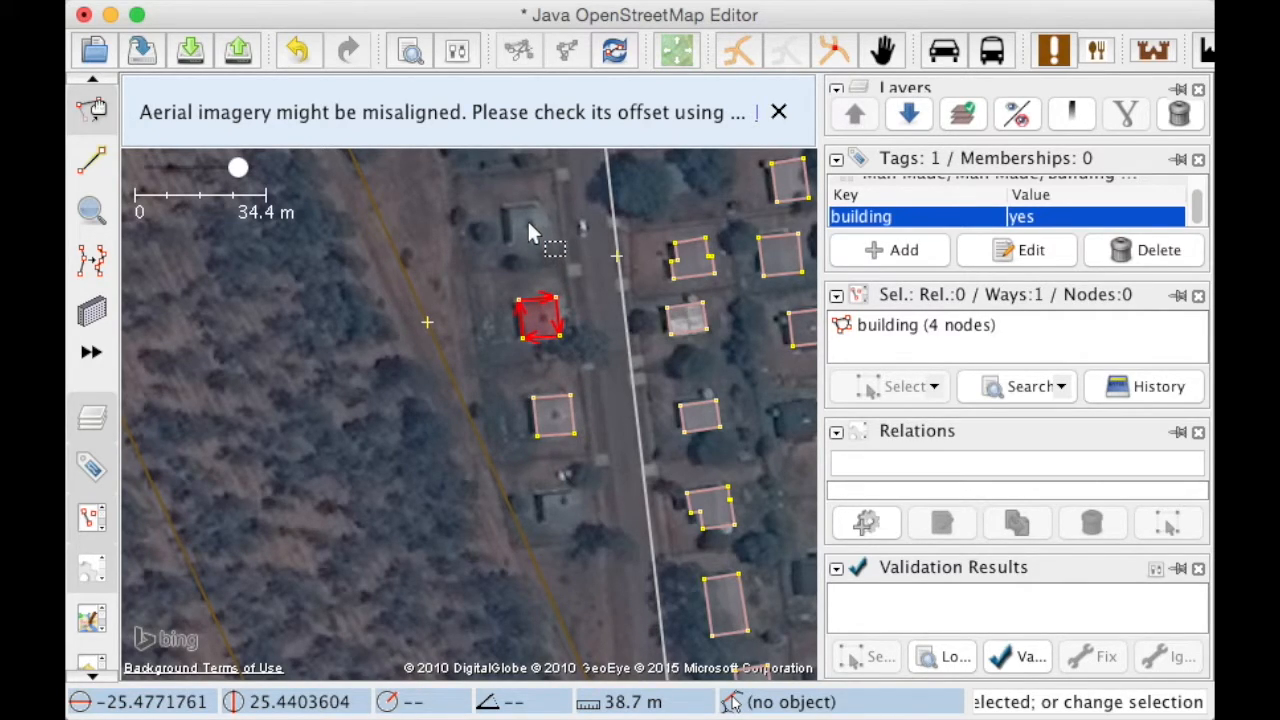
drag(540, 318, 527, 220)
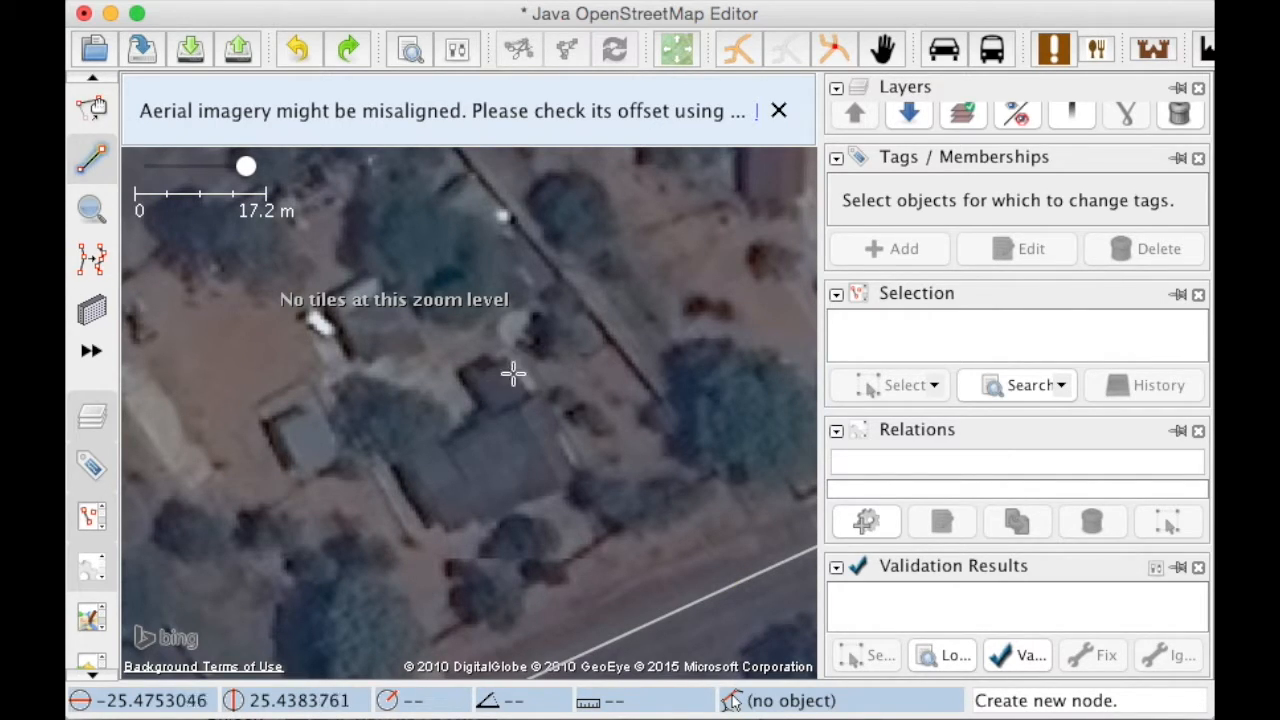
Trace the house corners, including the stepped north edge, and close on the first node.
click(470, 378)
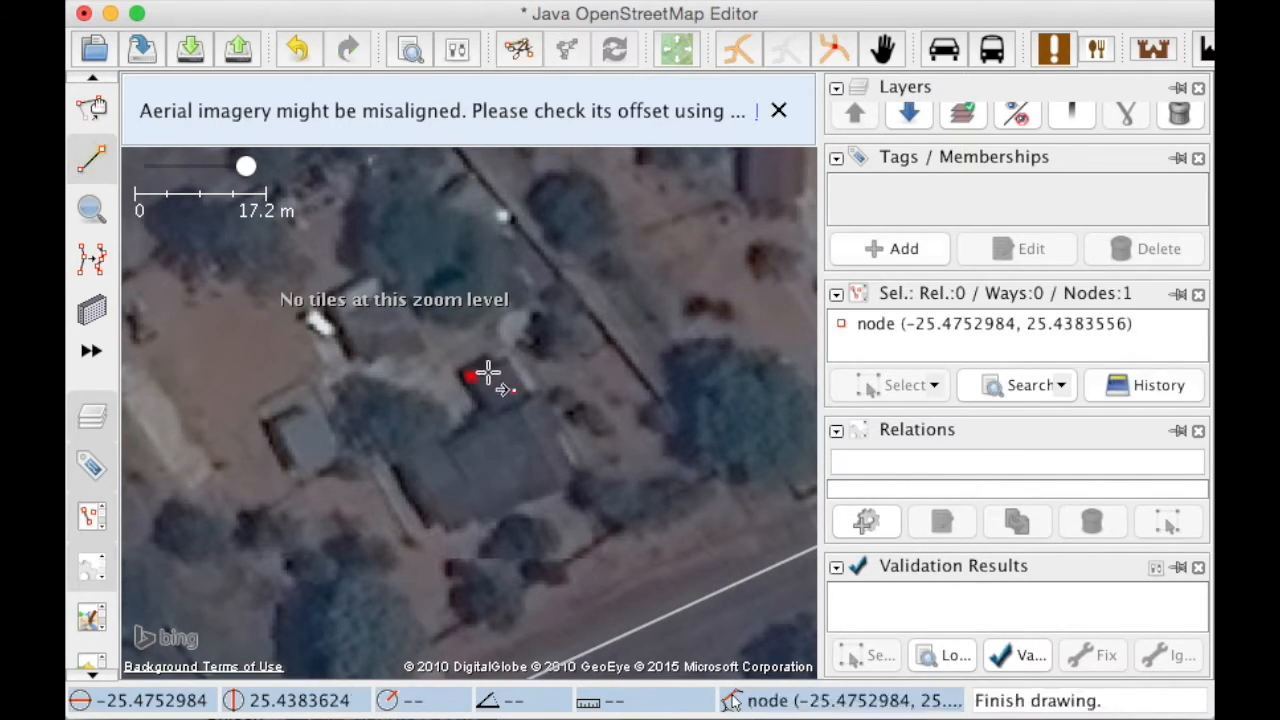
click(527, 400)
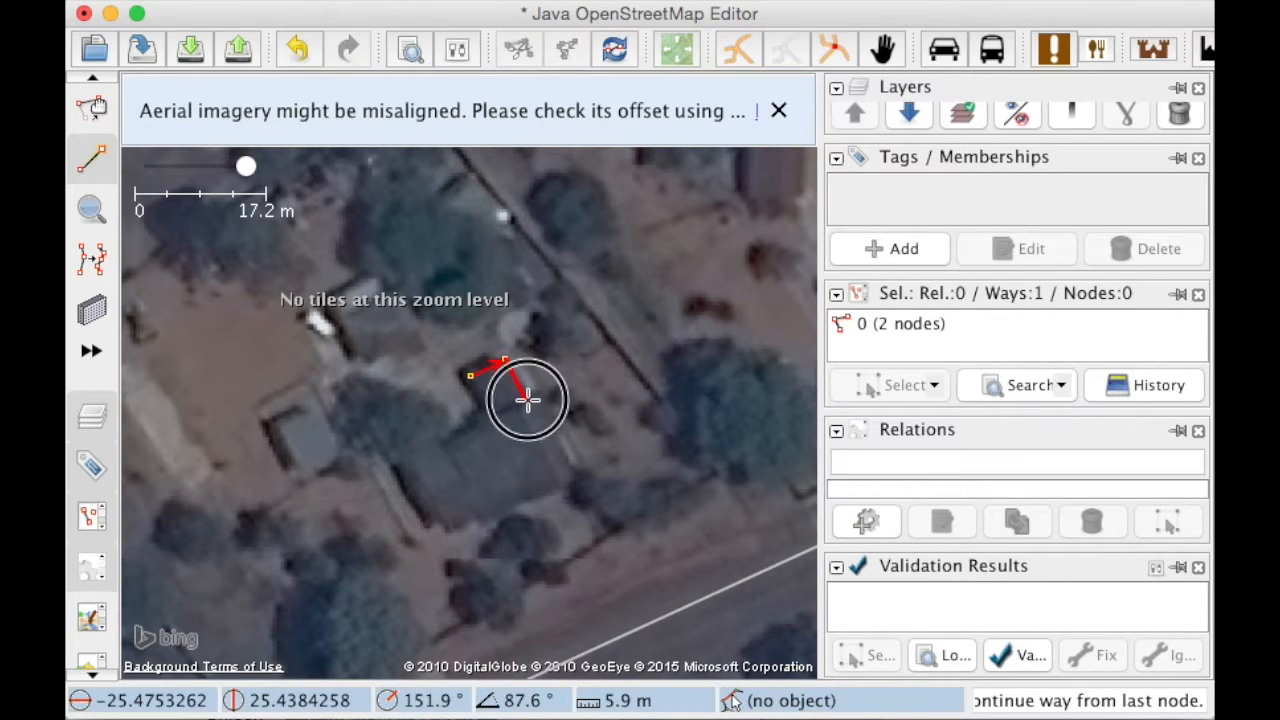
click(578, 478)
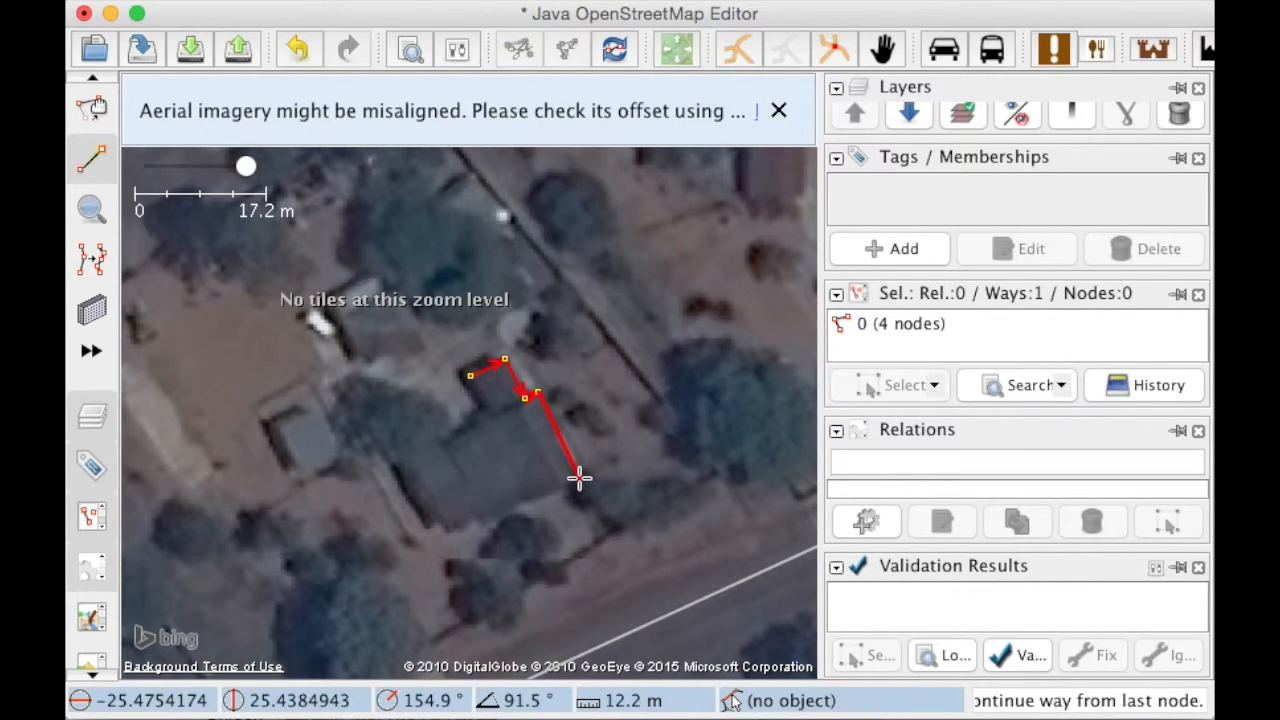
click(448, 540)
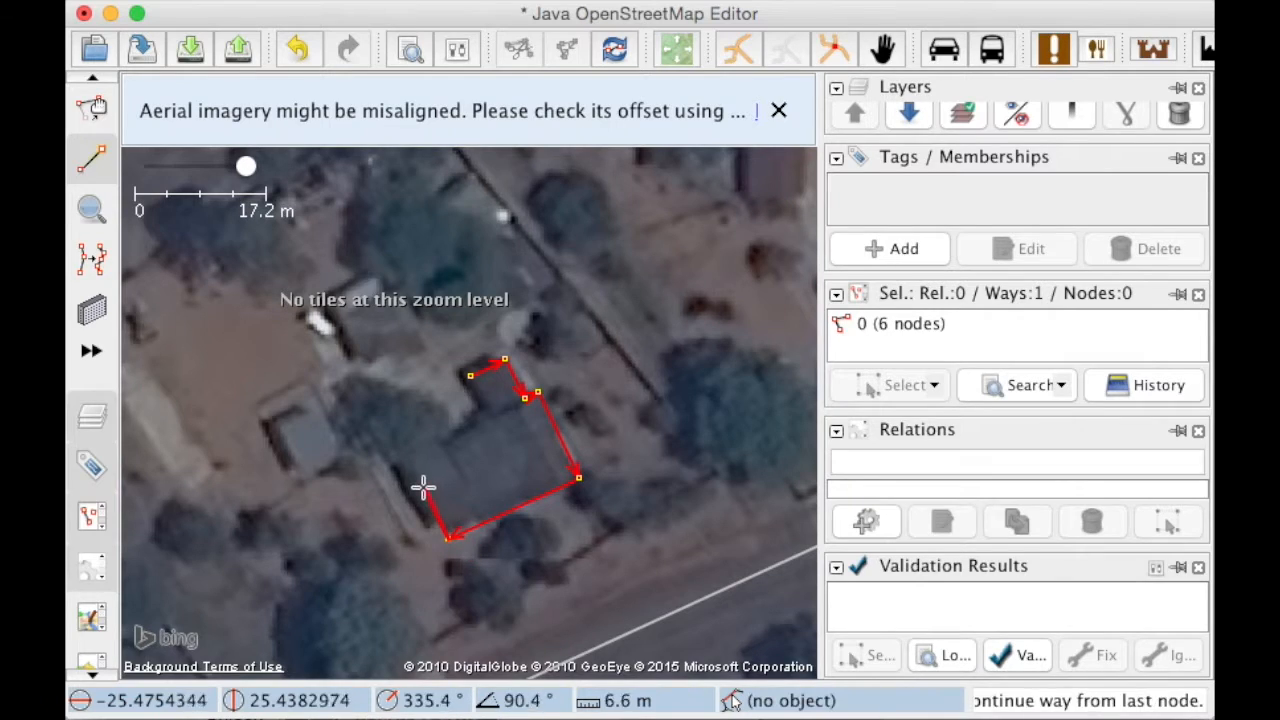
click(435, 430)
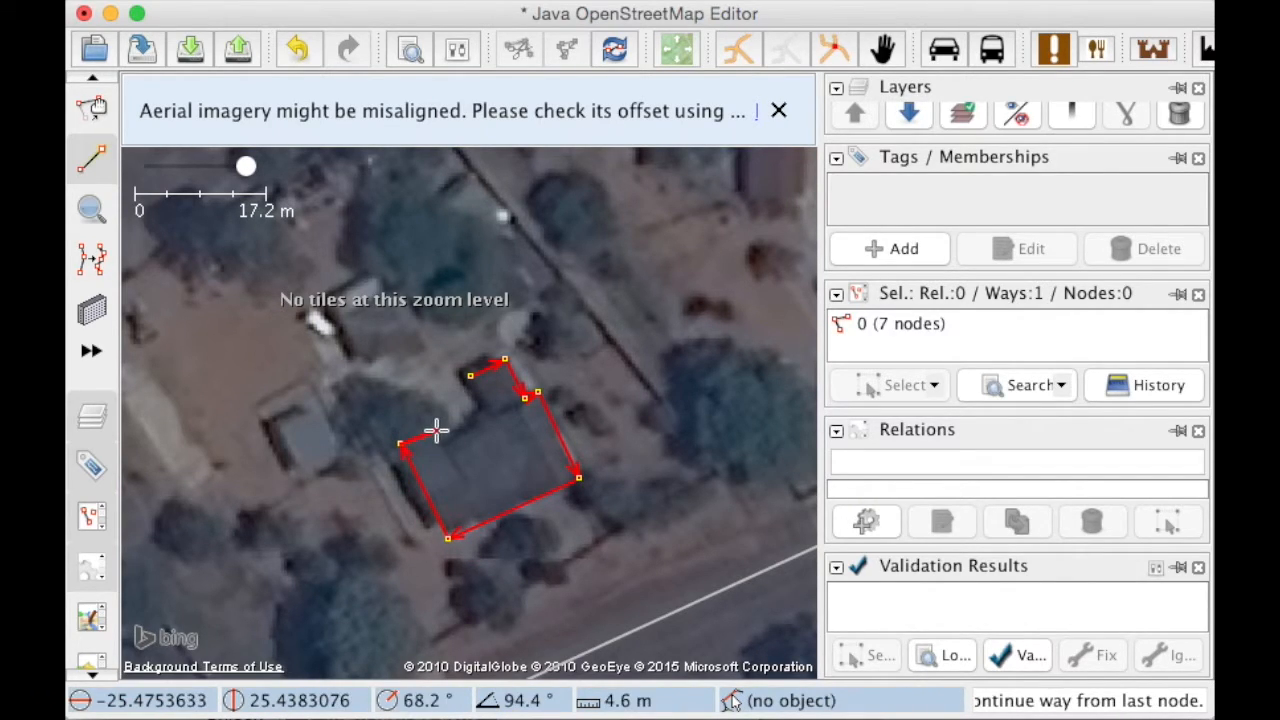
click(435, 433)
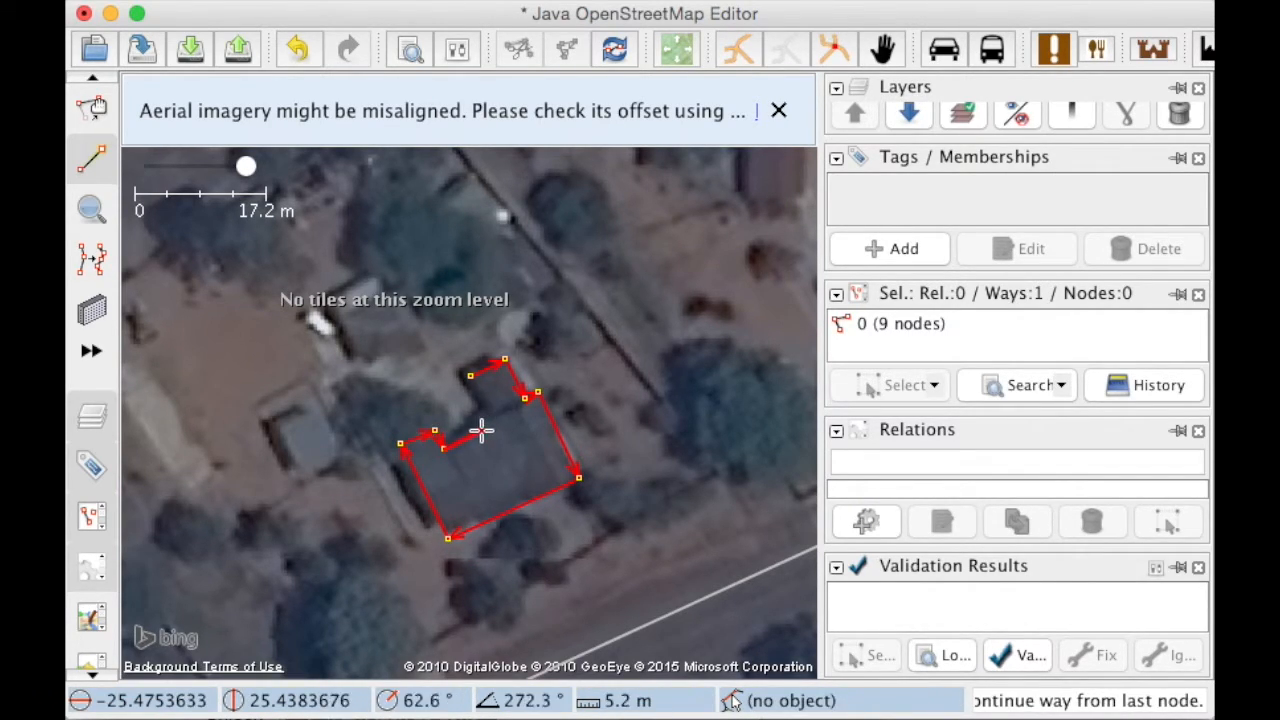
click(485, 430)
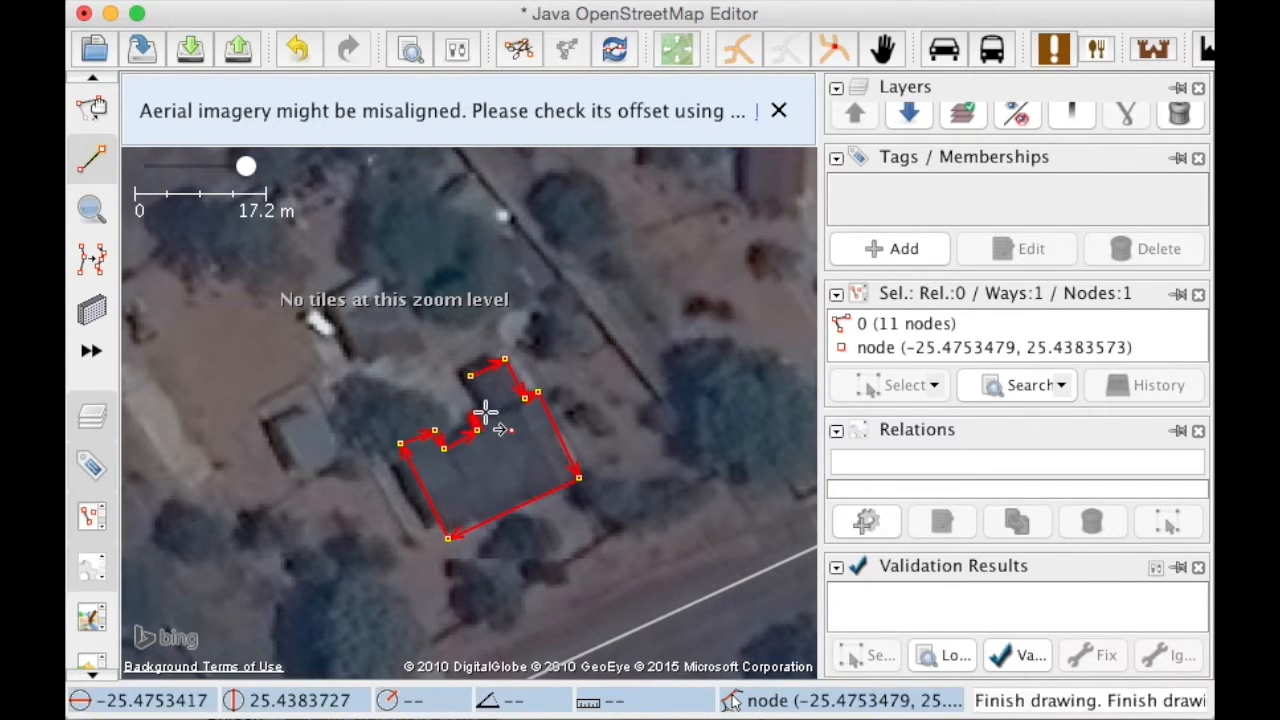
click(470, 381)
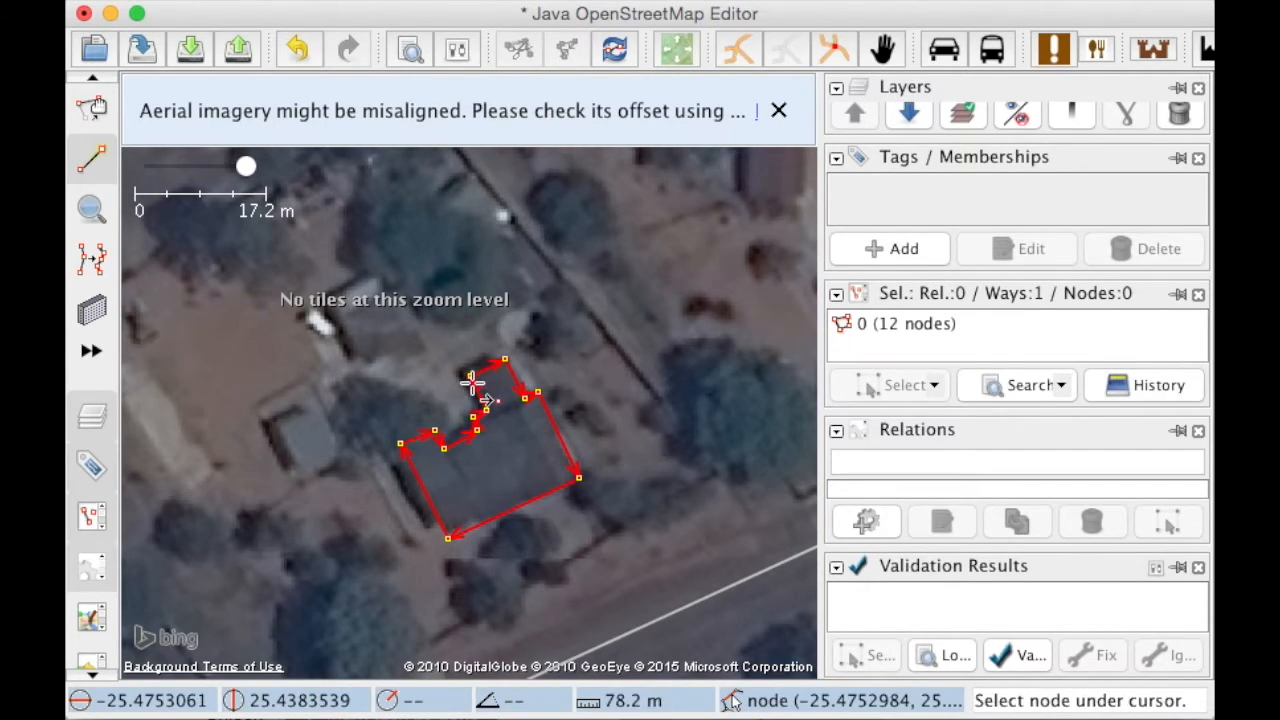
mouse_move(342, 352)
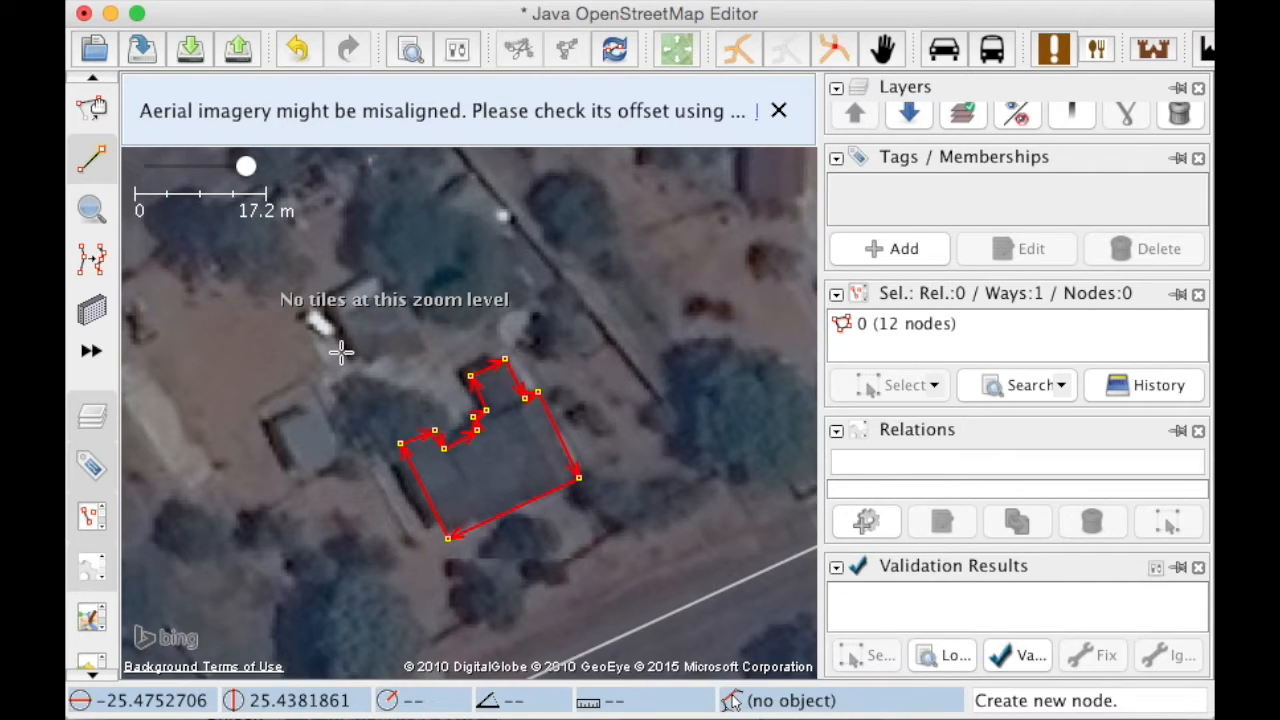
mouse_move(825, 305)
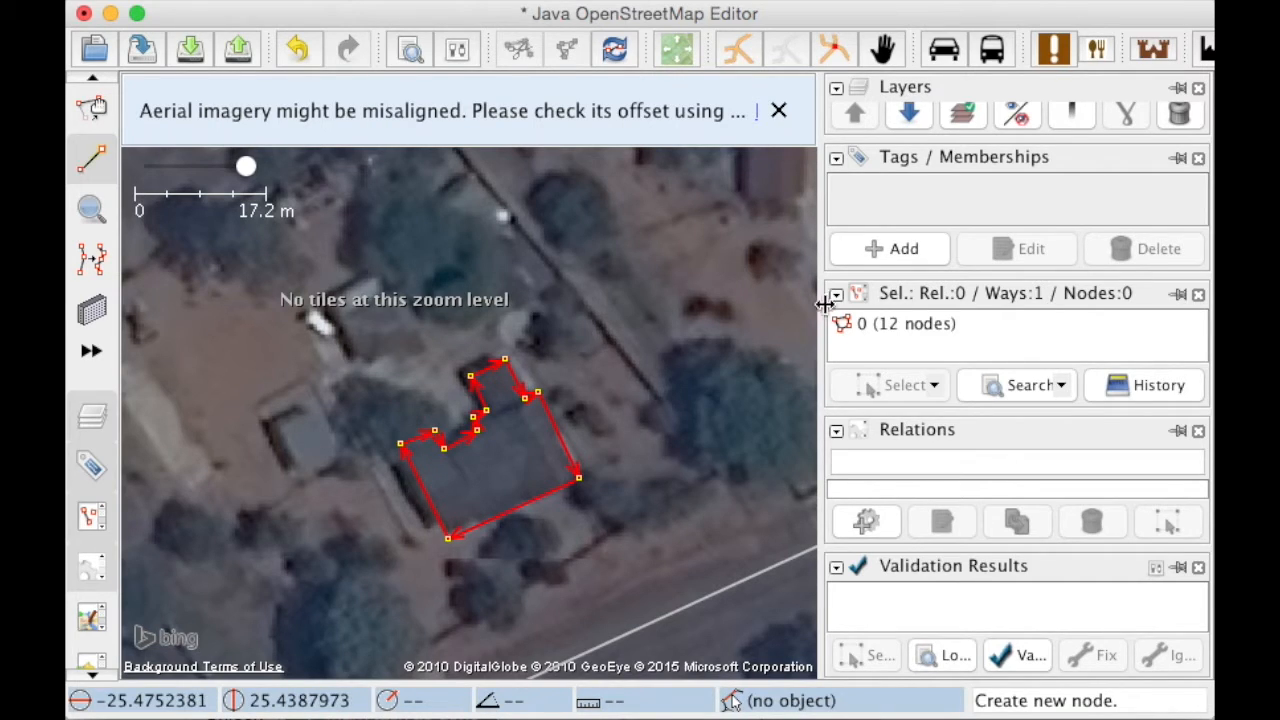
Add the tag building=yes to the traced house outline.
click(899, 248)
text(buil)
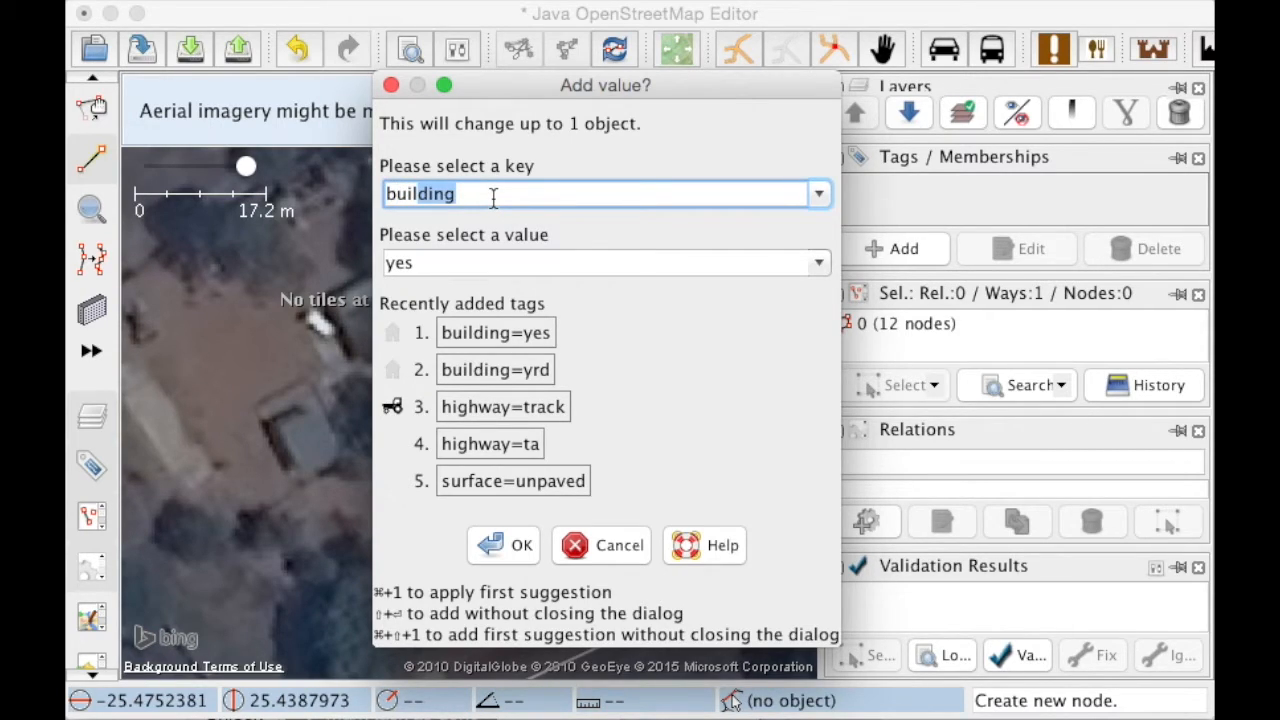
click(605, 262)
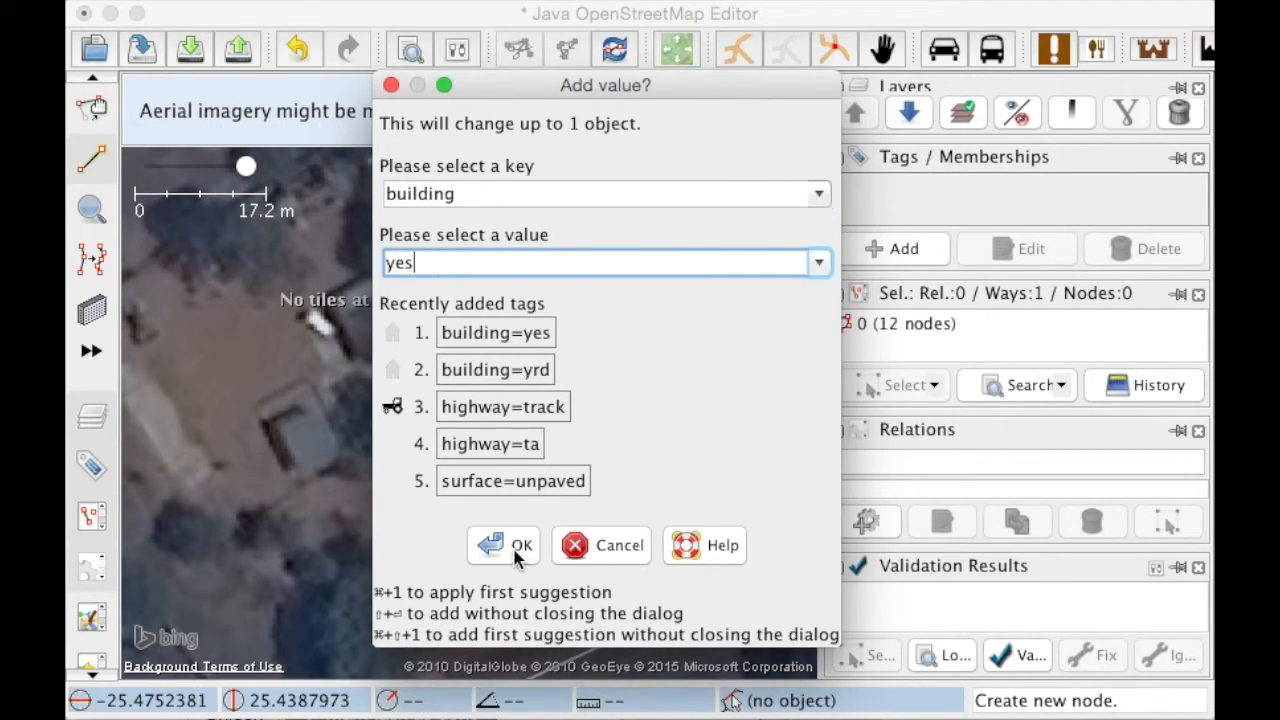
click(503, 545)
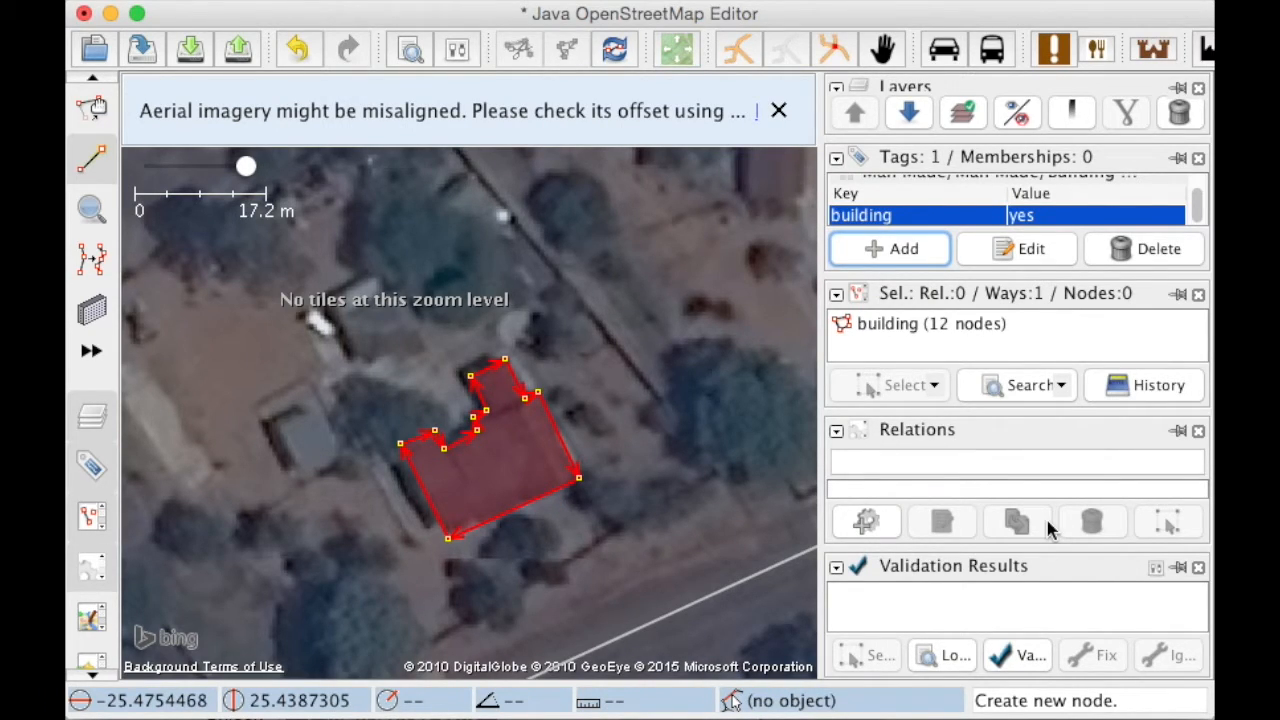
mouse_move(735, 508)
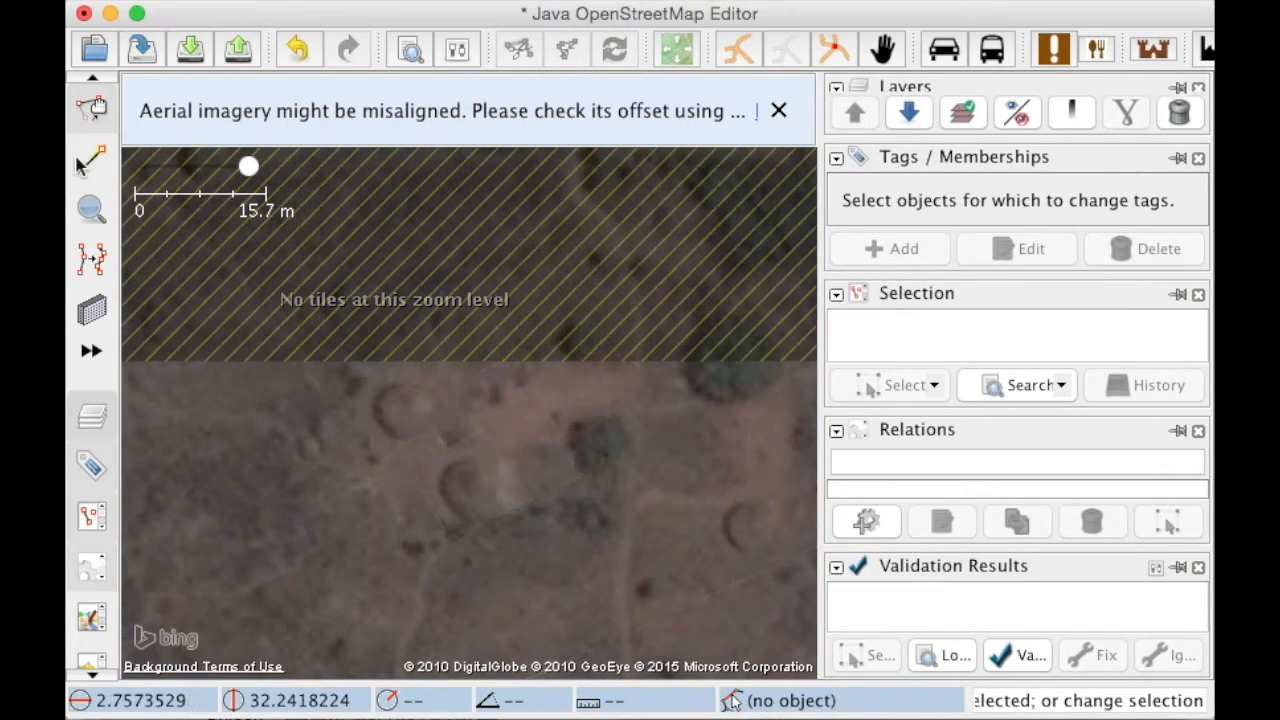
Draw a closed ring of nodes around the round hut and start adding its tag.
click(91, 158)
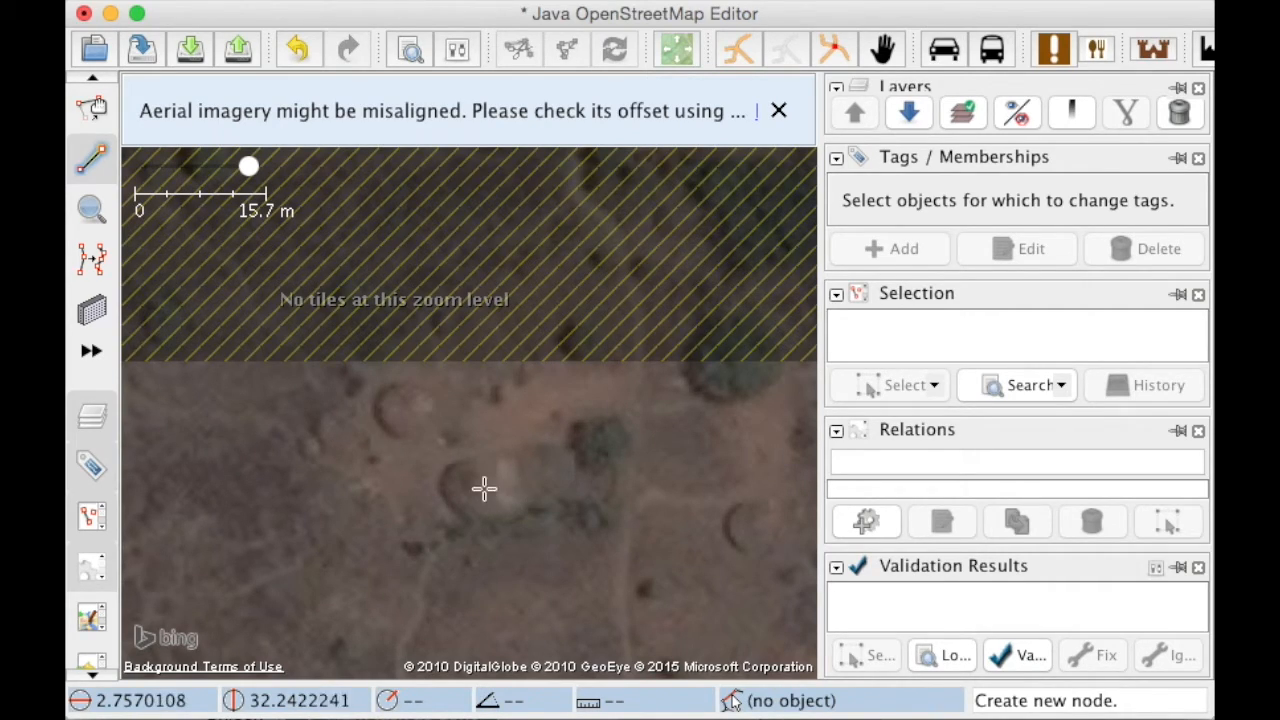
click(485, 488)
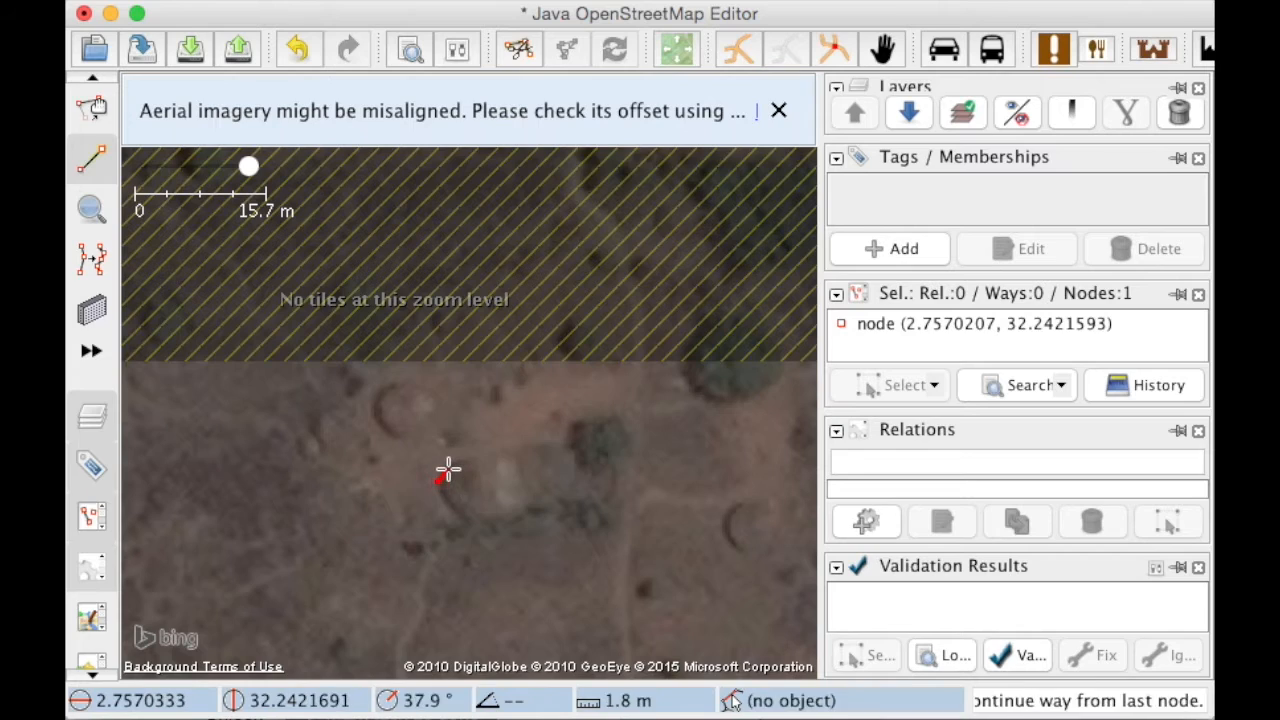
click(490, 483)
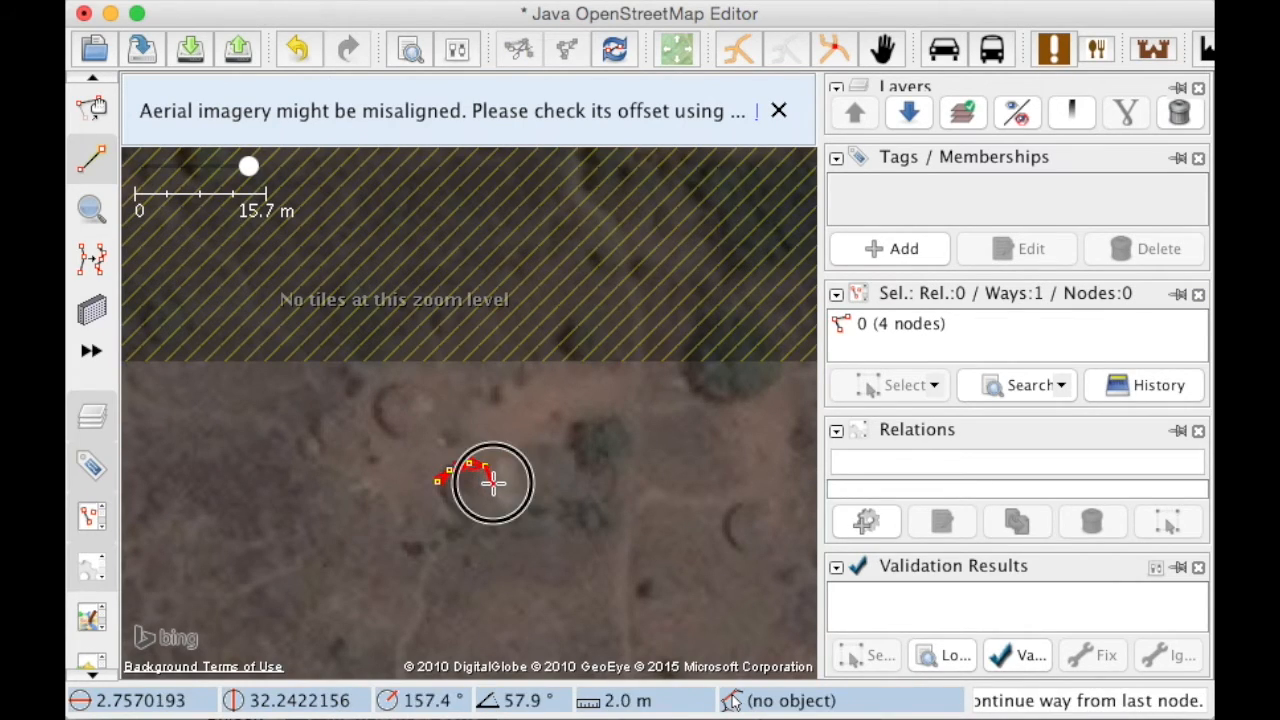
click(445, 505)
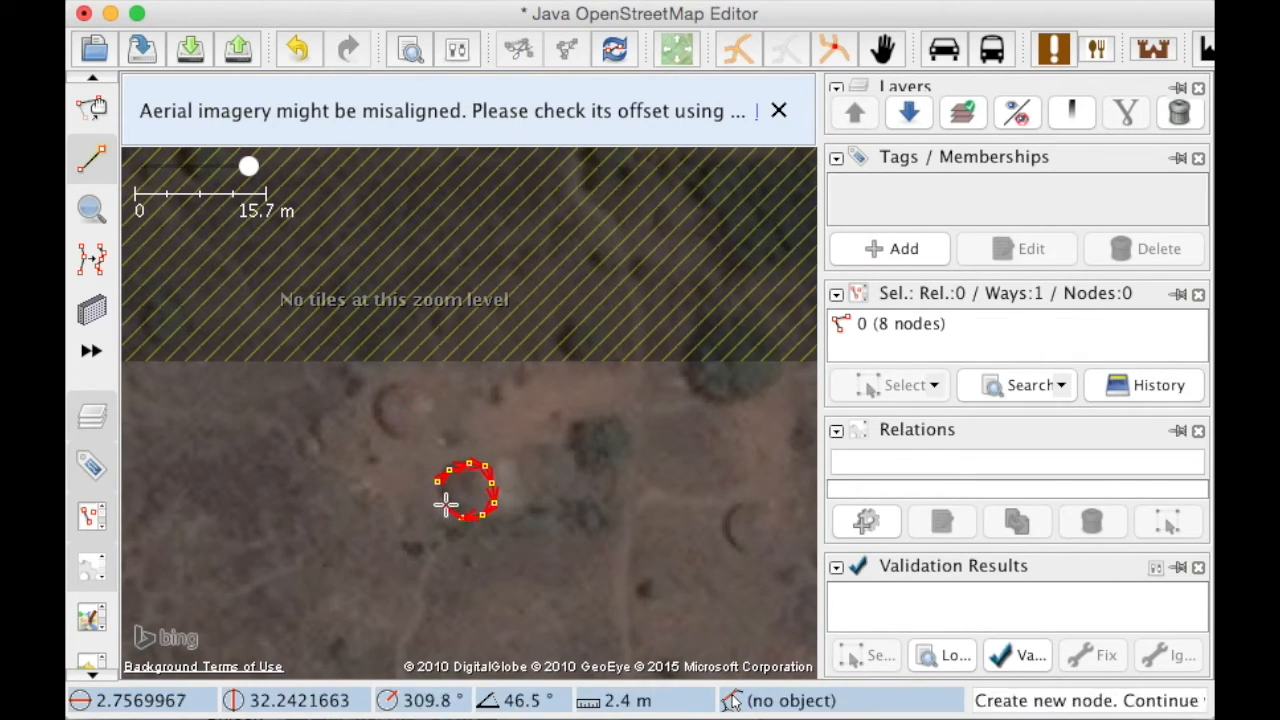
click(445, 505)
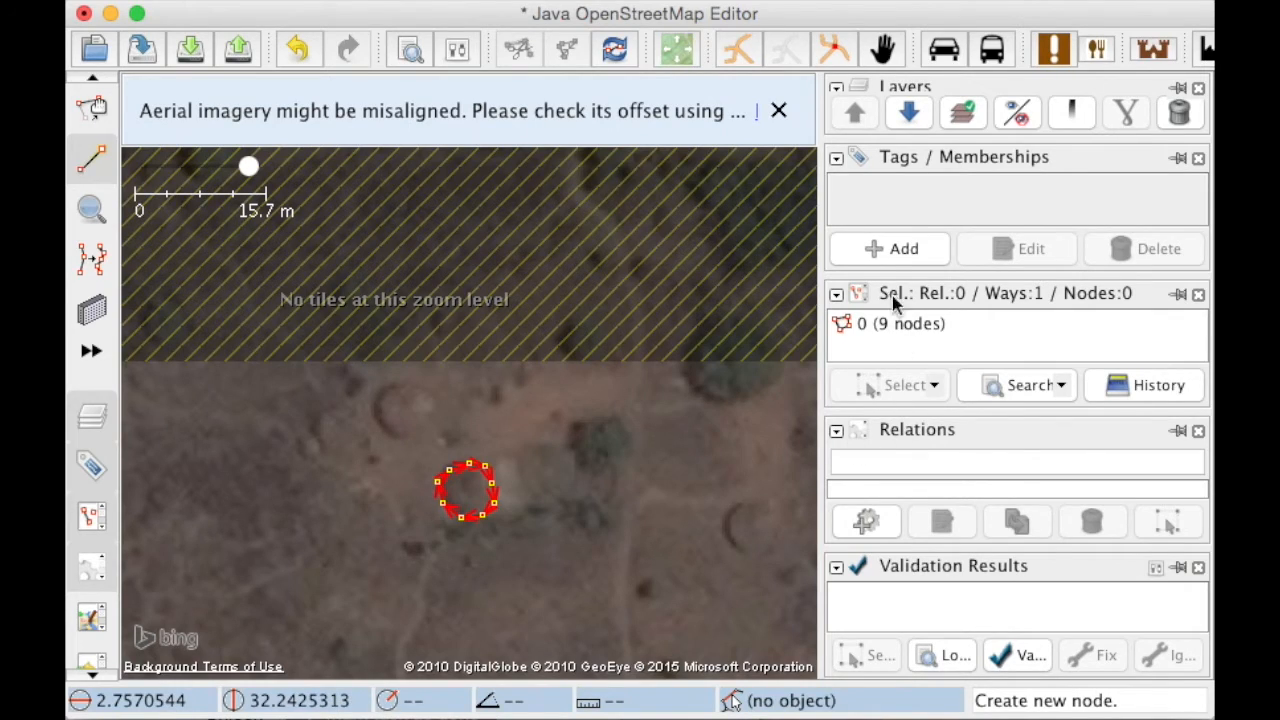
click(889, 248)
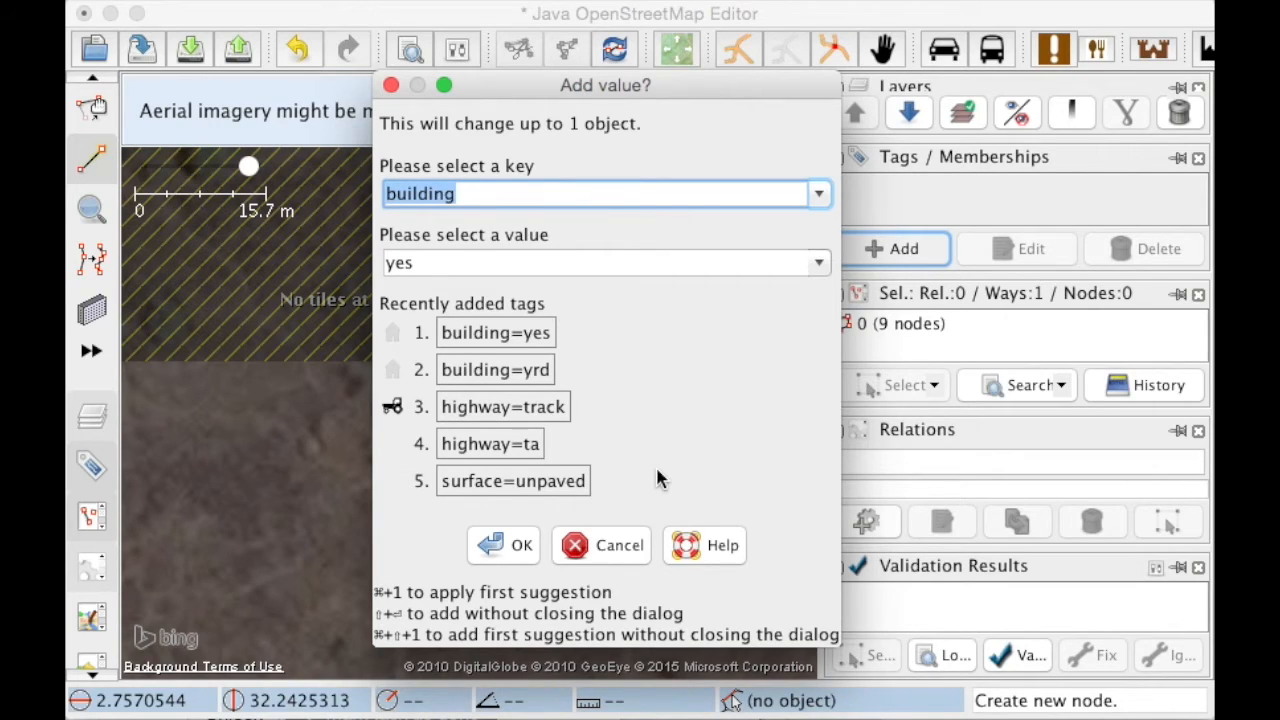
Confirm building=yes on the hut and place a round building copy on the north-west hut.
click(520, 545)
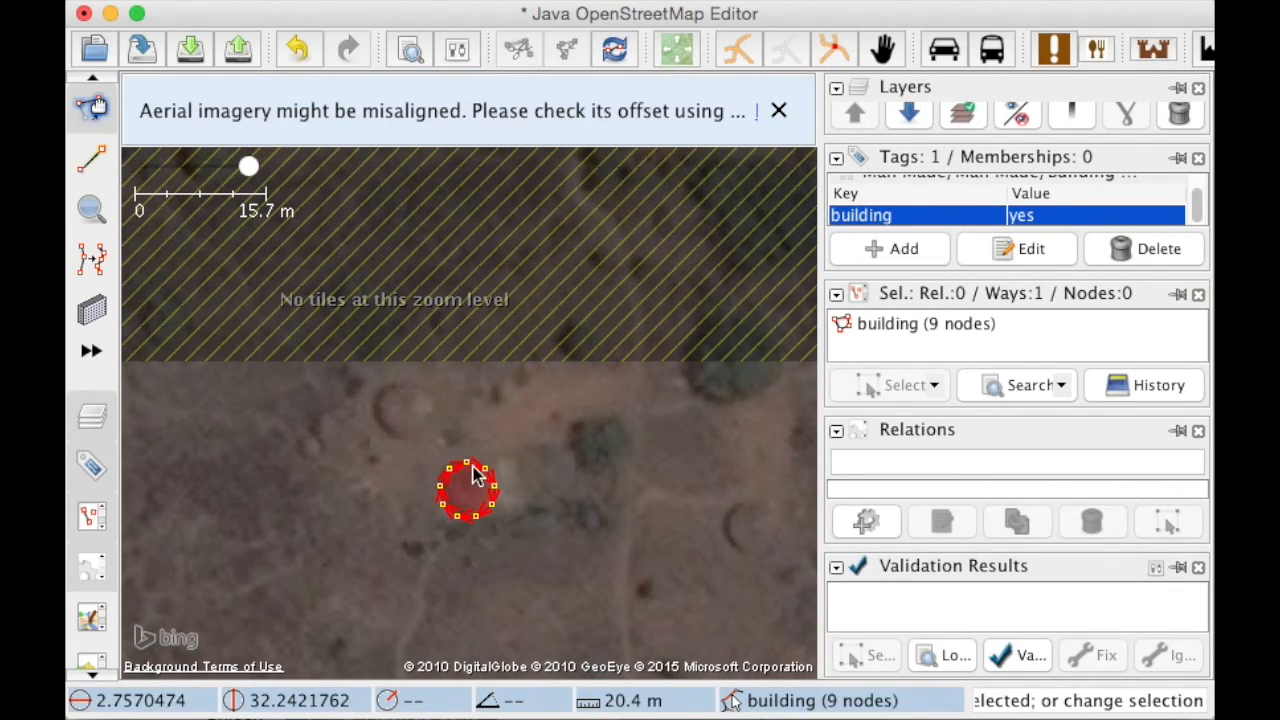
click(395, 418)
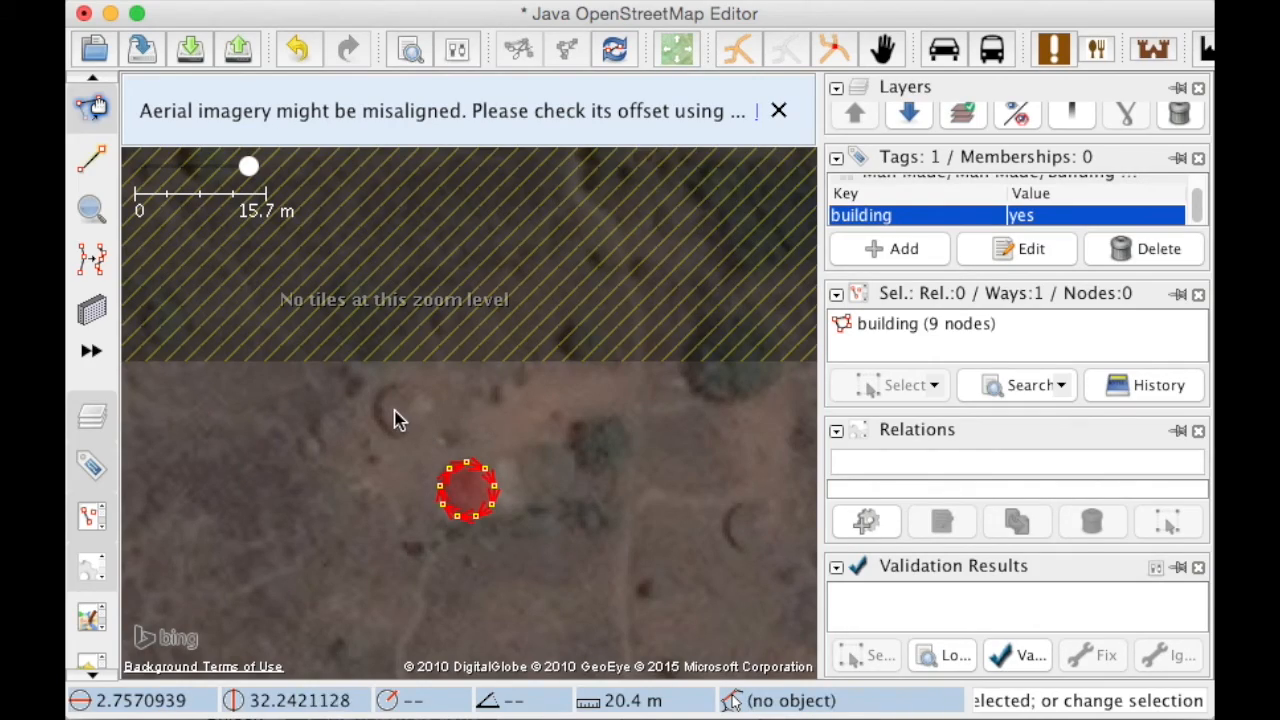
click(620, 510)
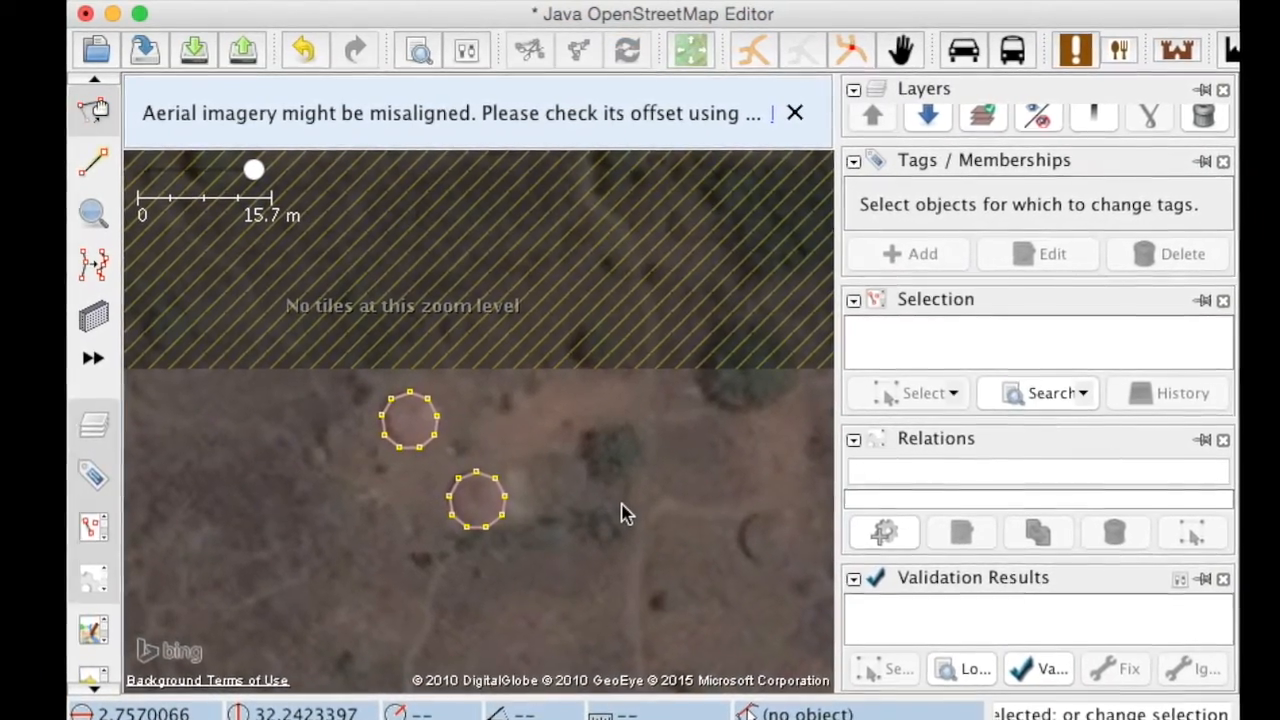